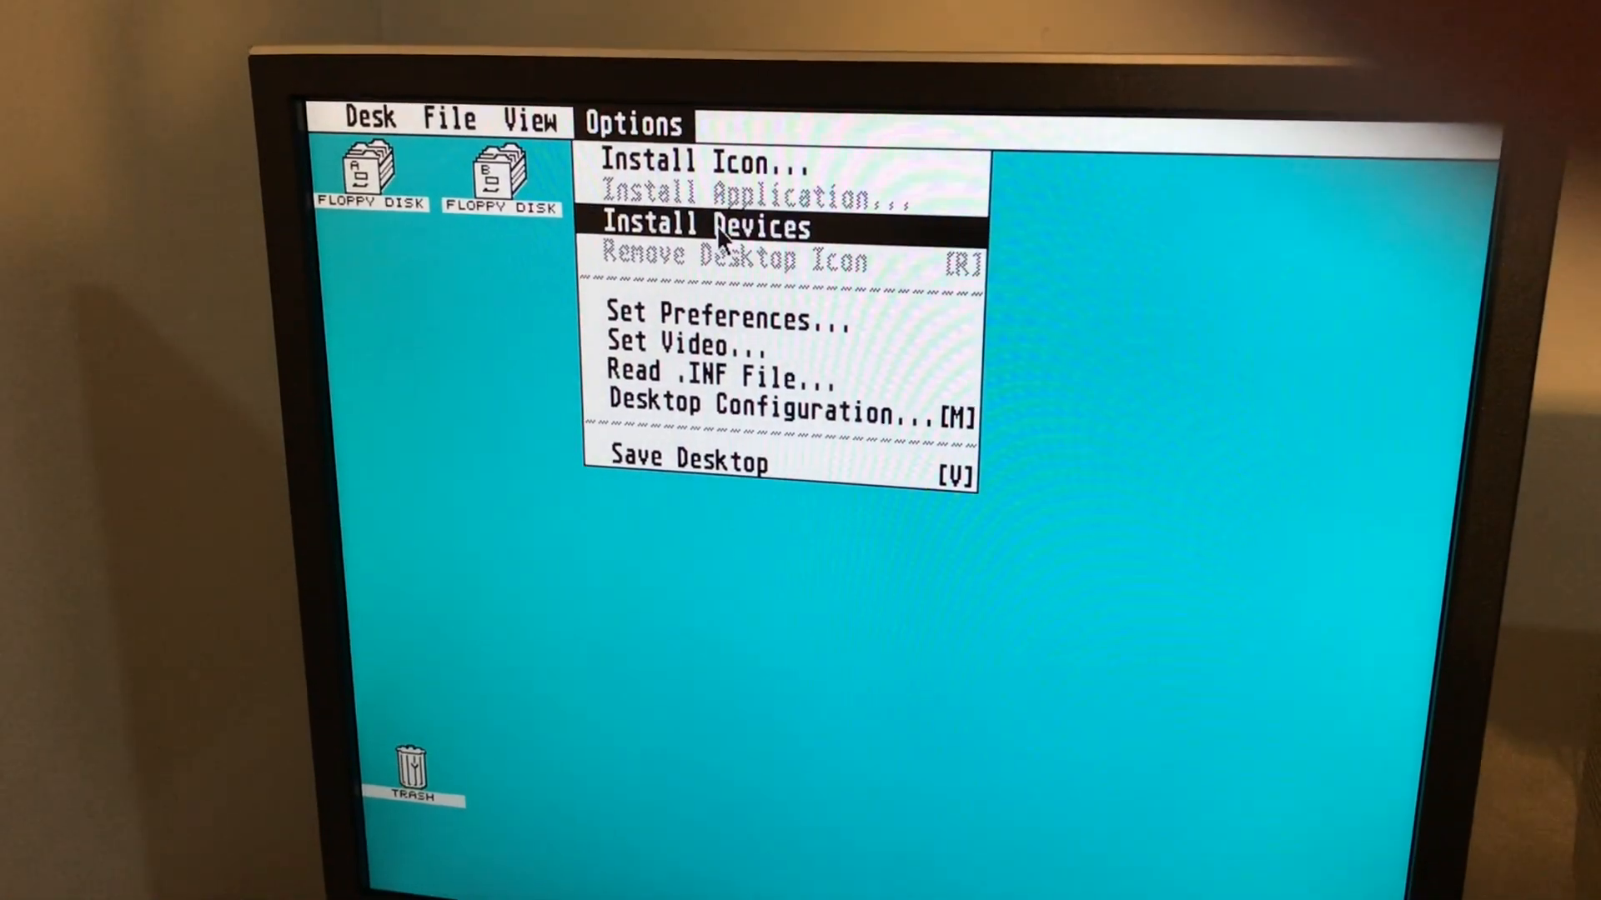
Open floppy drive A from the Options menu and run HDDRUTIL.APP
{"action": "left_click", "coordinate": [704, 226]}
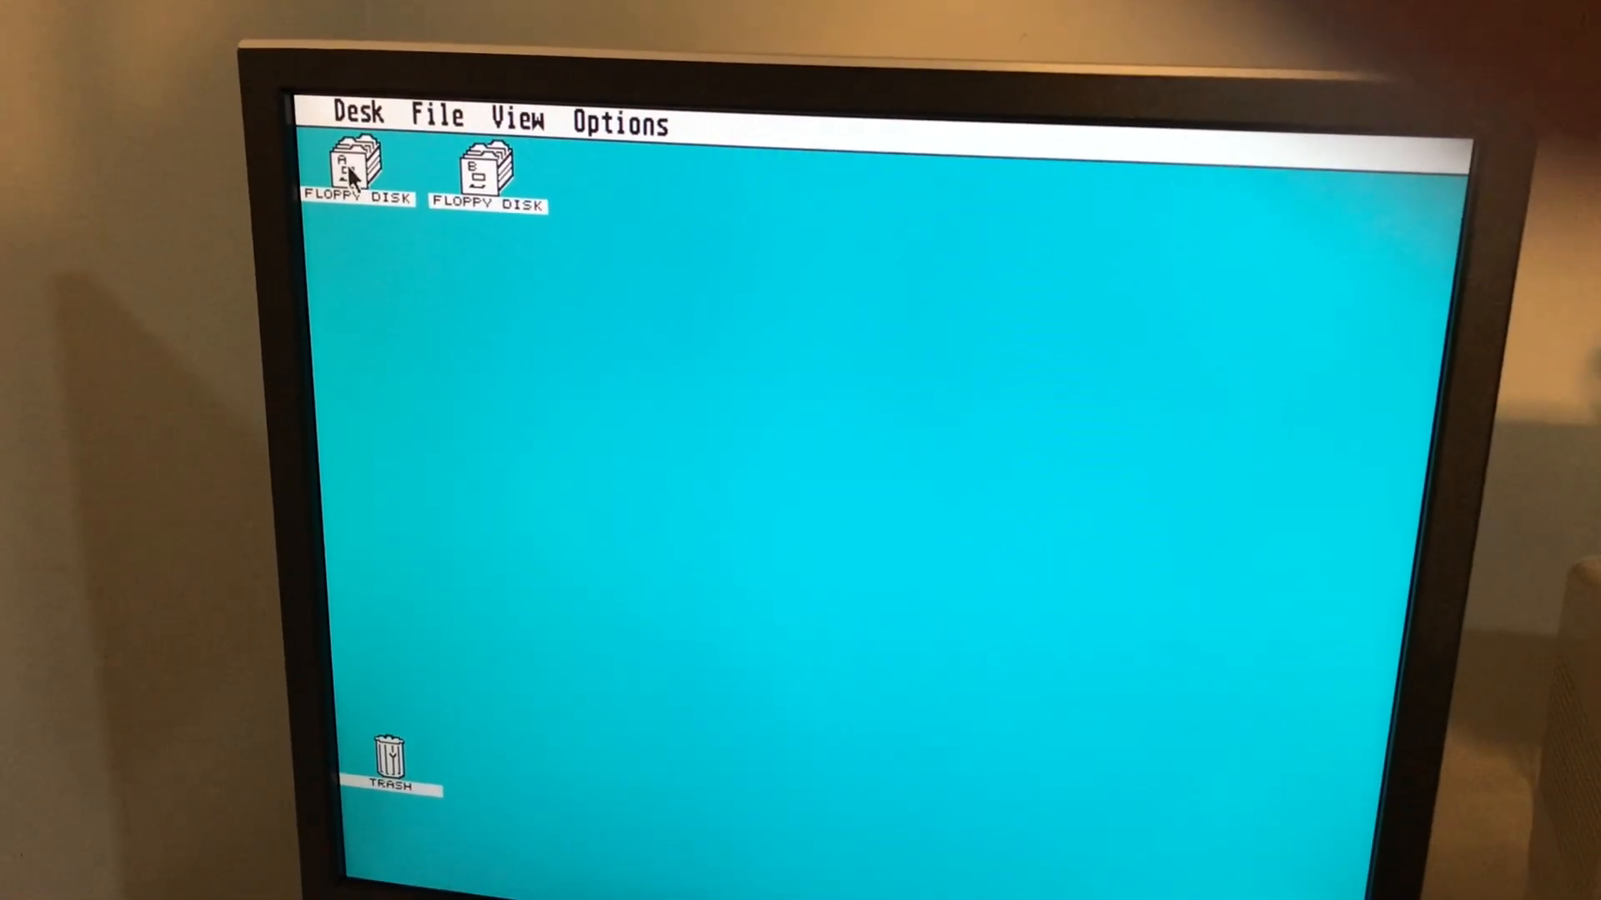
{"action": "double_click", "coordinate": [352, 168]}
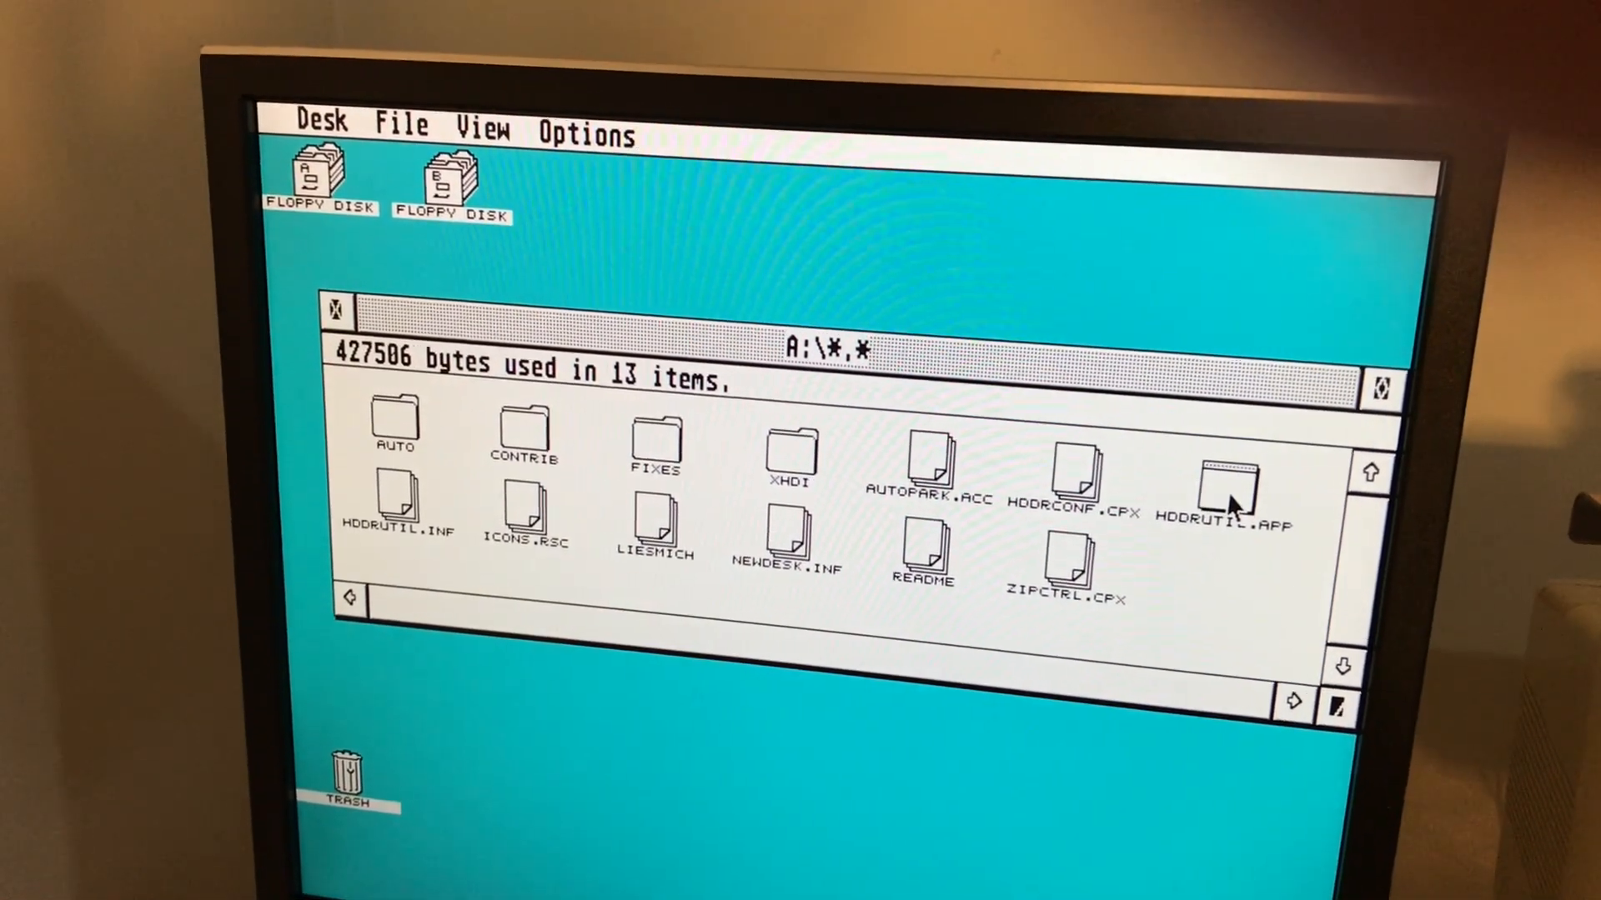
{"action": "double_click", "coordinate": [1230, 485]}
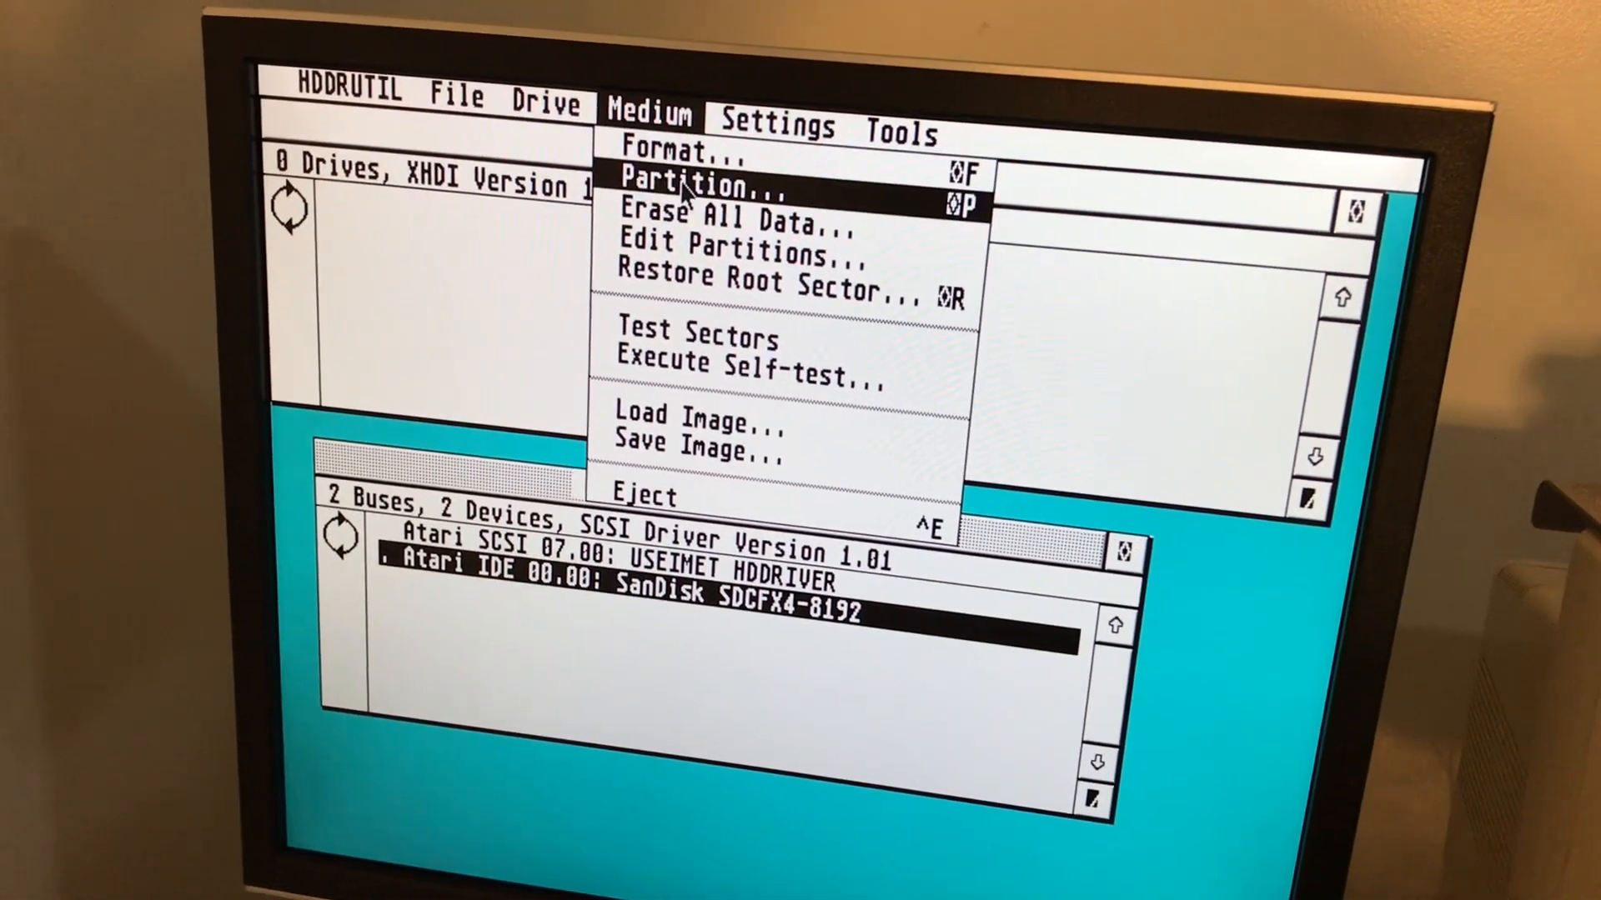
Begin partitioning the SanDisk card with TOS compatibility on, Windows and byte swapping off
{"action": "left_click", "coordinate": [700, 185]}
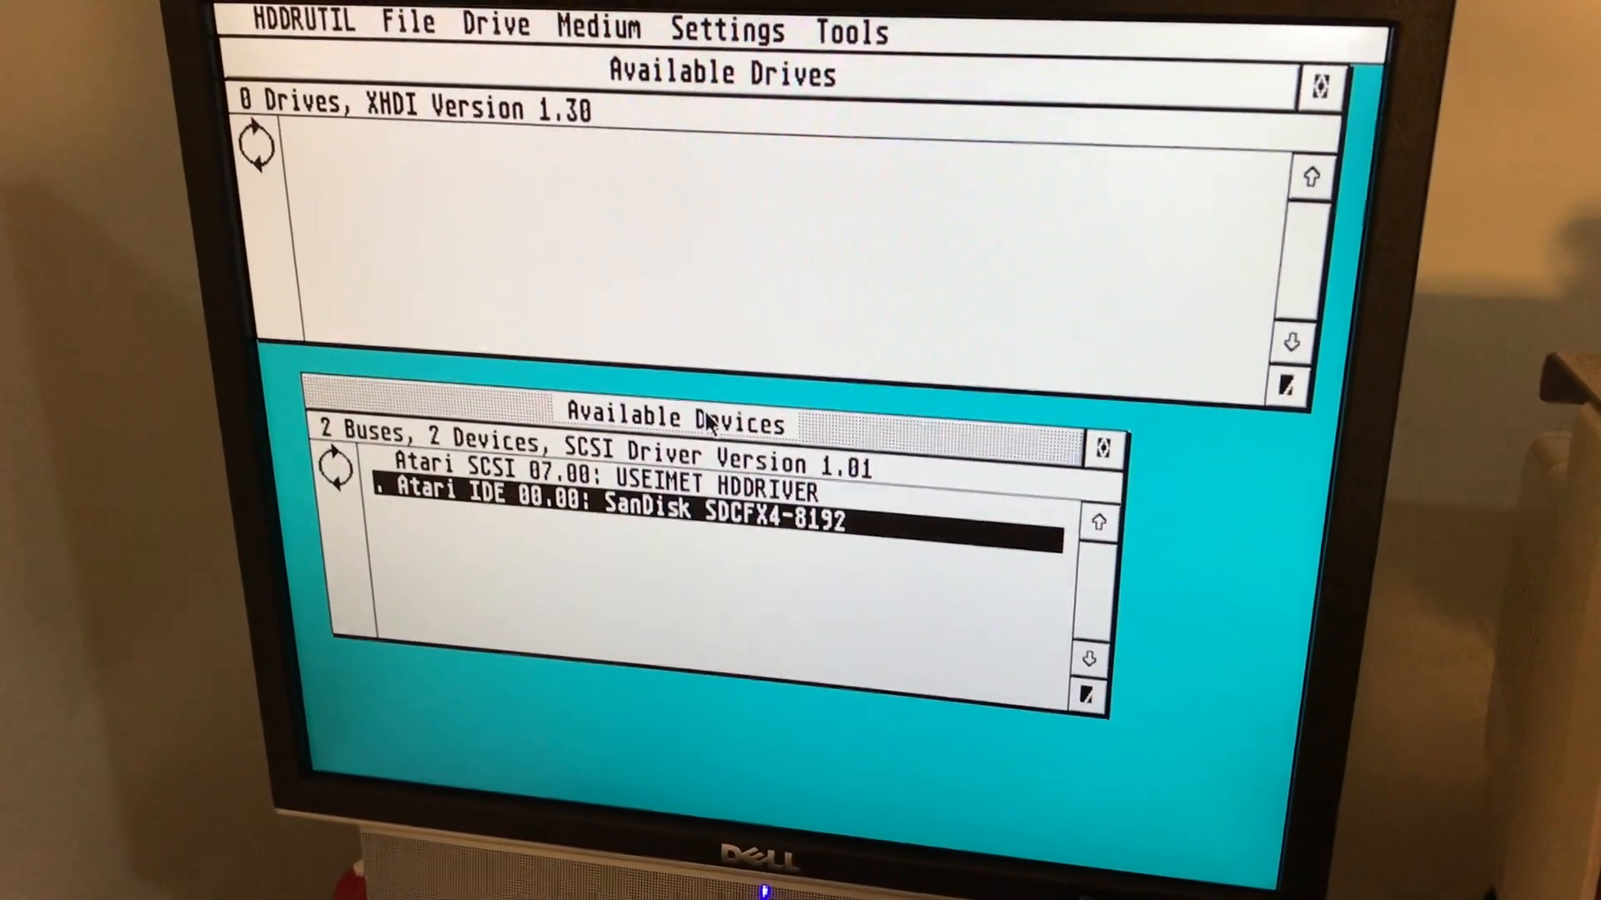
{"action": "left_click", "coordinate": [599, 28]}
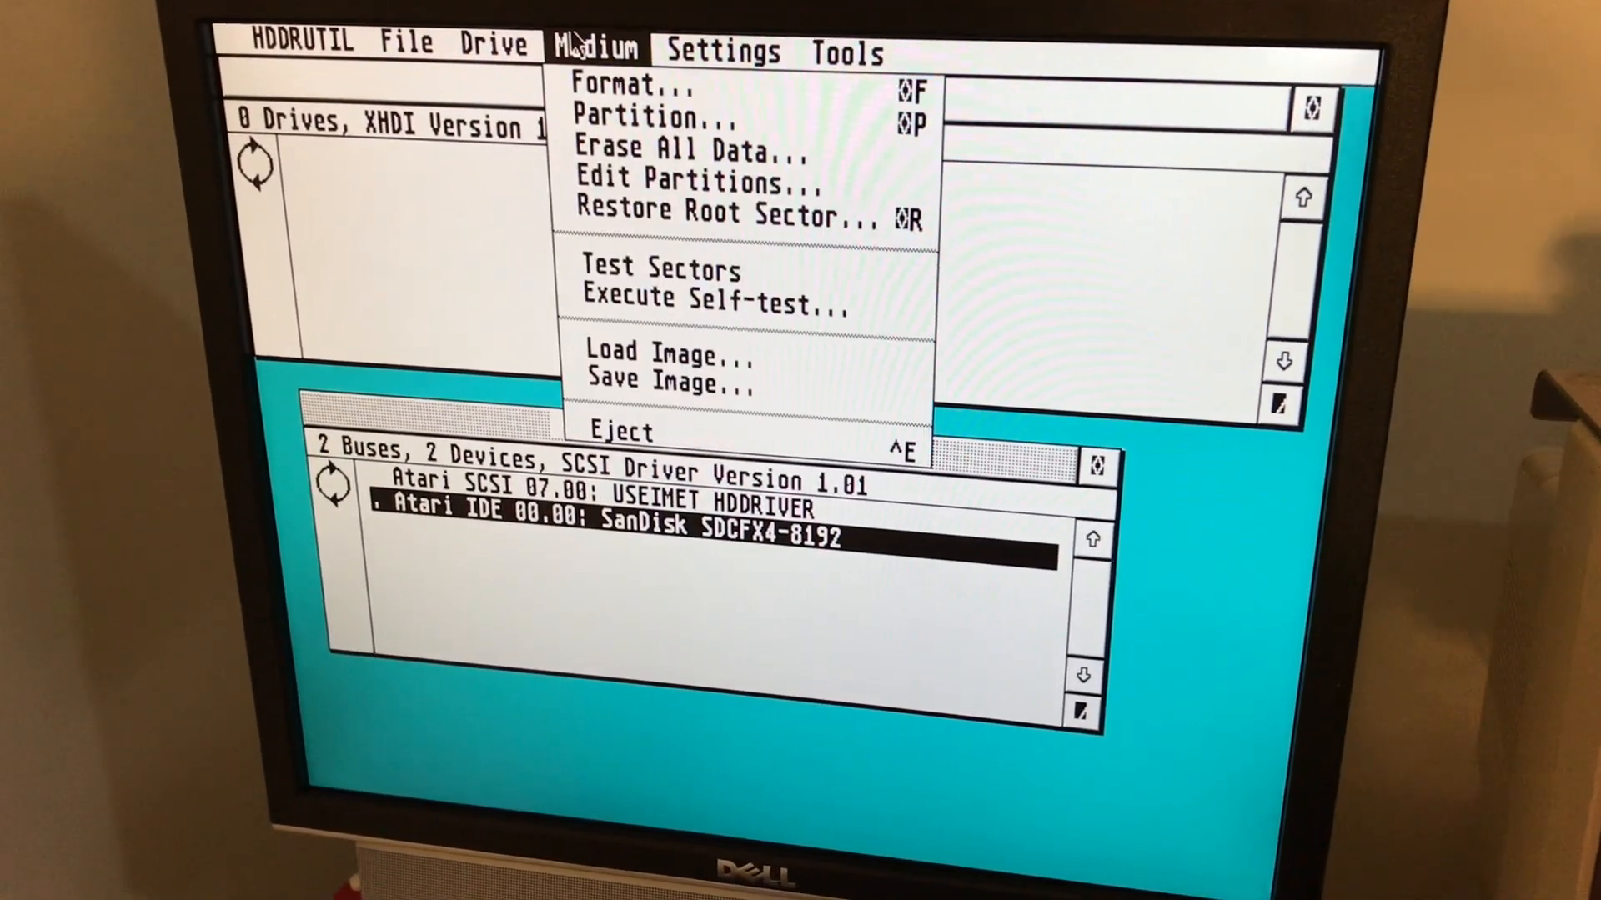
{"action": "left_click", "coordinate": [650, 117]}
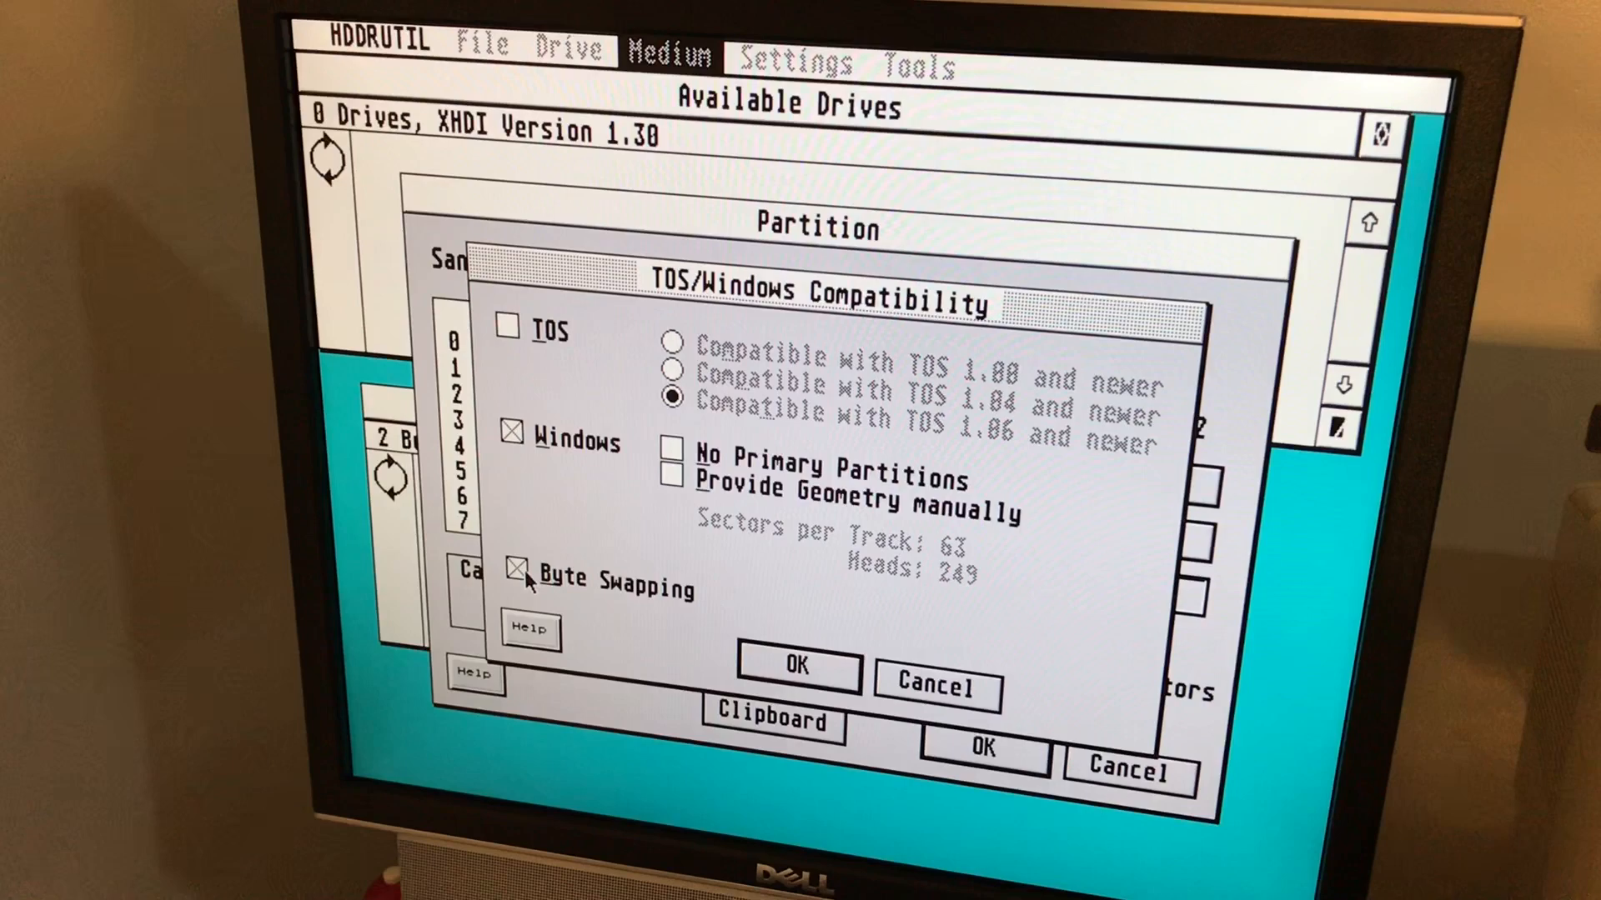
{"action": "left_click", "coordinate": [519, 580]}
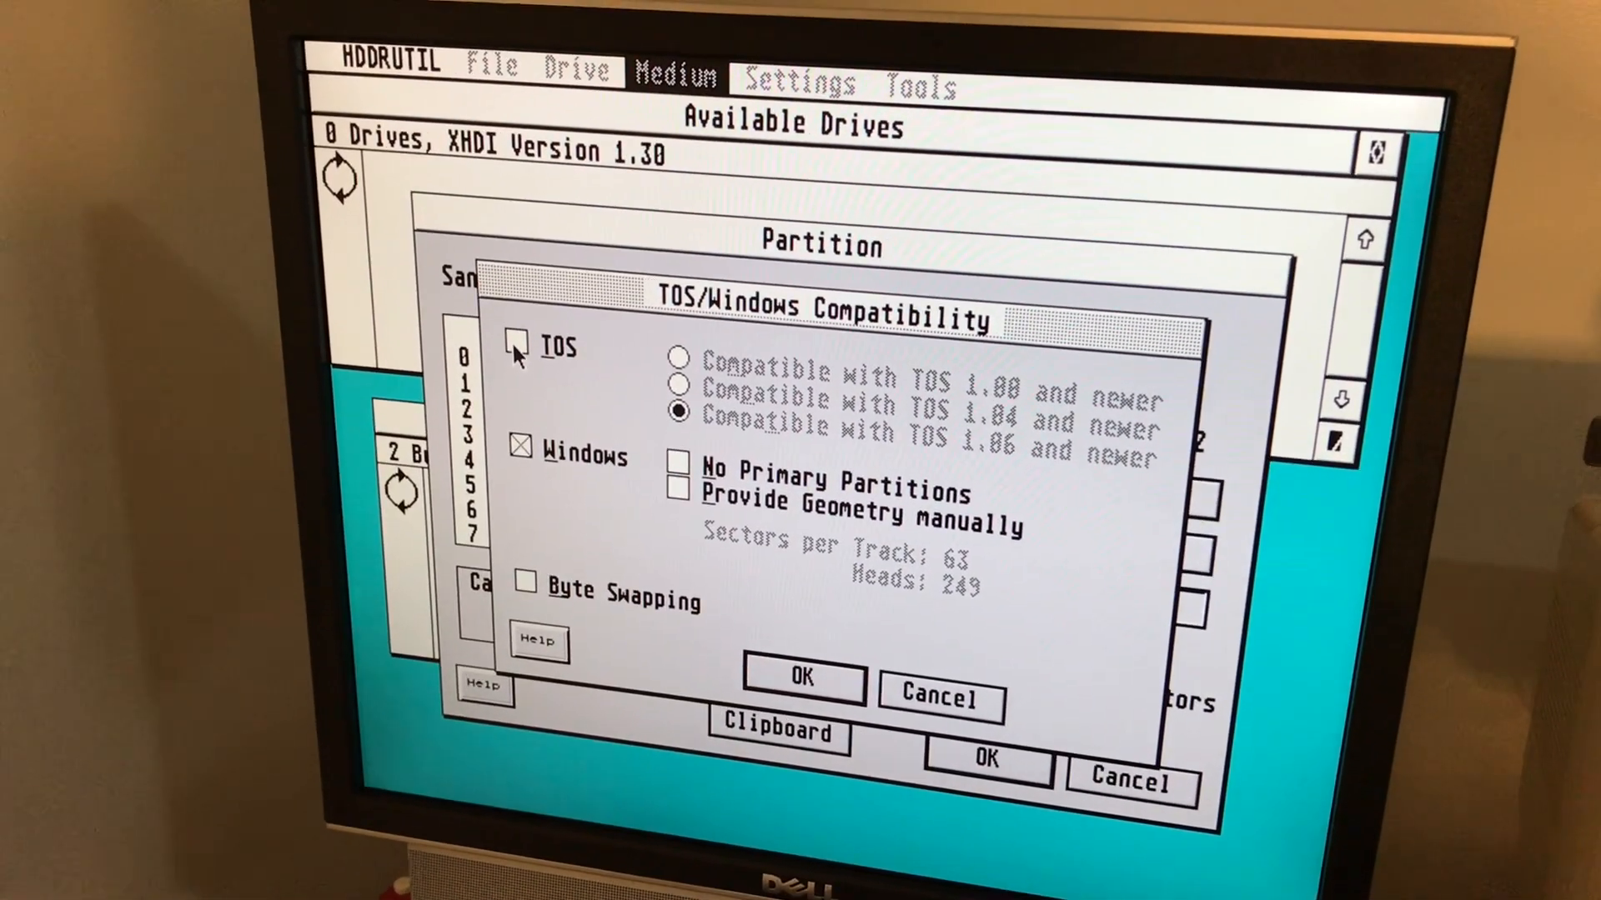
{"action": "left_click", "coordinate": [519, 344]}
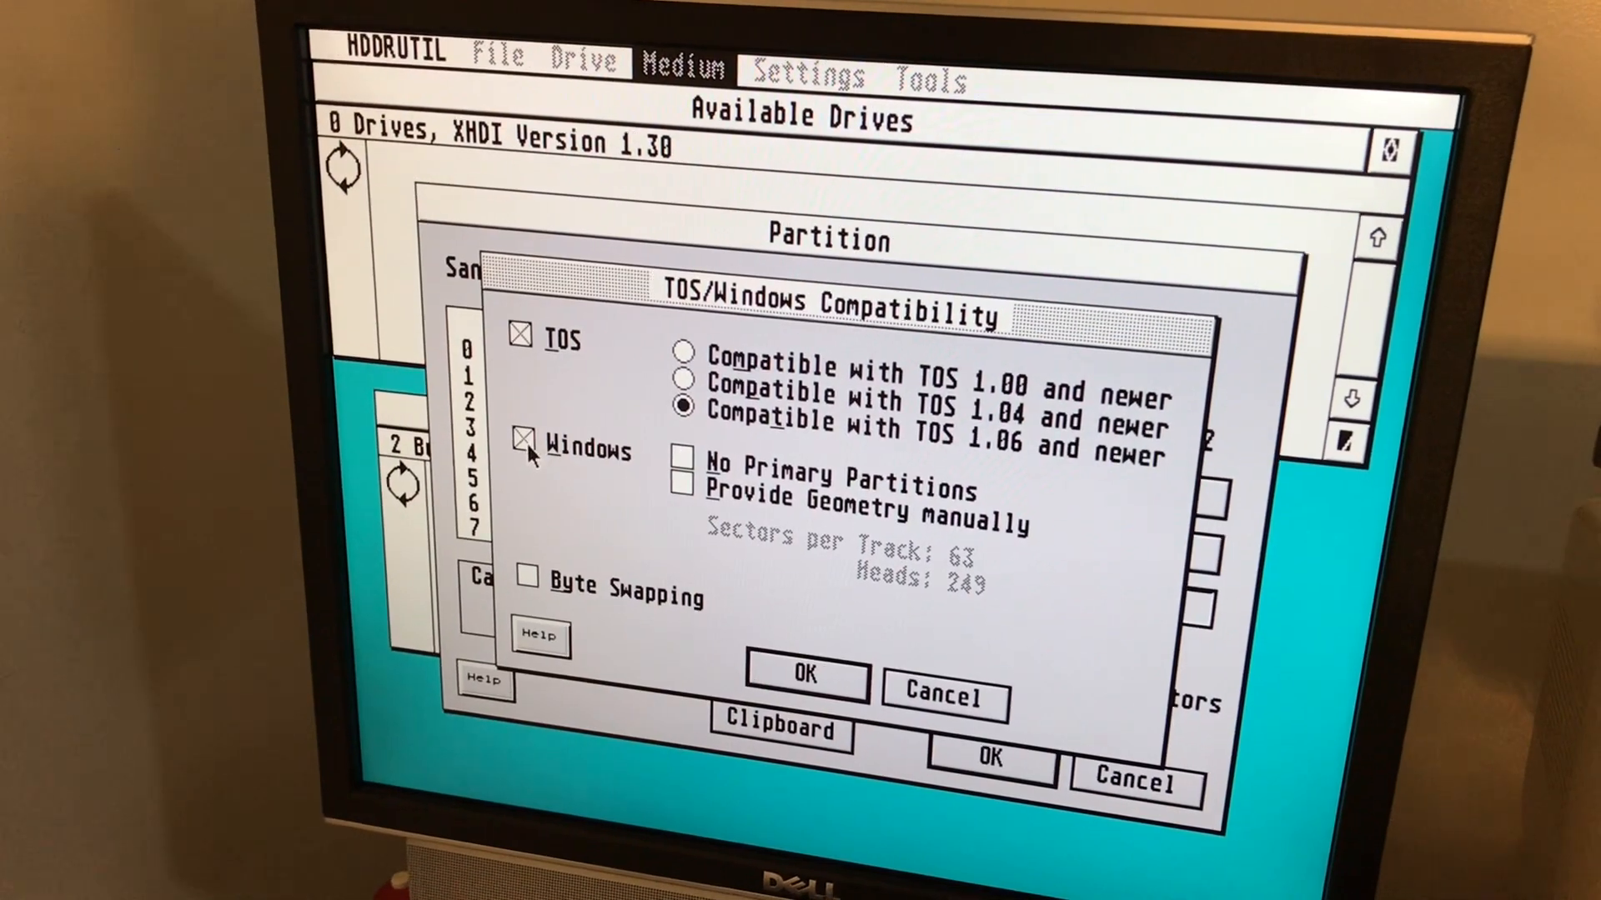
{"action": "left_click", "coordinate": [530, 452]}
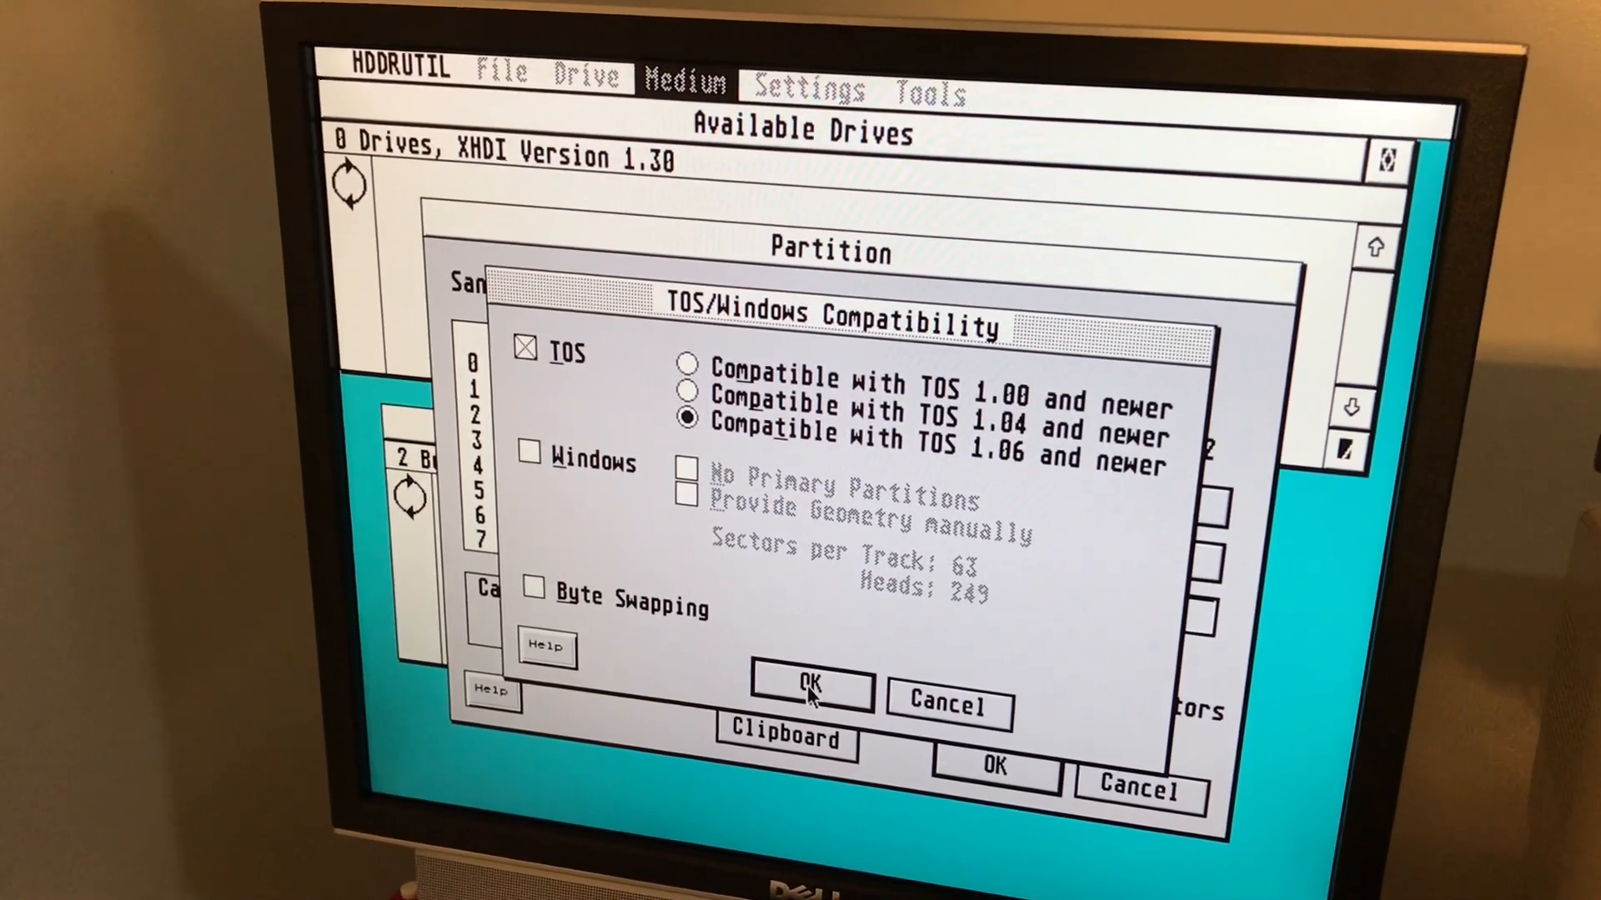
{"action": "left_click", "coordinate": [808, 686]}
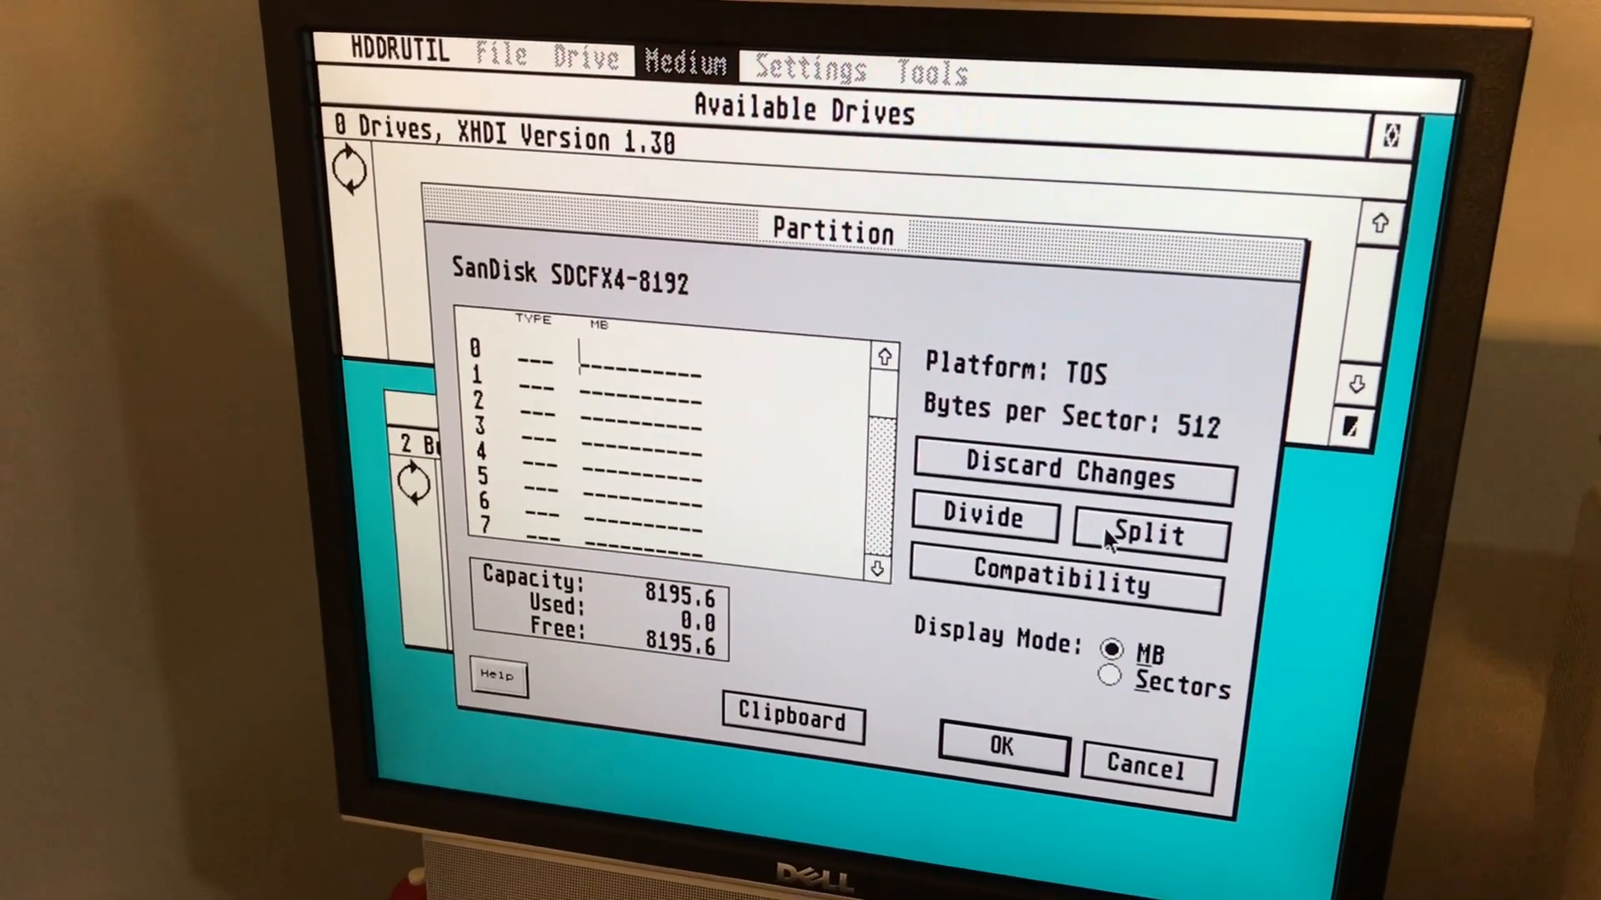
Split the card into nine 910.6 MB partitions and accept the layout
{"action": "left_click", "coordinate": [1149, 520]}
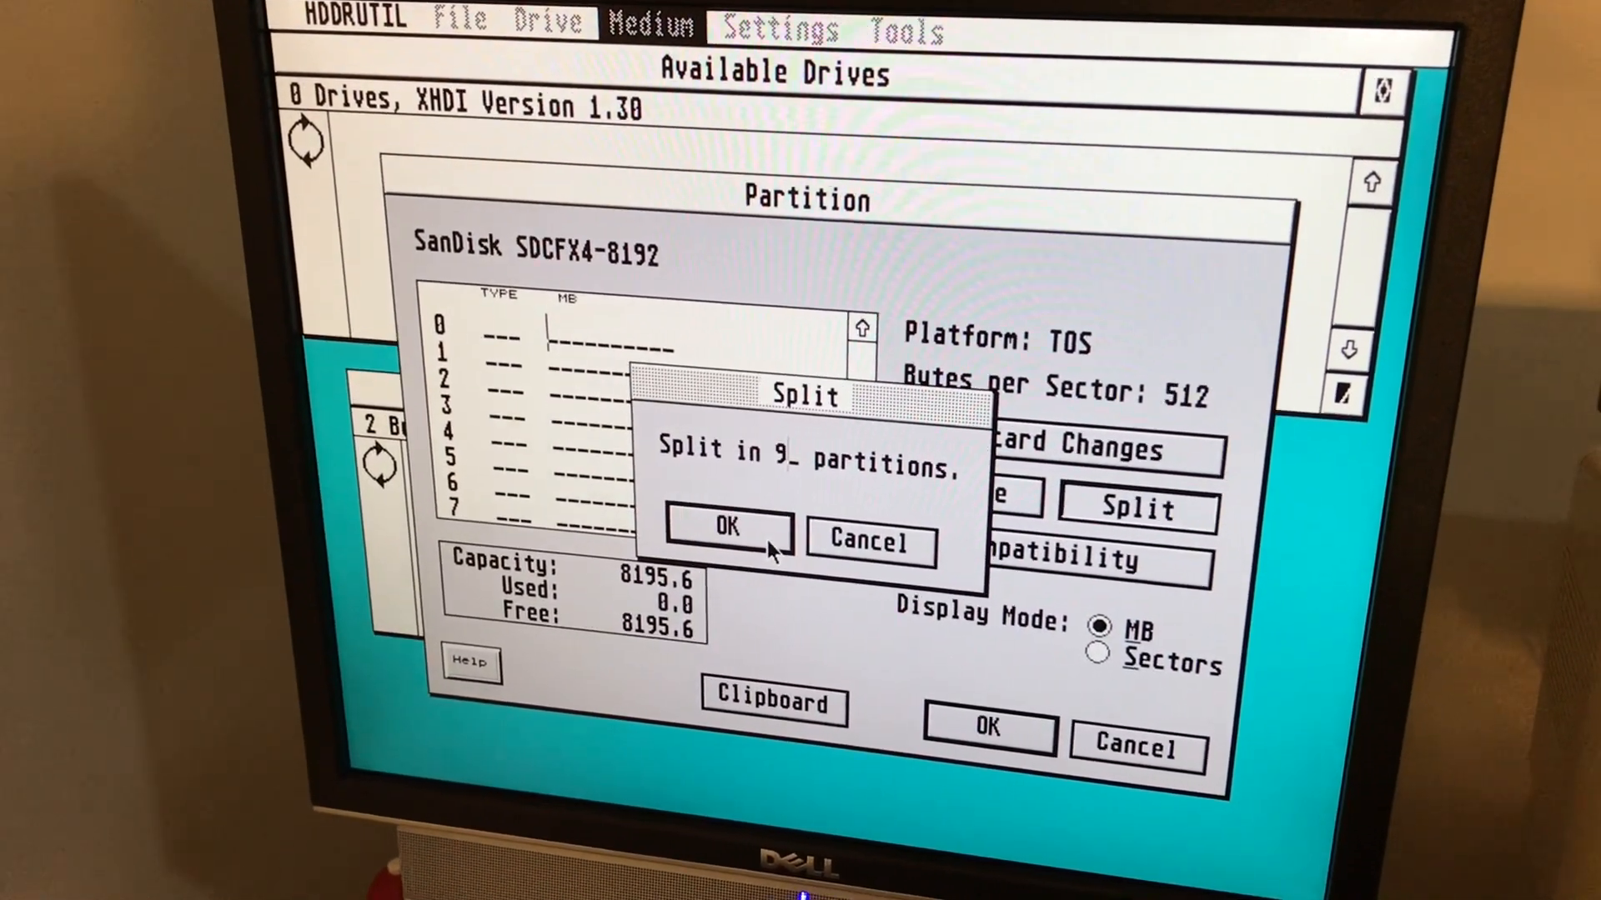
{"action": "left_click", "coordinate": [726, 529]}
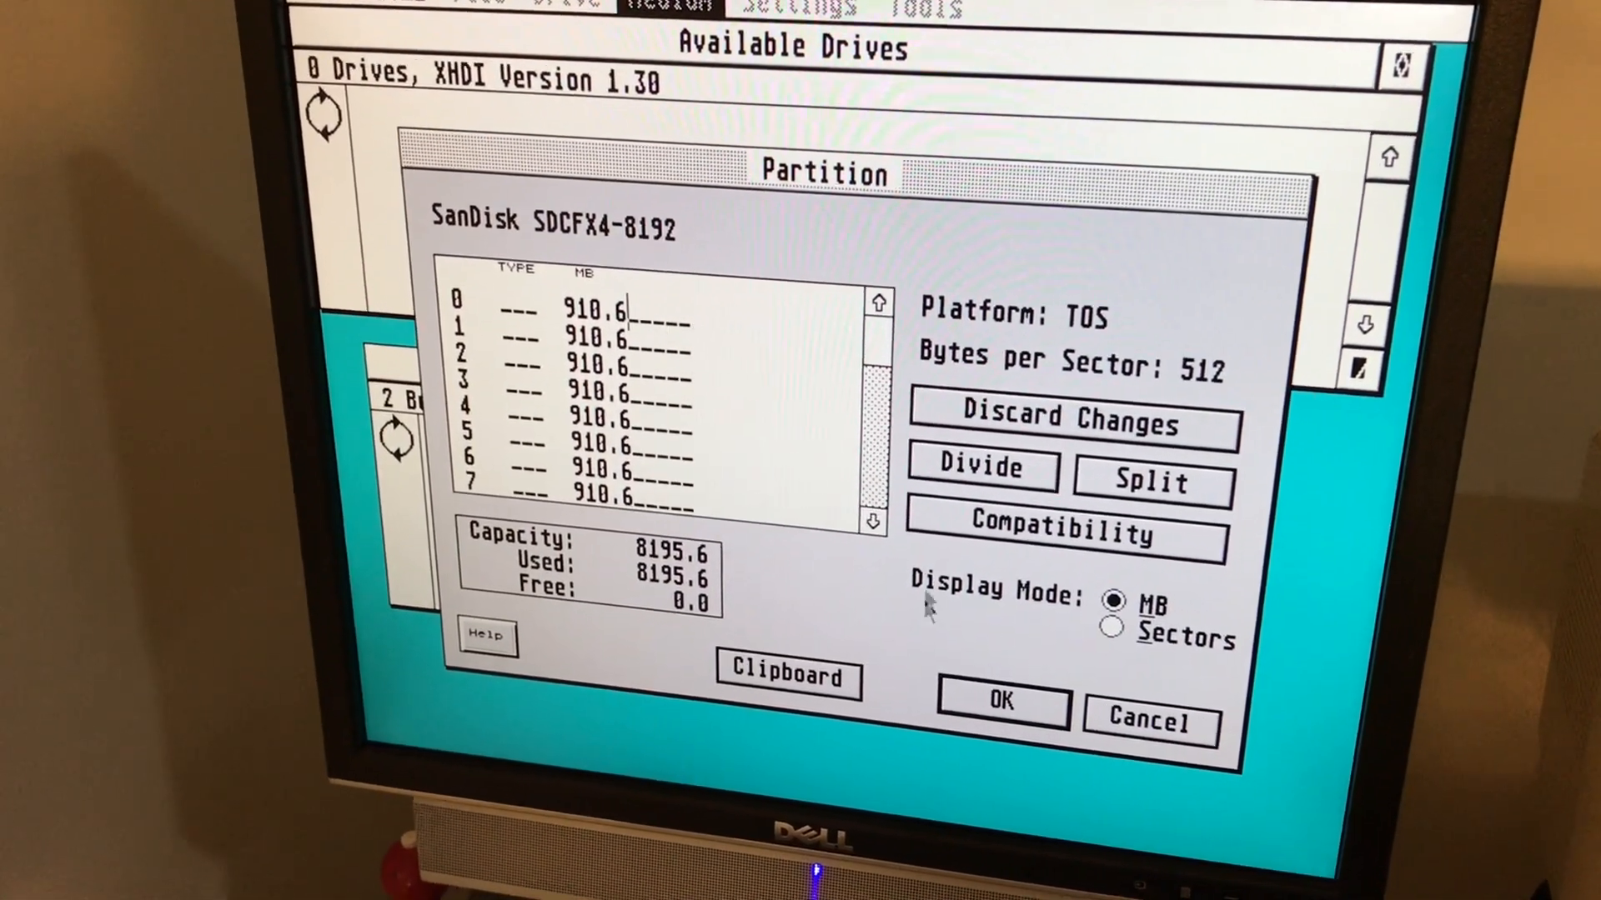
{"action": "left_click", "coordinate": [1000, 701]}
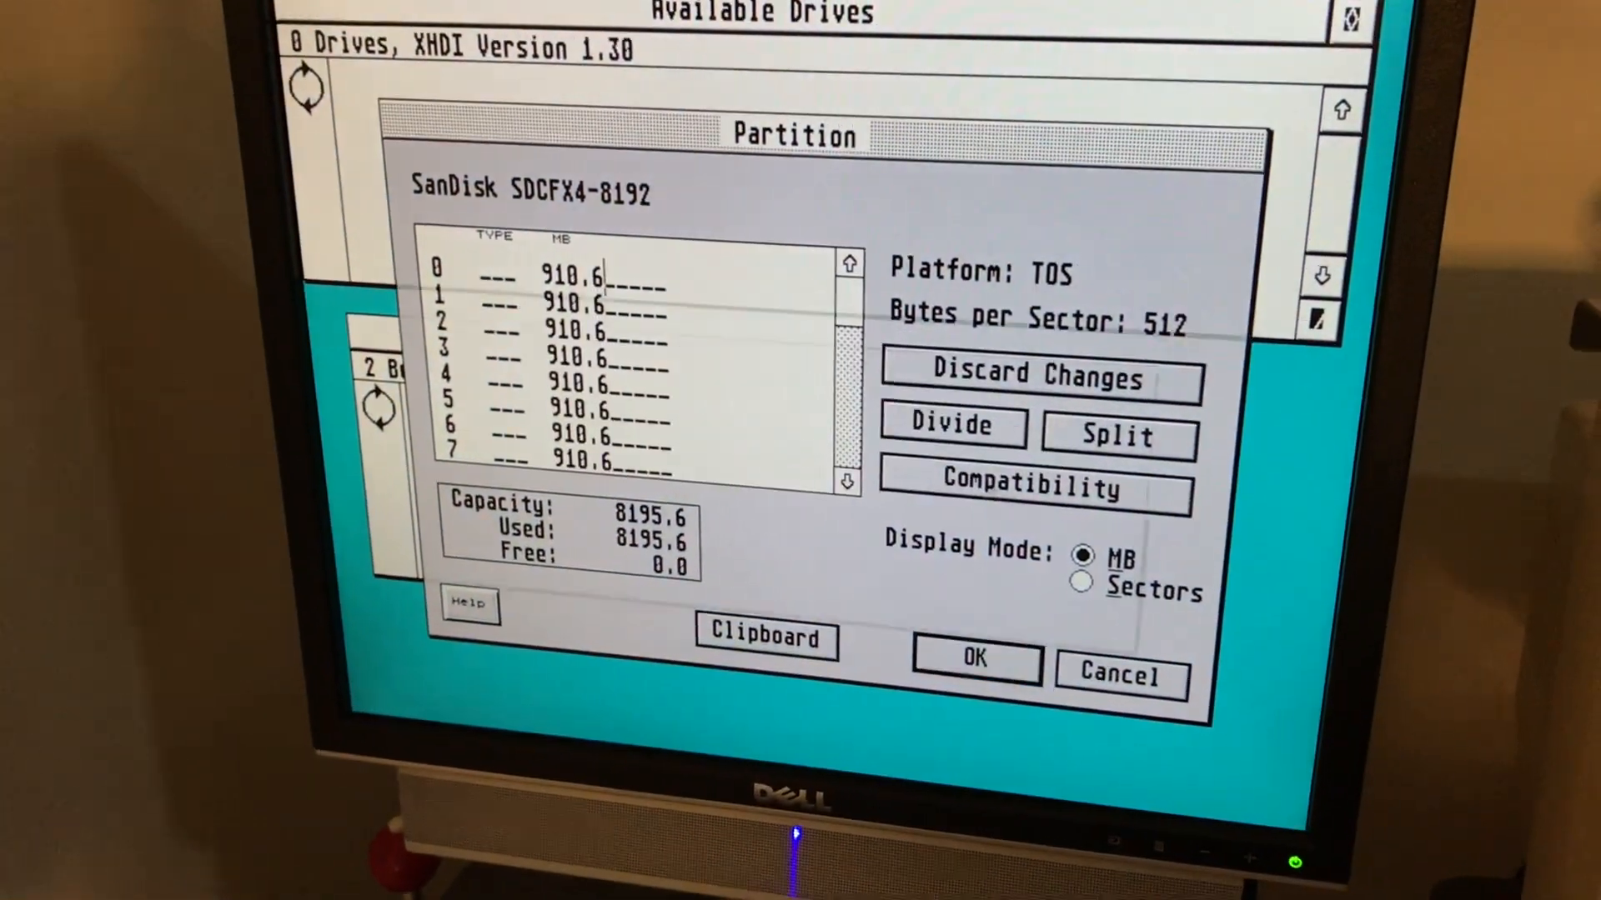
{"action": "left_click", "coordinate": [972, 660]}
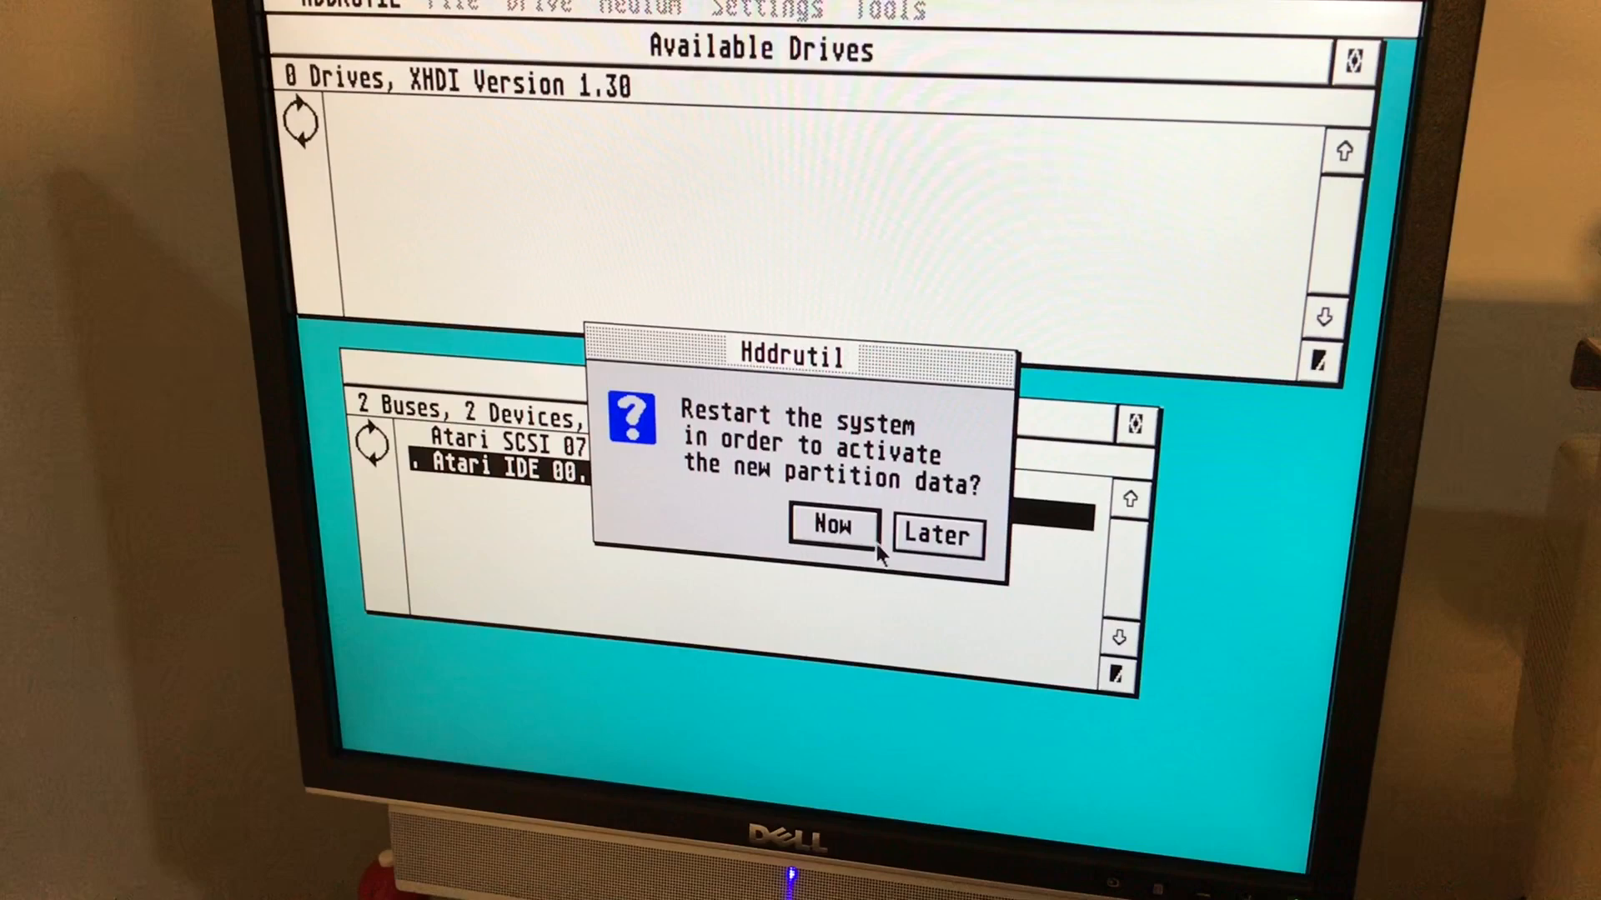
Choose Now in the restart prompt to reboot the Atari
{"action": "left_click", "coordinate": [830, 524]}
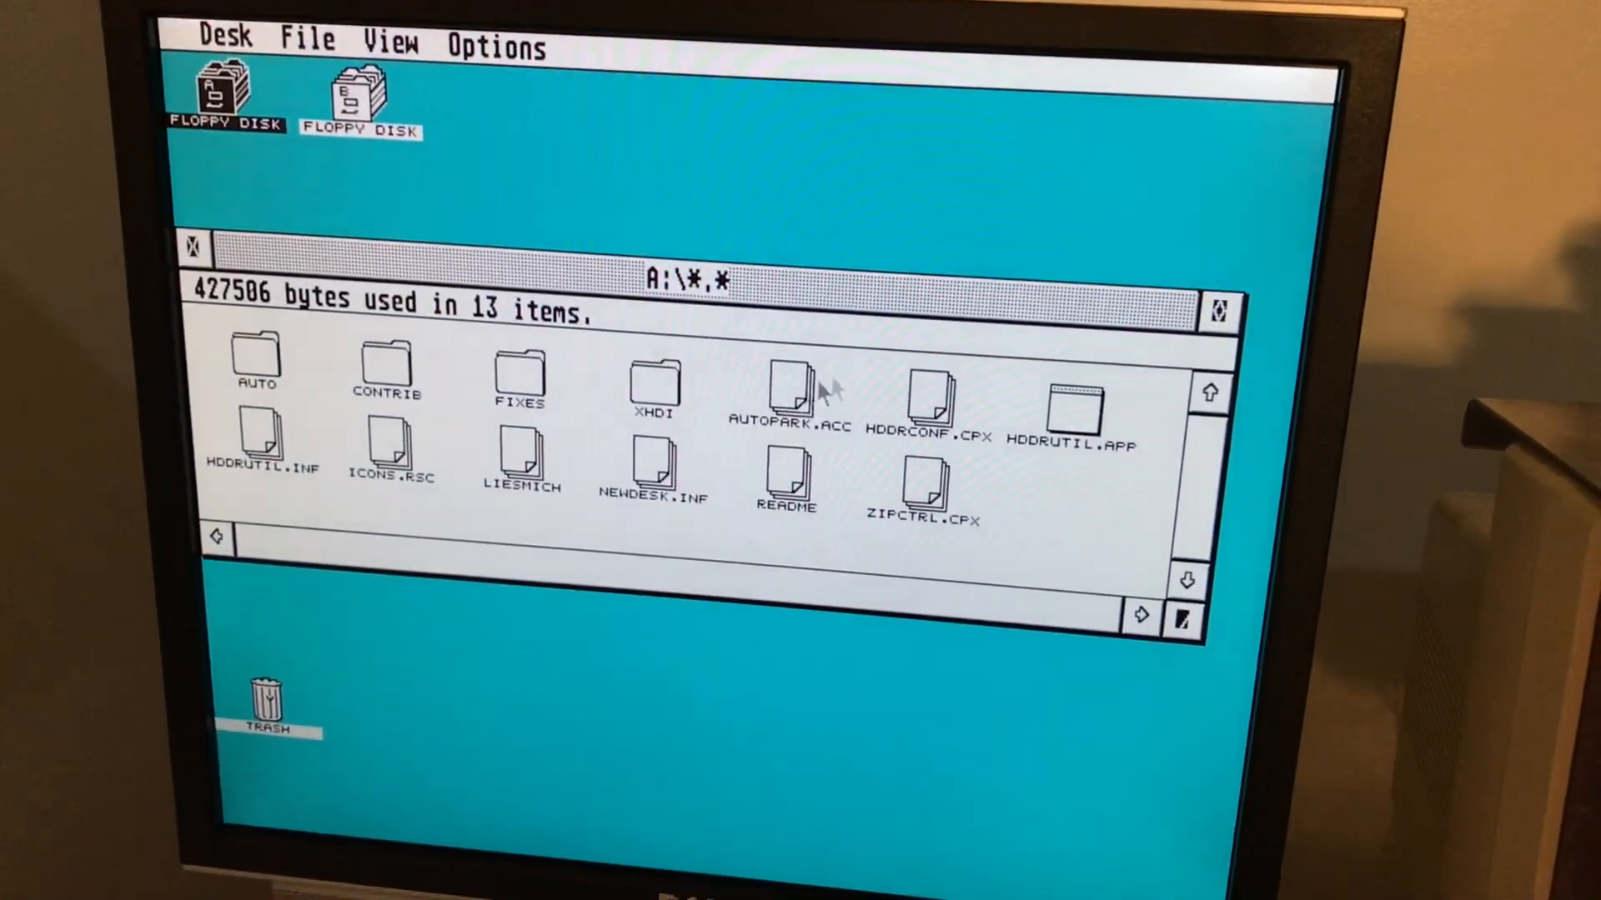
Relaunch HDDRUTIL from floppy A and select drive C among drives C–K
{"action": "double_click", "coordinate": [1077, 408]}
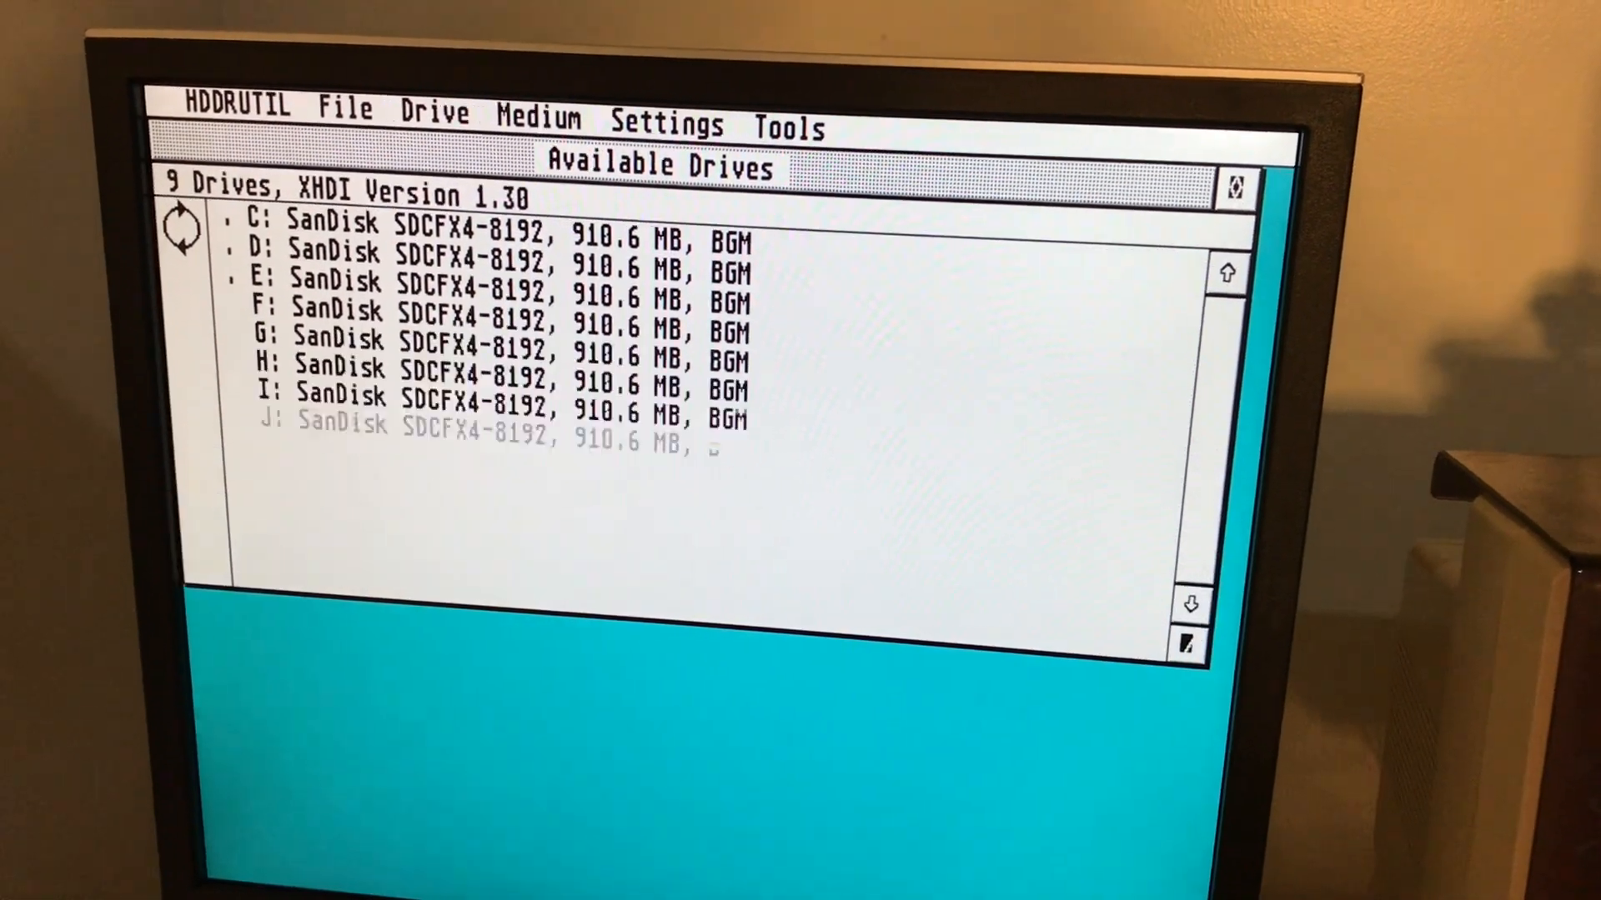
{"action": "left_click", "coordinate": [1189, 659]}
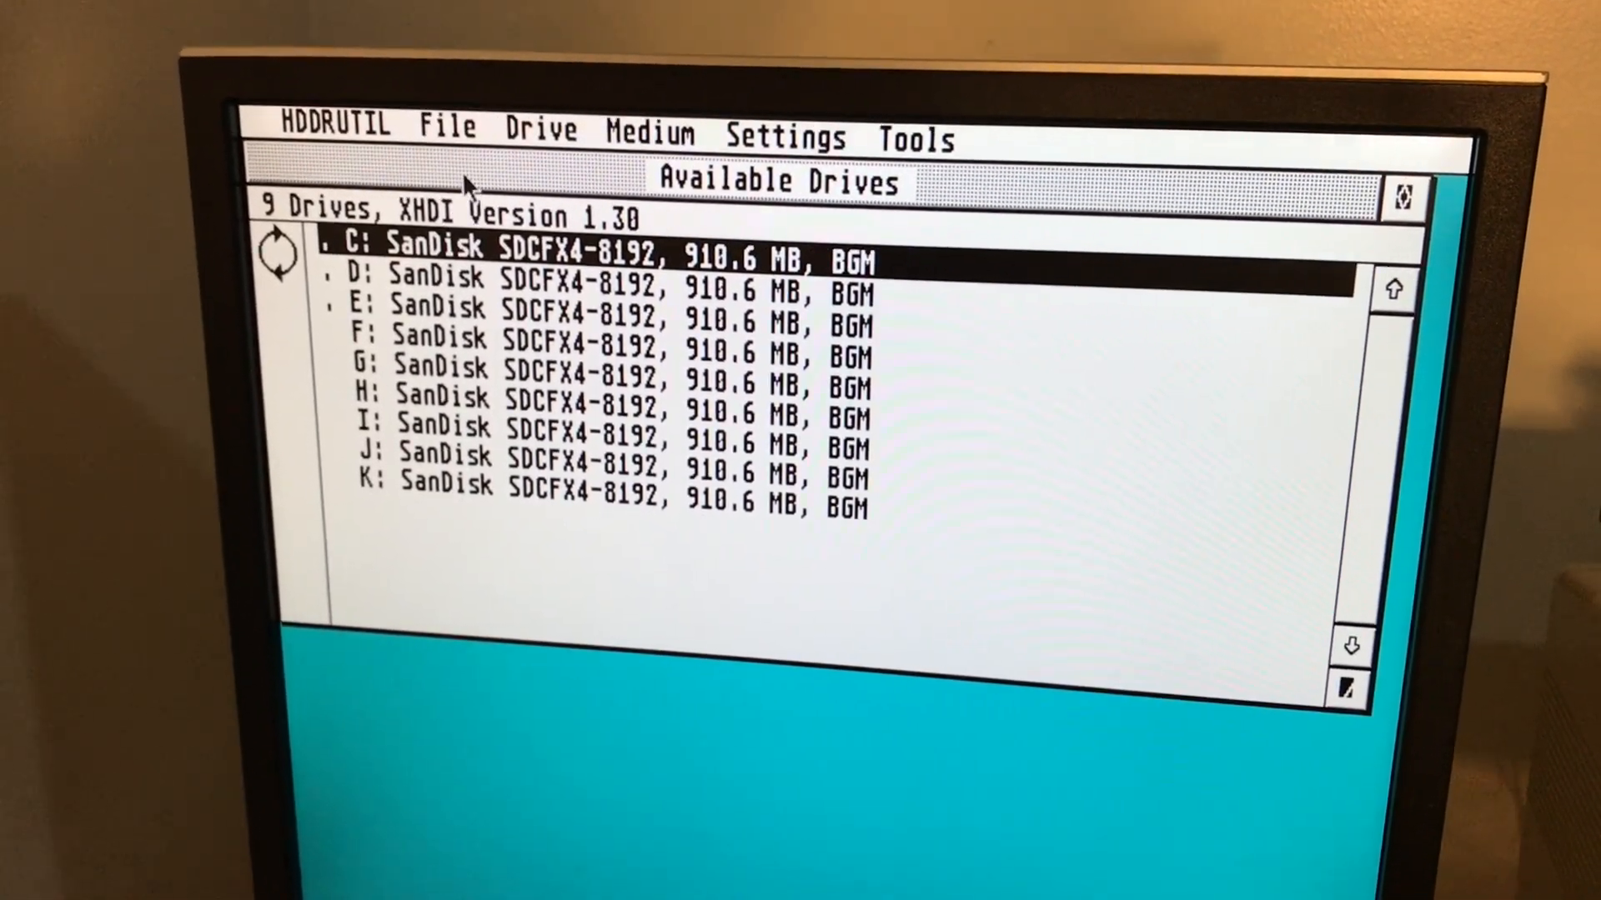
Install HDDRIVER onto drive C via File > Install HDDRIVER and acknowledge success
{"action": "left_click", "coordinate": [441, 140]}
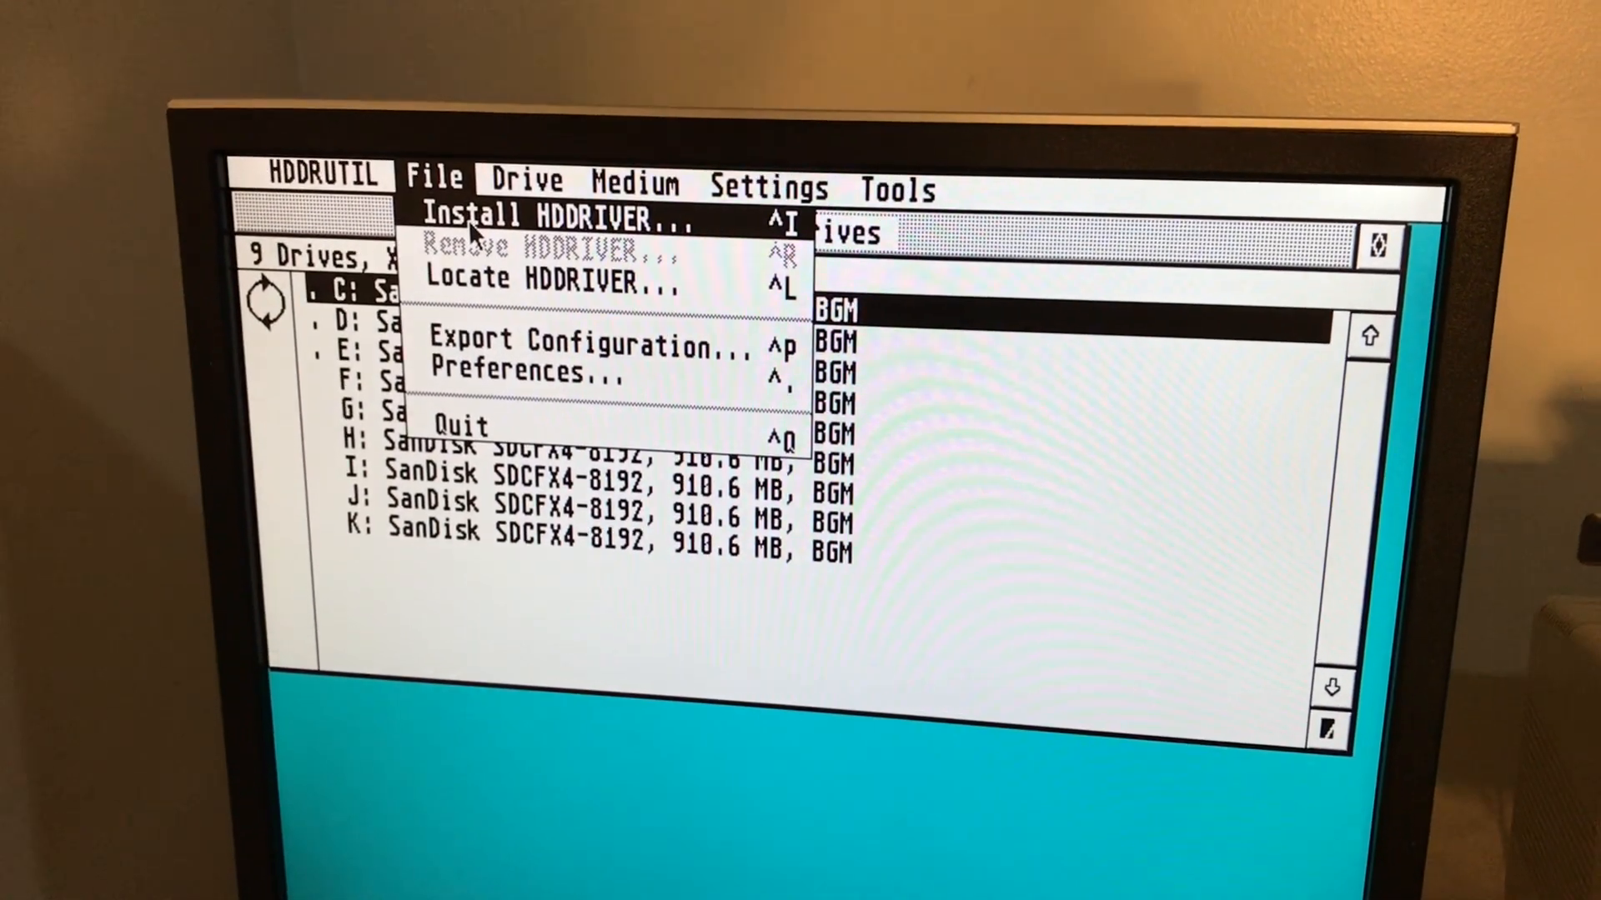
{"action": "left_click", "coordinate": [559, 215]}
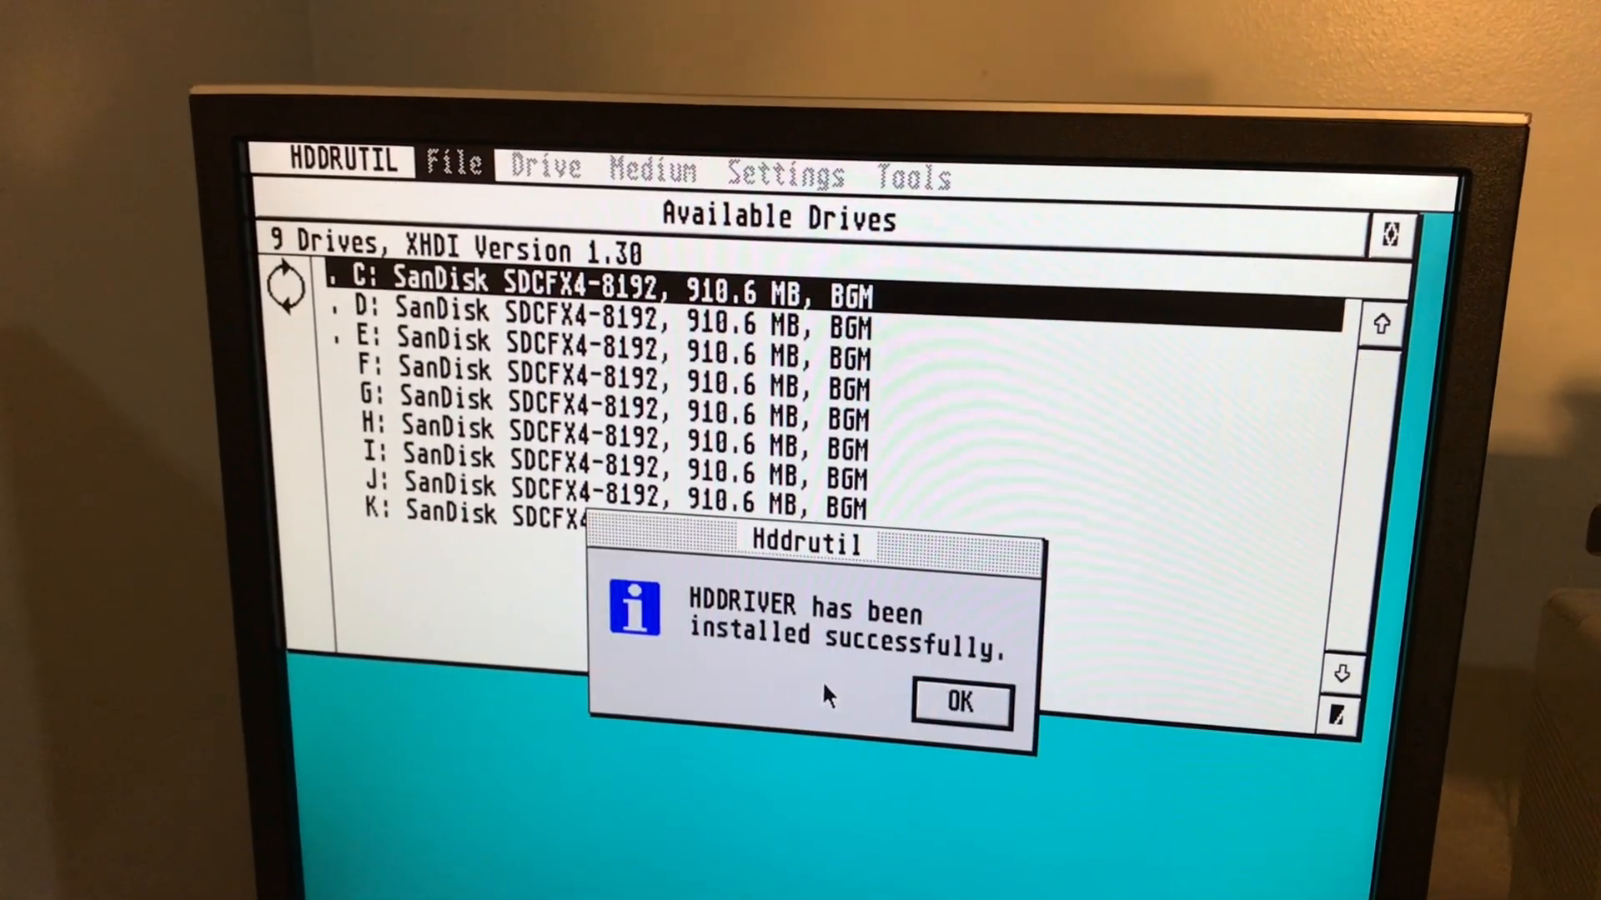
{"action": "left_click", "coordinate": [956, 702]}
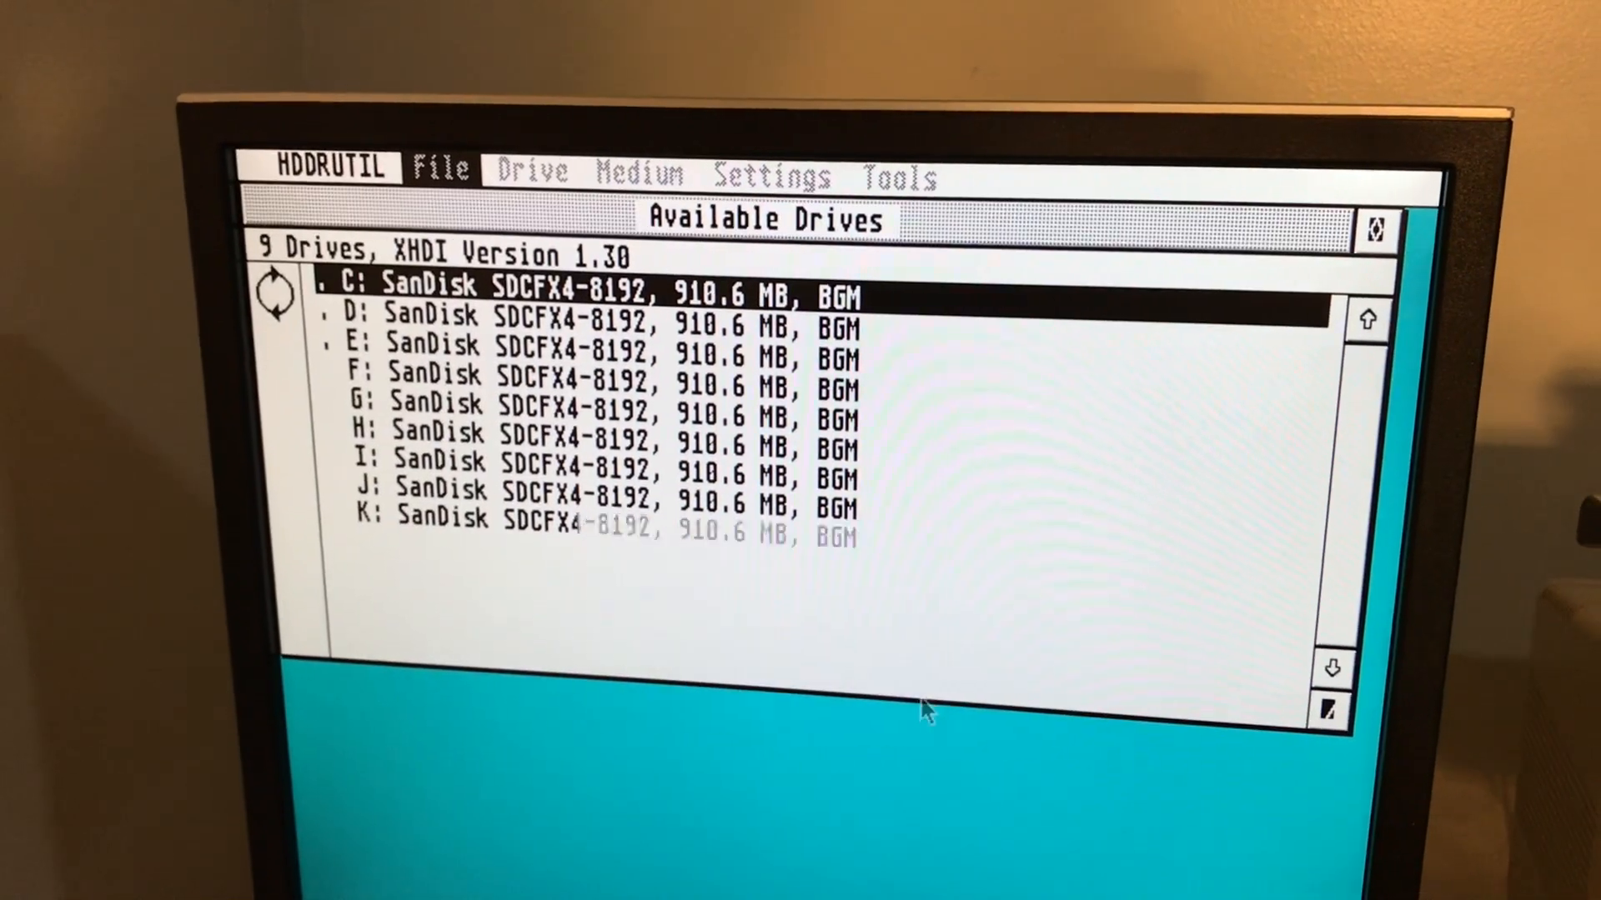
{"action": "left_click", "coordinate": [441, 168]}
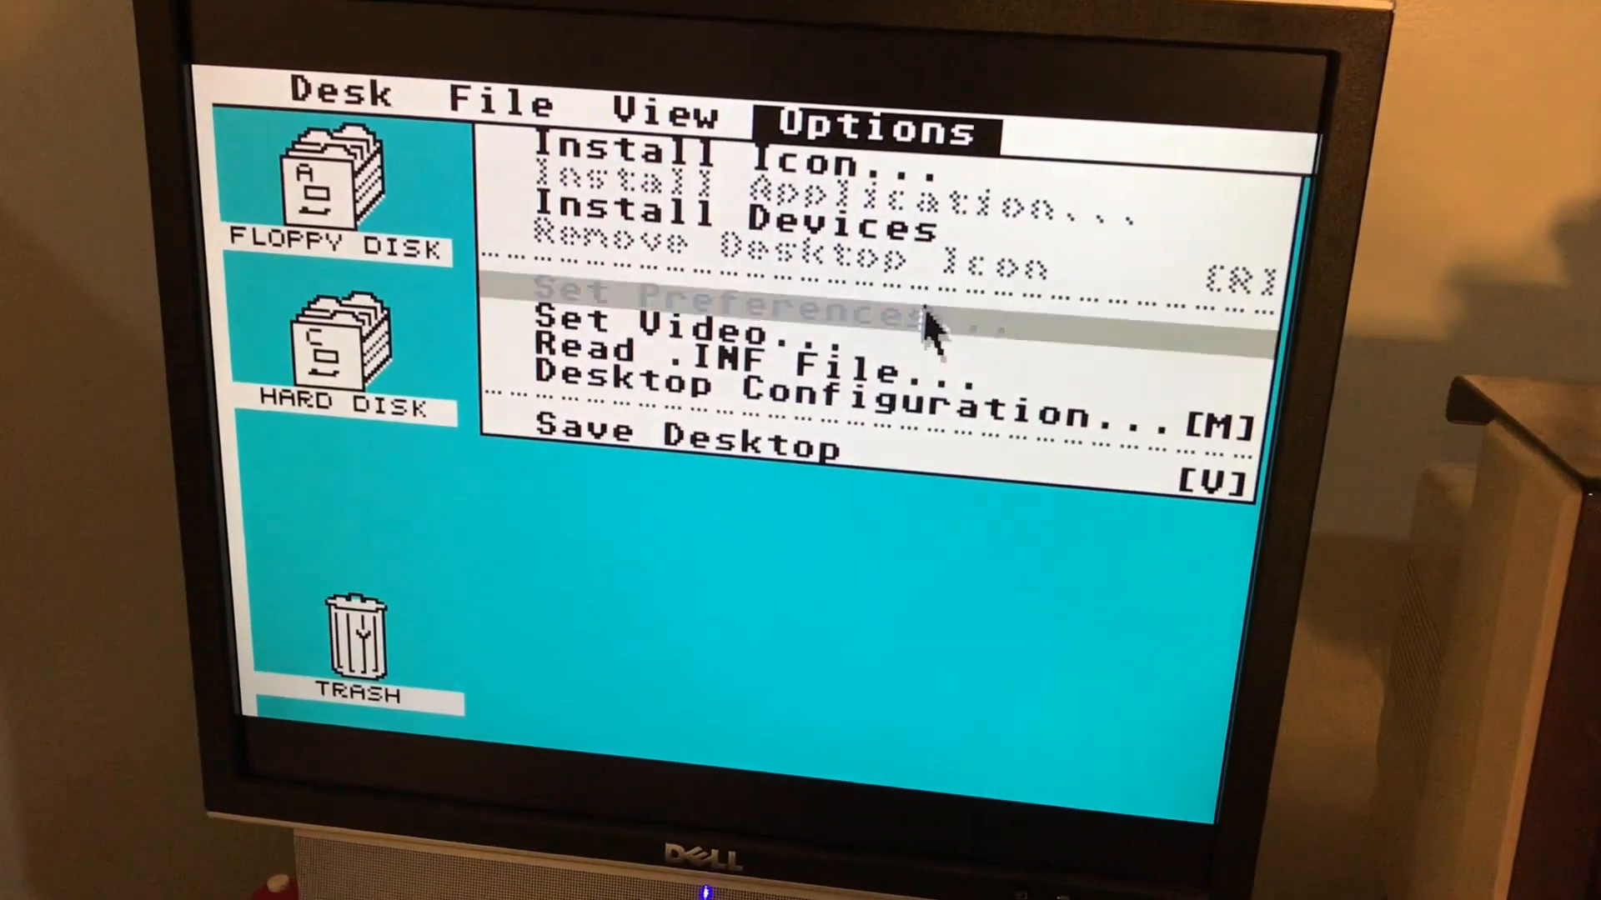
Set video to 16 colours, install device icons D–K, and open hard disk C
{"action": "left_click", "coordinate": [650, 329]}
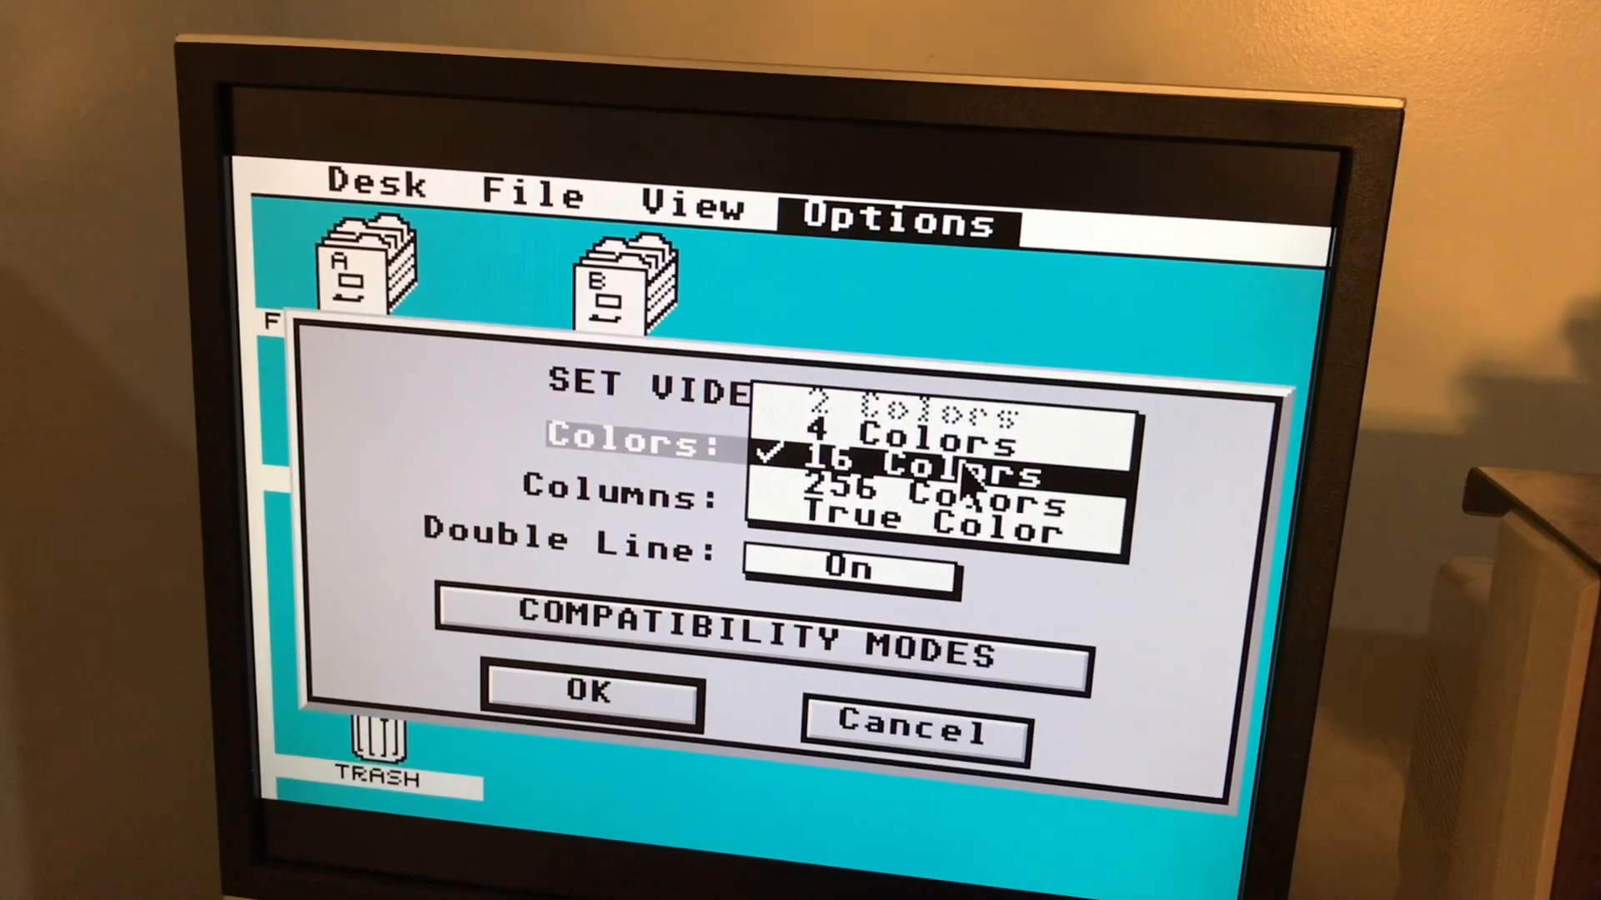
{"action": "left_click", "coordinate": [919, 473]}
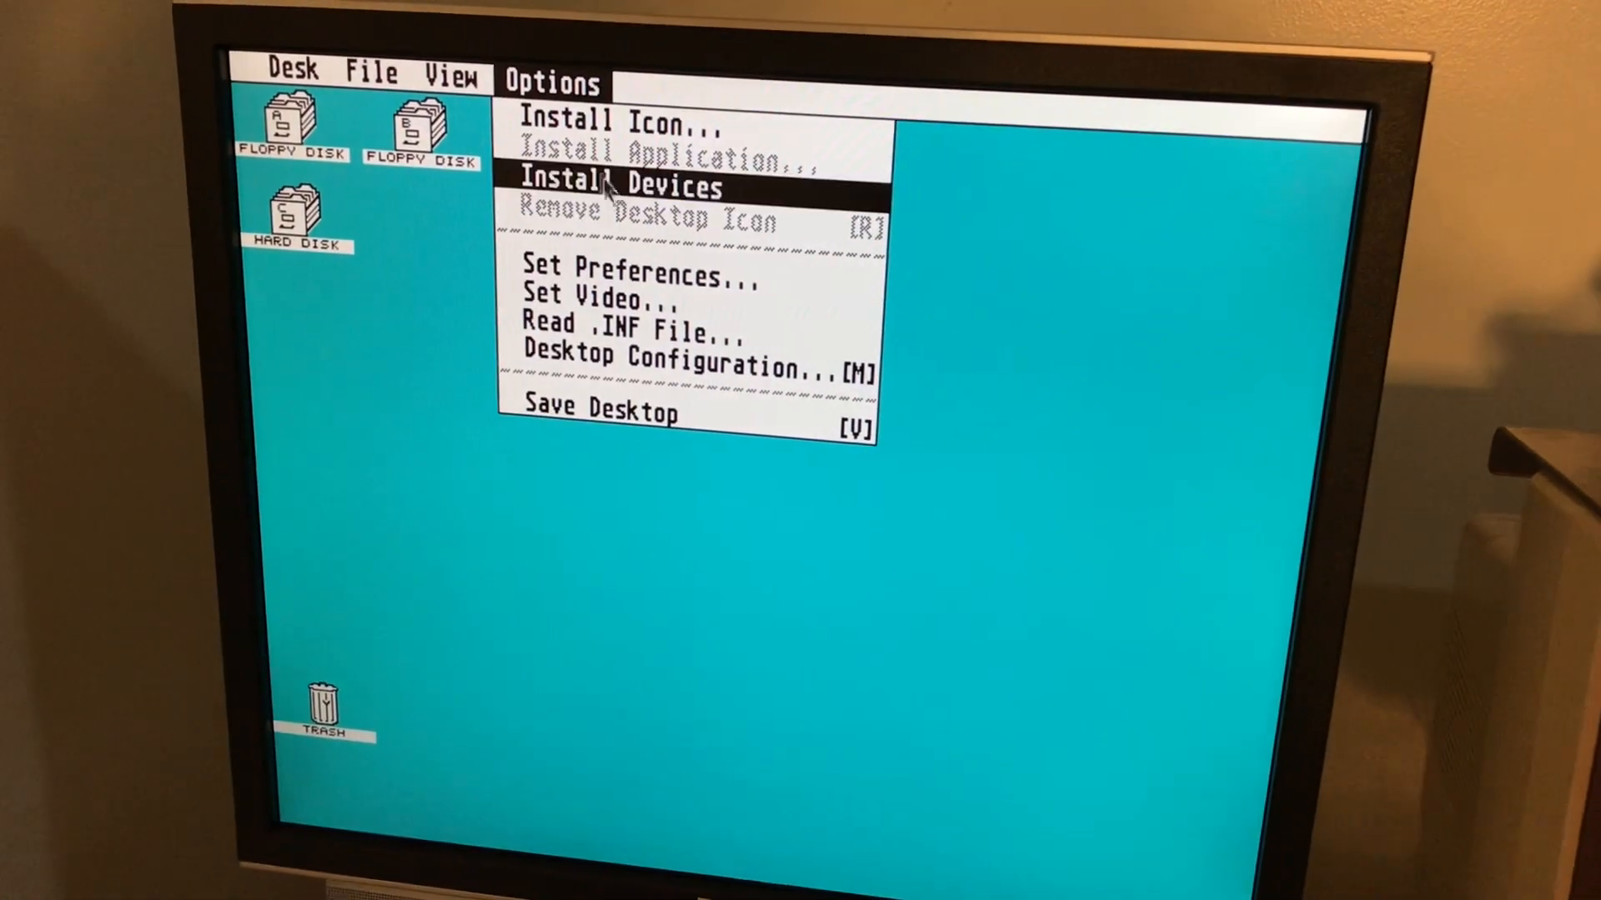
{"action": "left_click", "coordinate": [623, 187]}
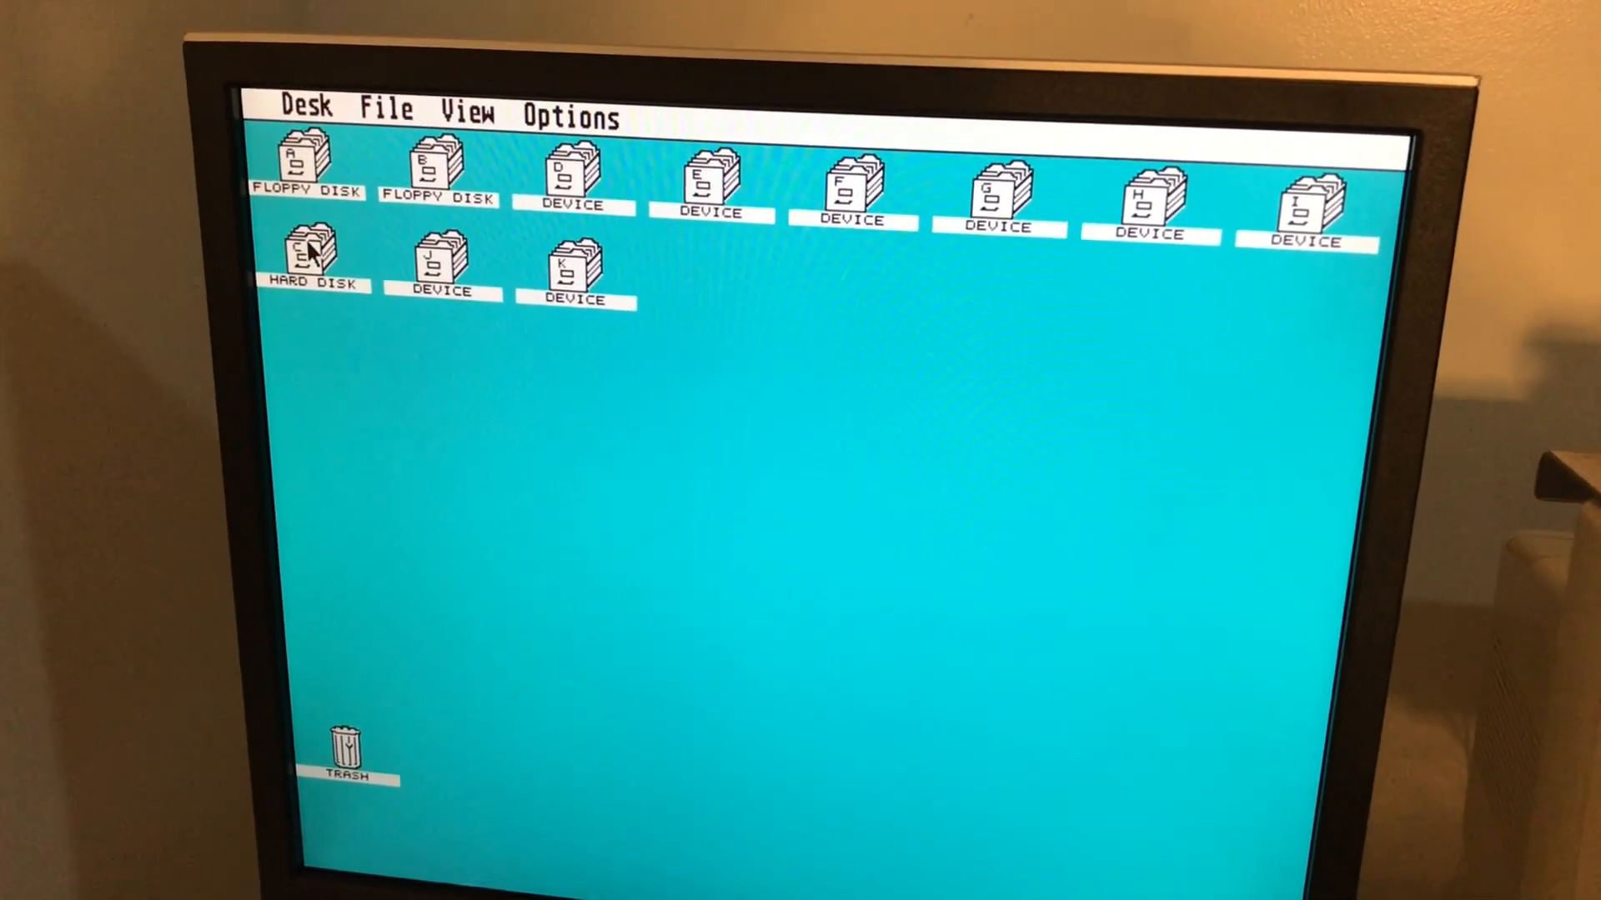
{"action": "double_click", "coordinate": [311, 250]}
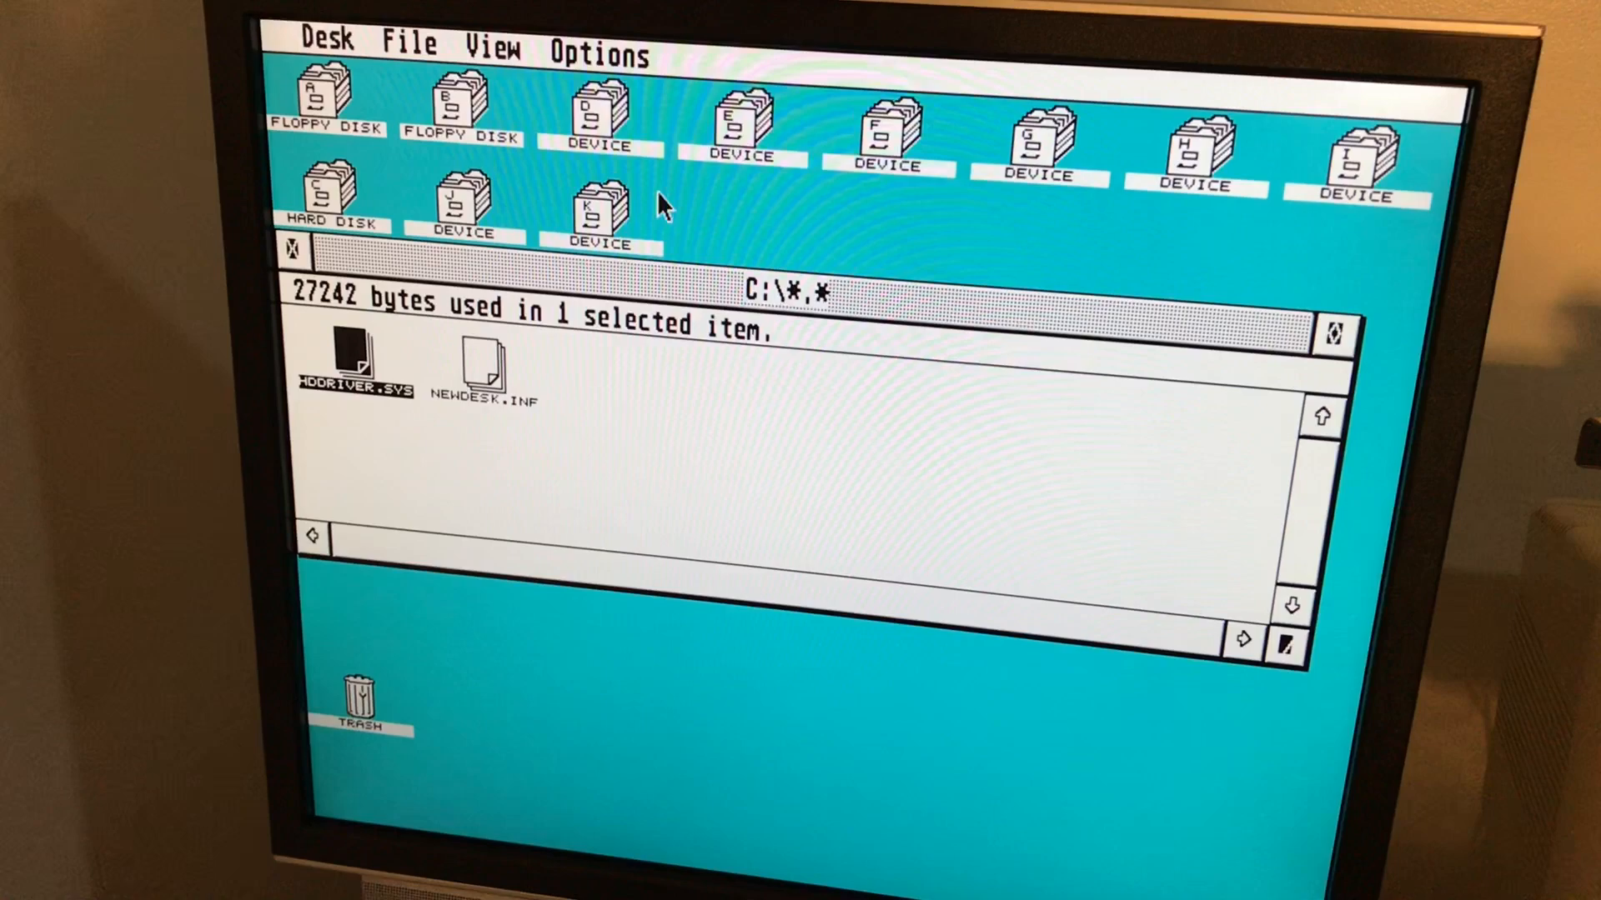
Select the drive E icon and open its empty window
{"action": "left_click", "coordinate": [740, 133]}
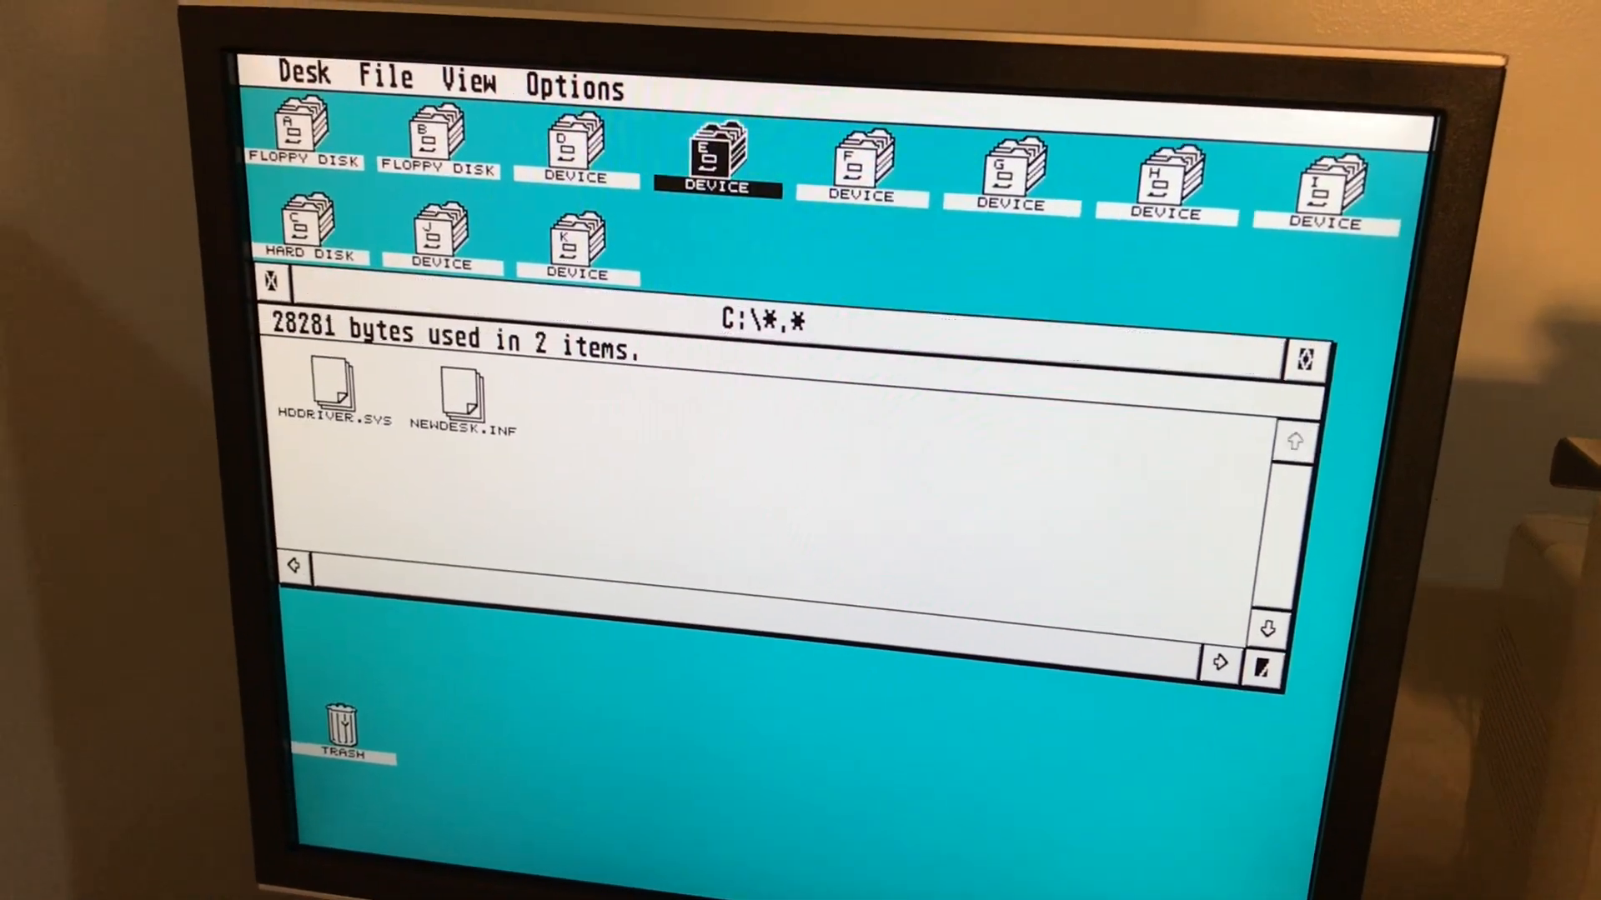
{"action": "double_click", "coordinate": [714, 159]}
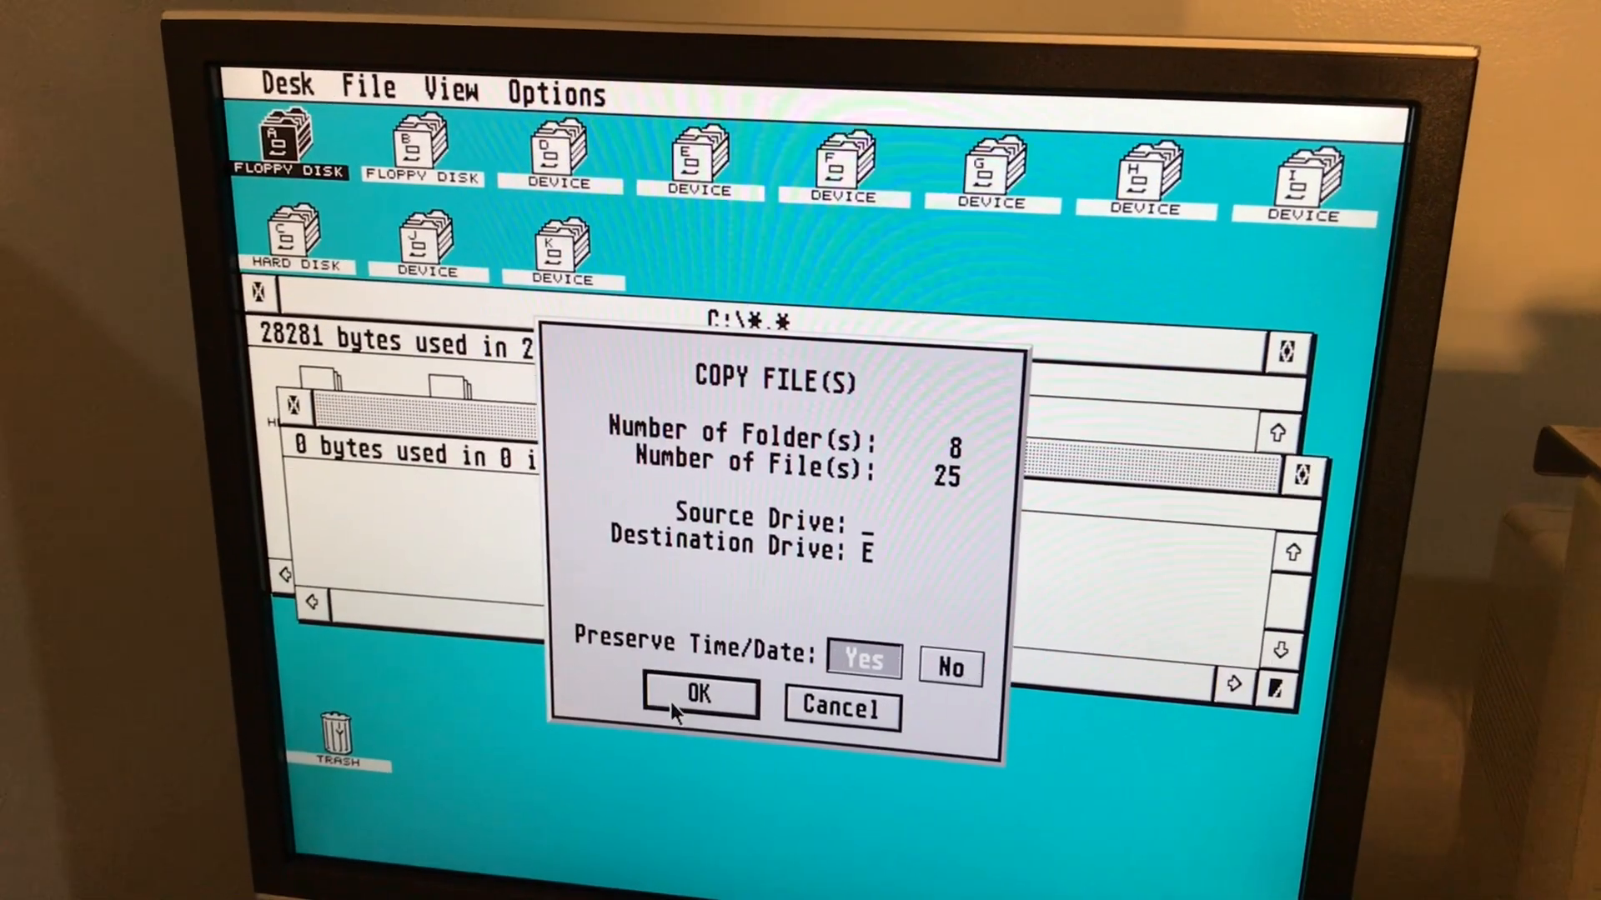
Confirm copying the floppy's 8 folders and 25 files to E, including NEWDESK.INF
{"action": "left_click", "coordinate": [696, 696]}
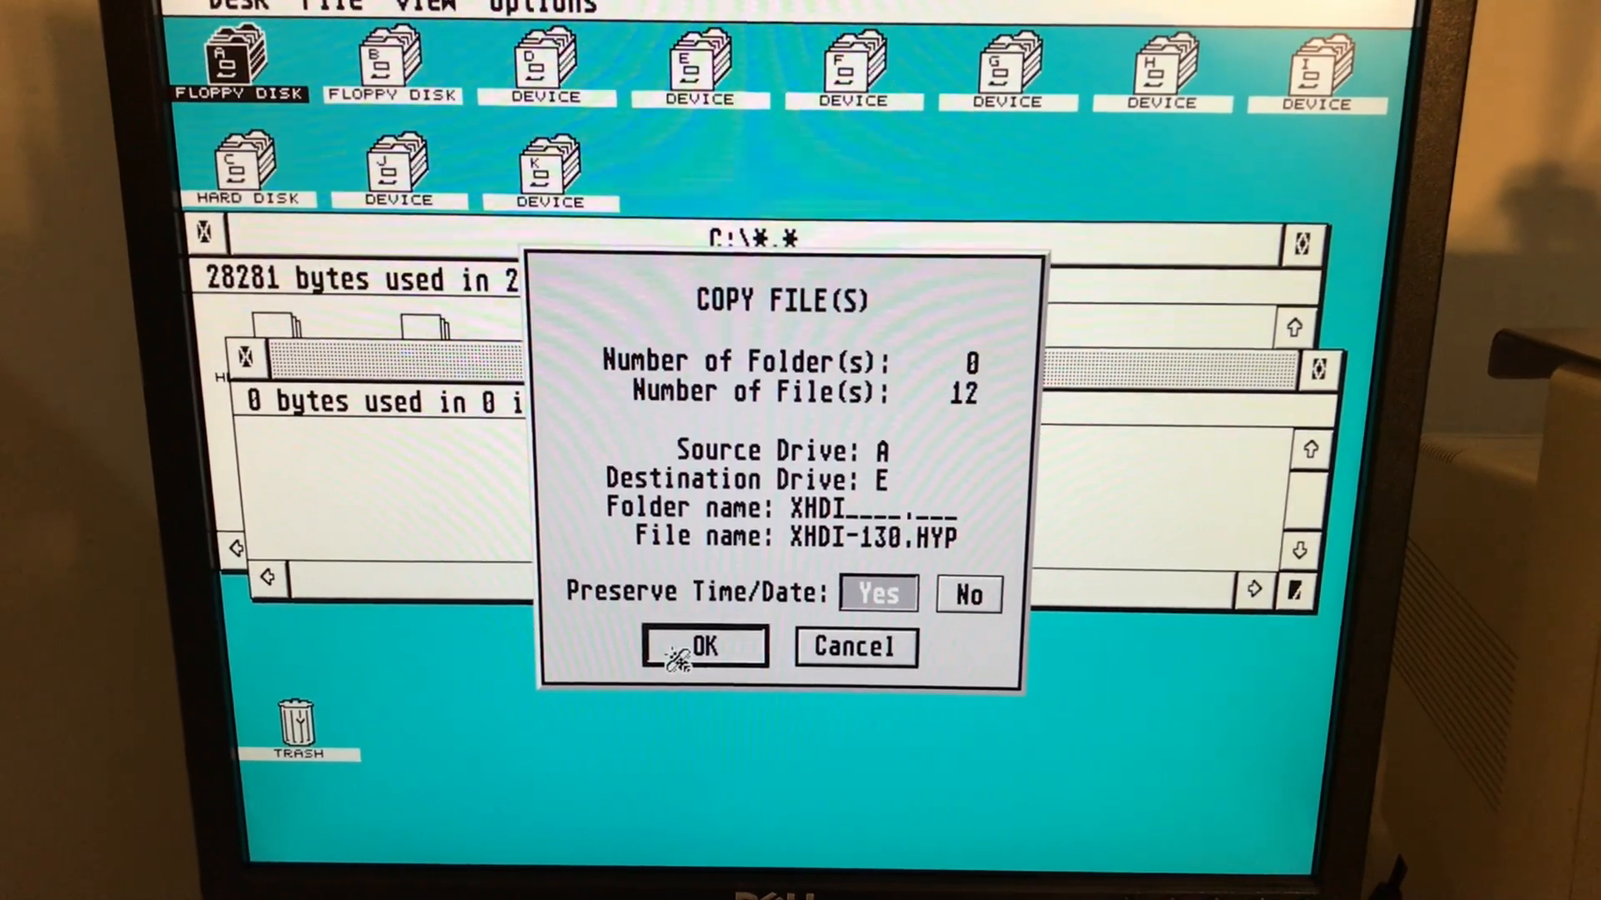
{"action": "left_click", "coordinate": [701, 646]}
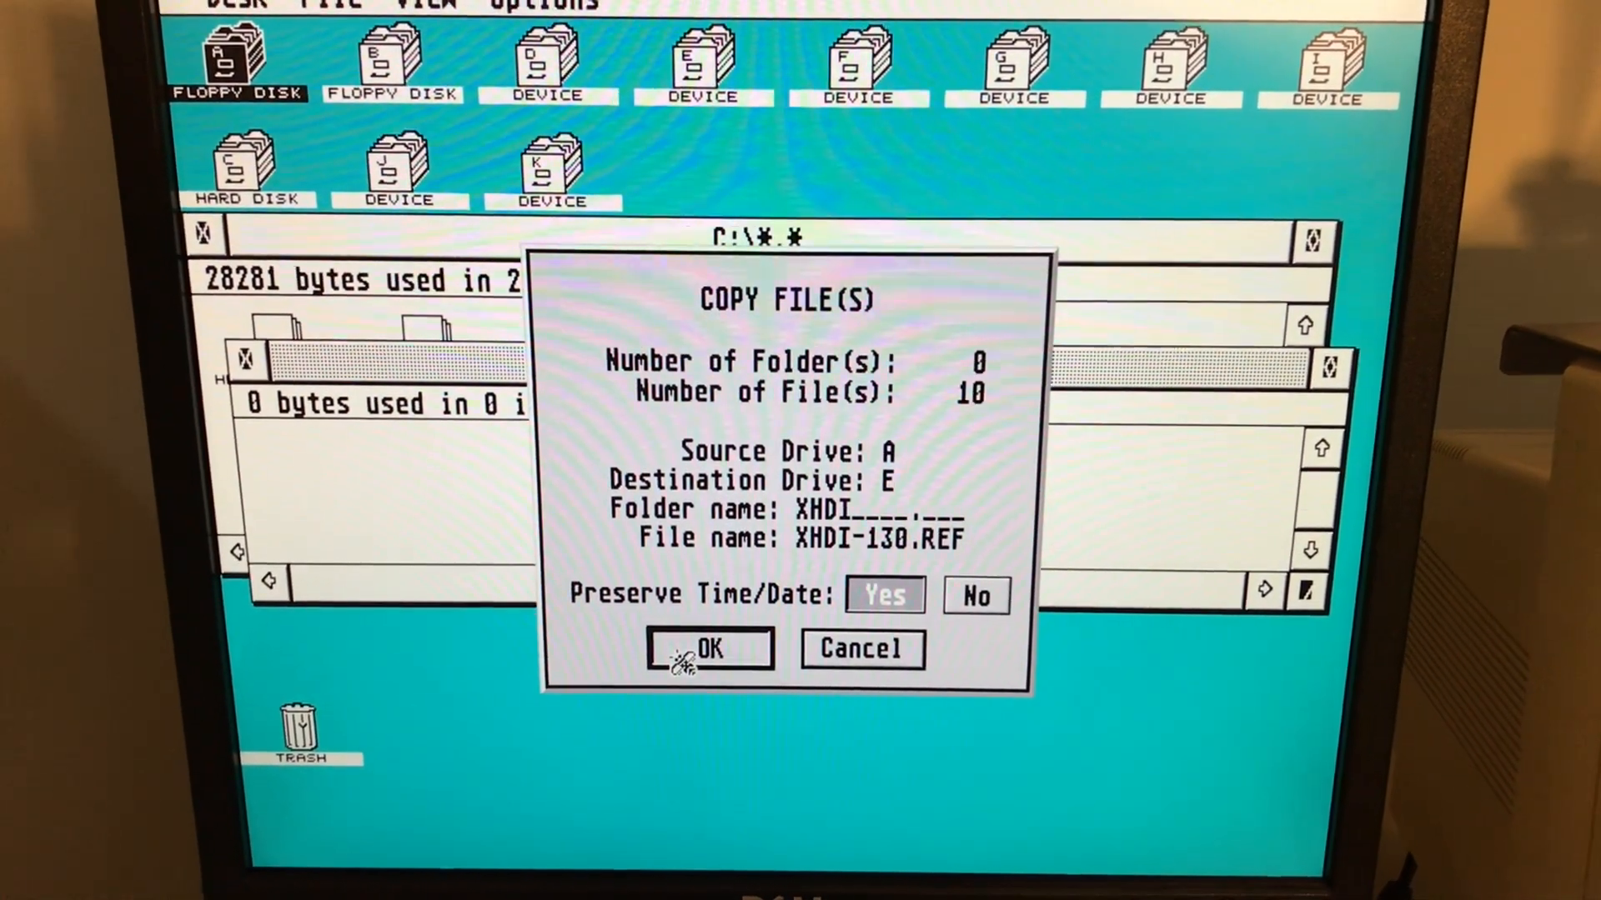
{"action": "left_click", "coordinate": [709, 648]}
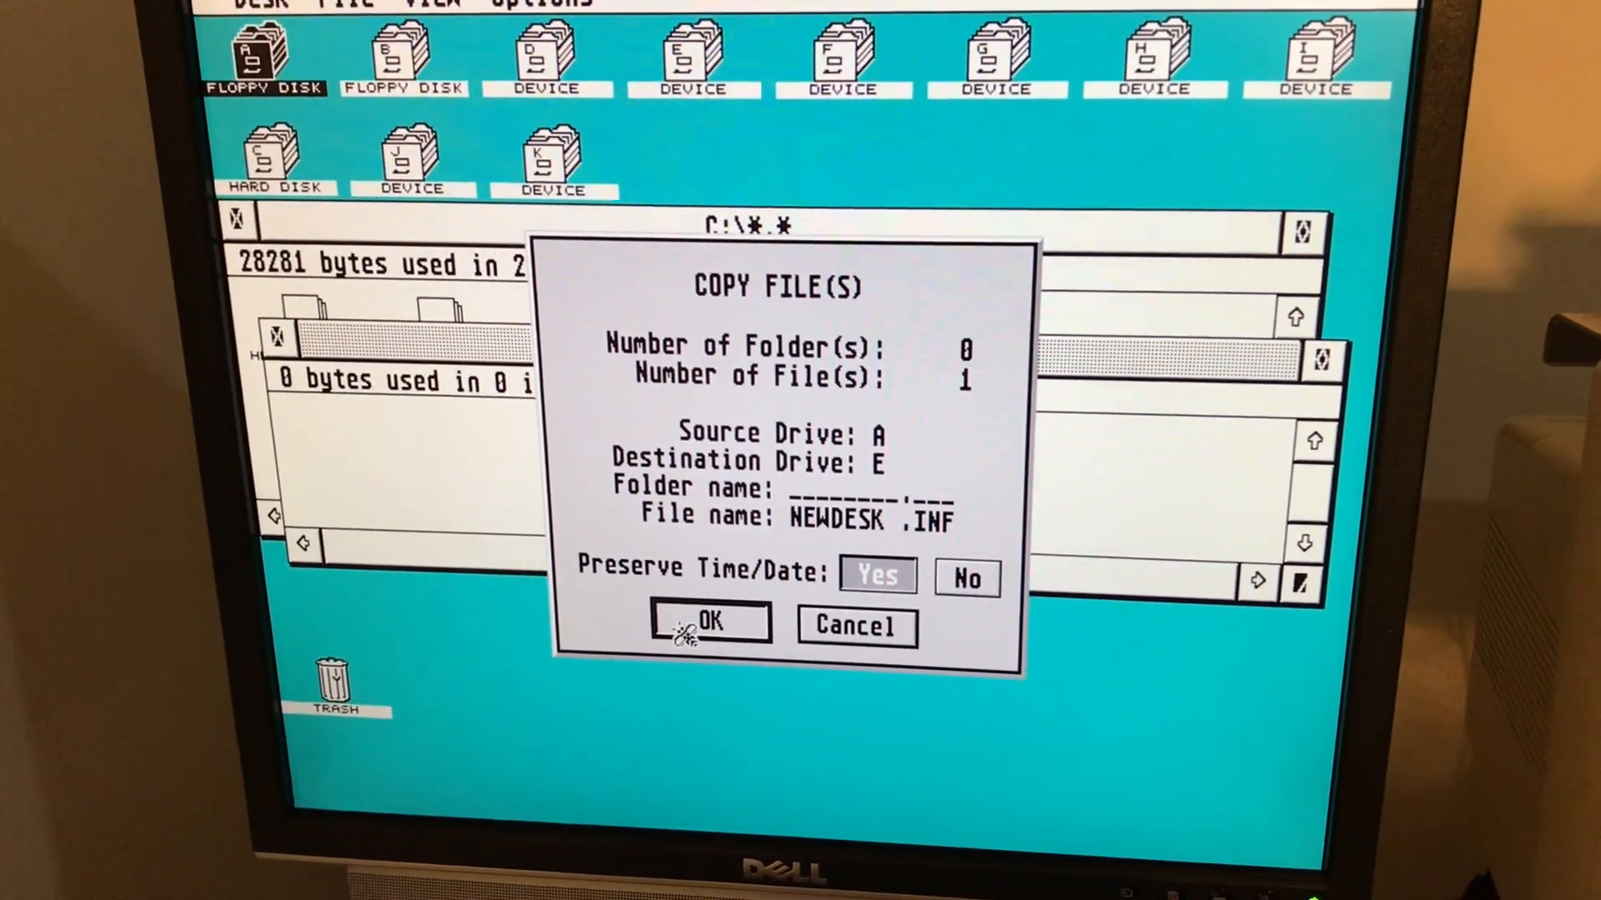
{"action": "left_click", "coordinate": [710, 623]}
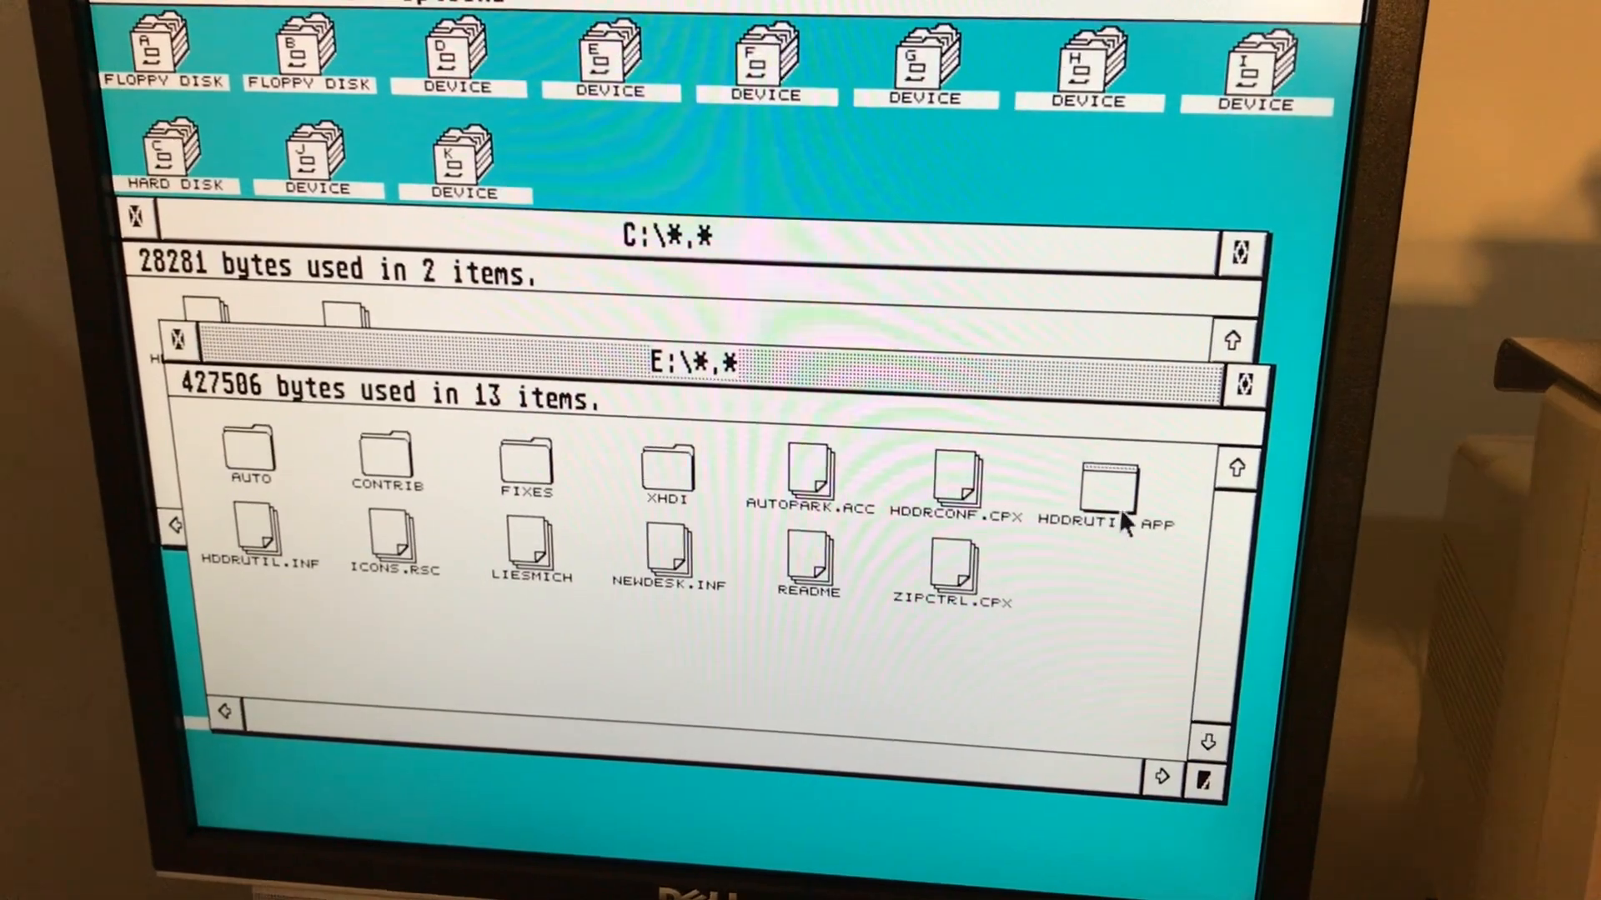
Select and run HDDRUTIL.APP from the E:\ window
{"action": "left_click", "coordinate": [1108, 486]}
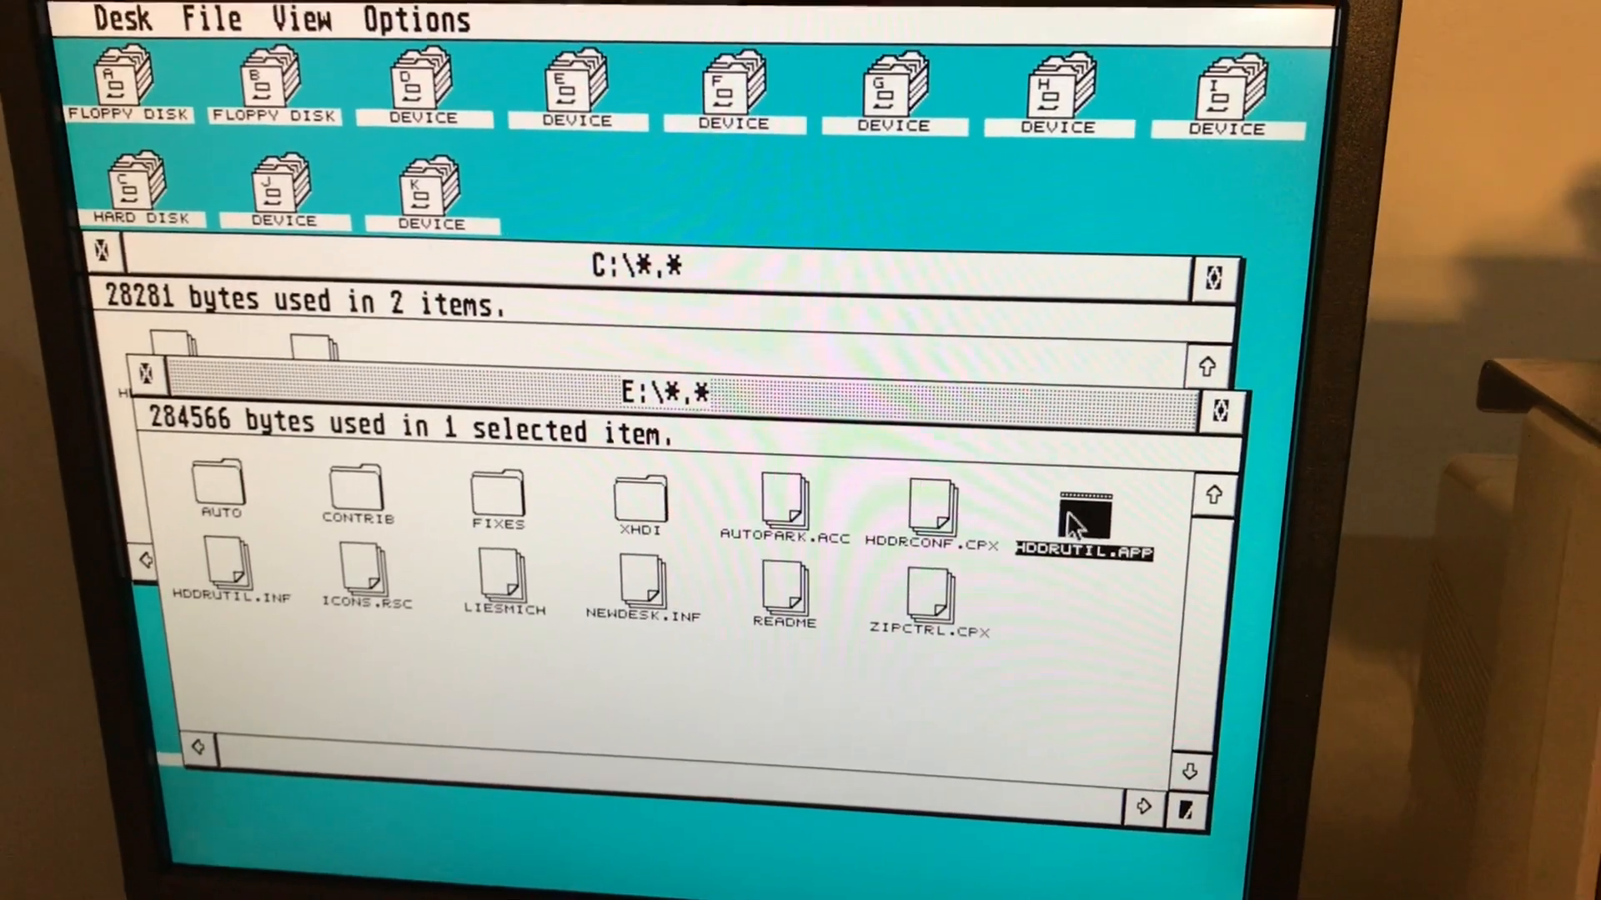
{"action": "double_click", "coordinate": [1087, 520]}
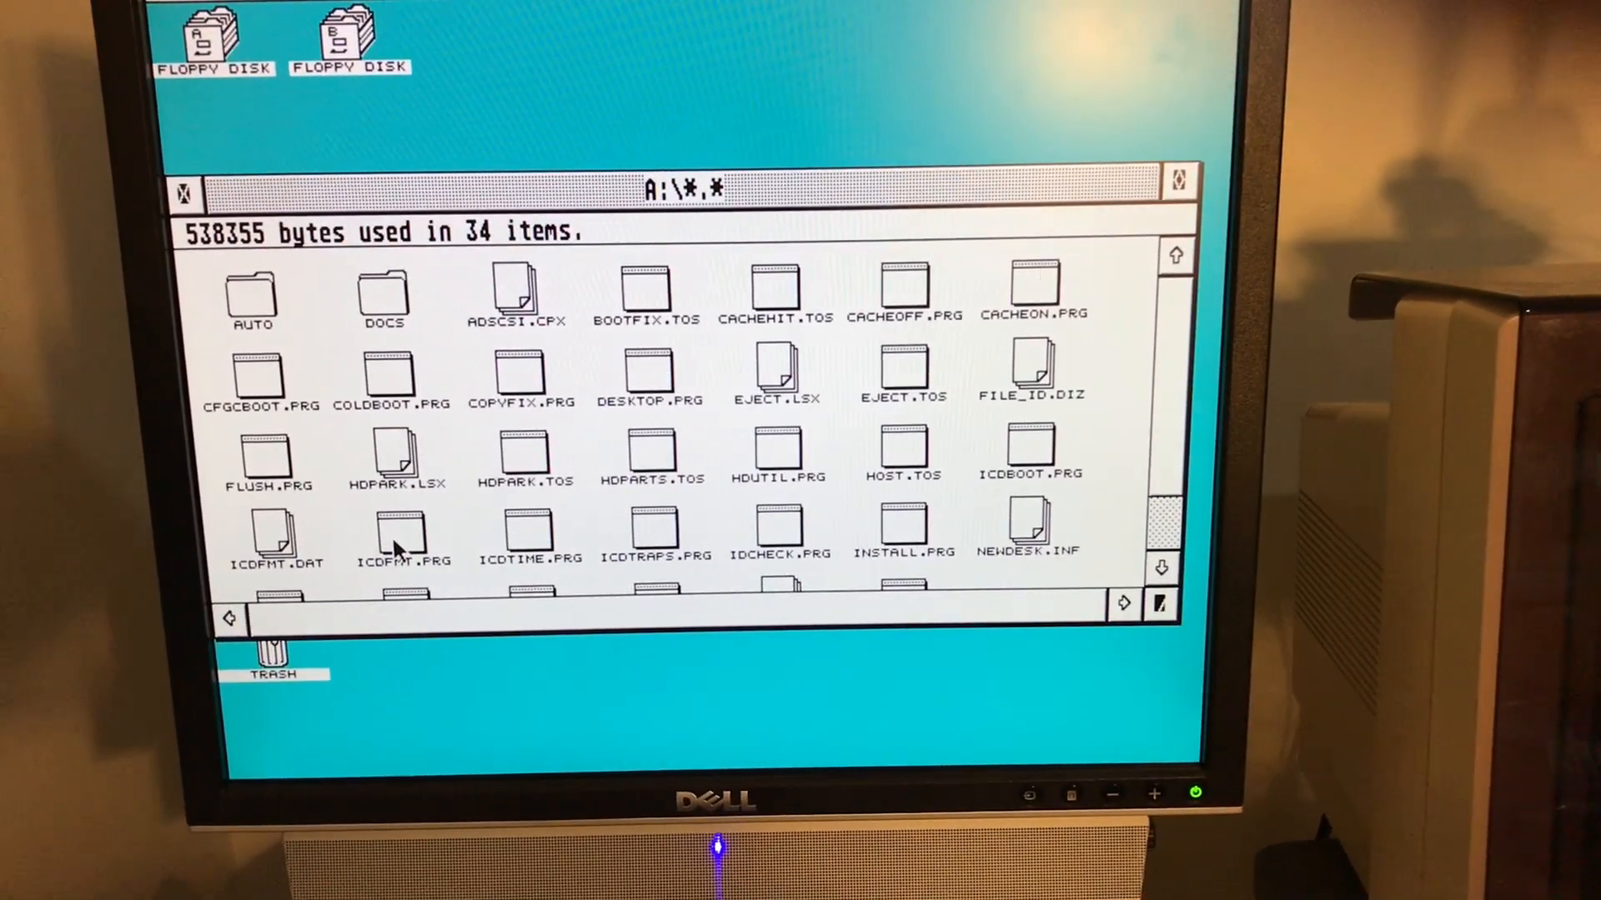
Launch ICDFMT.PRG from the A:\ floppy window to start the ICD Hard Disk Formatter
{"action": "double_click", "coordinate": [405, 535]}
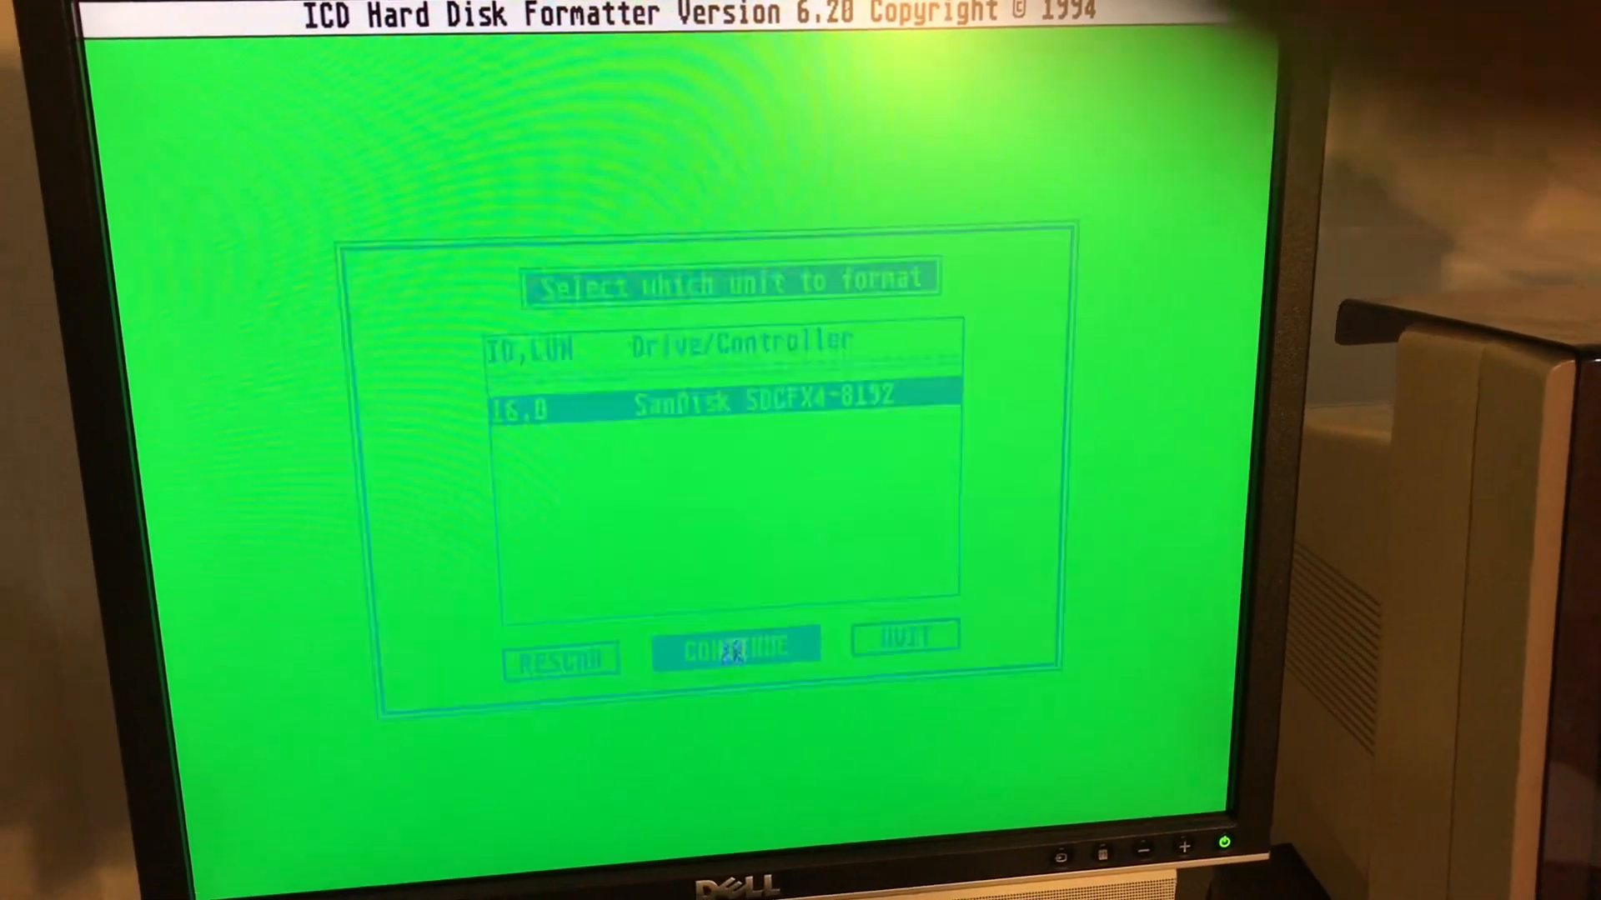
Choose the SanDisk SDCFX4-8192 unit and open its partition screen with default partitions
{"action": "left_click", "coordinate": [735, 654]}
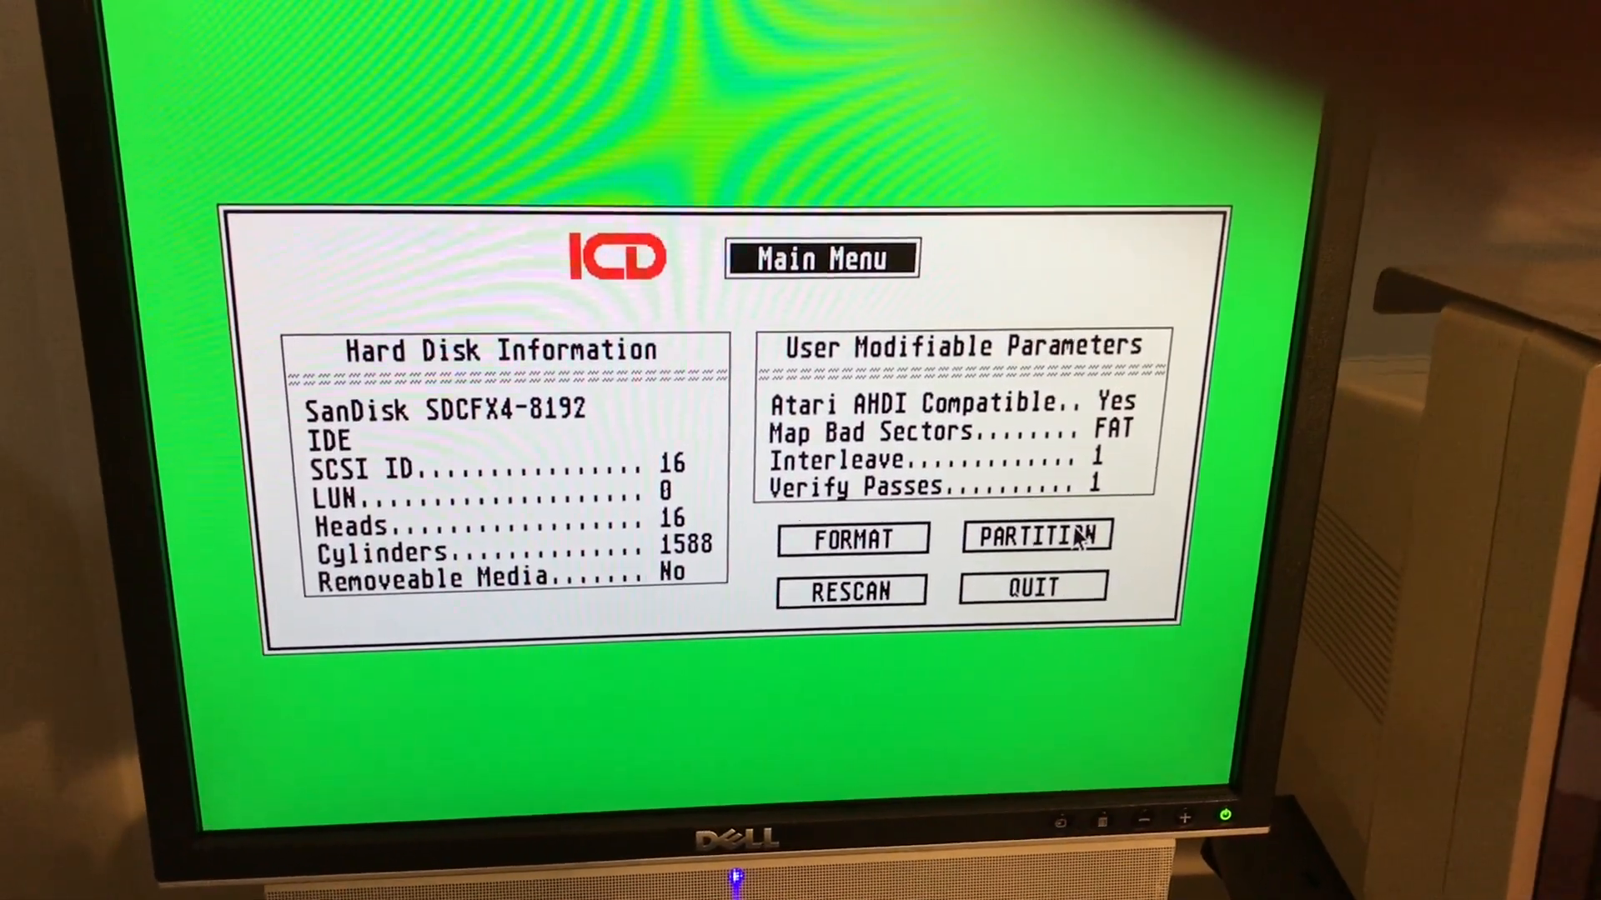
{"action": "left_click", "coordinate": [1033, 538]}
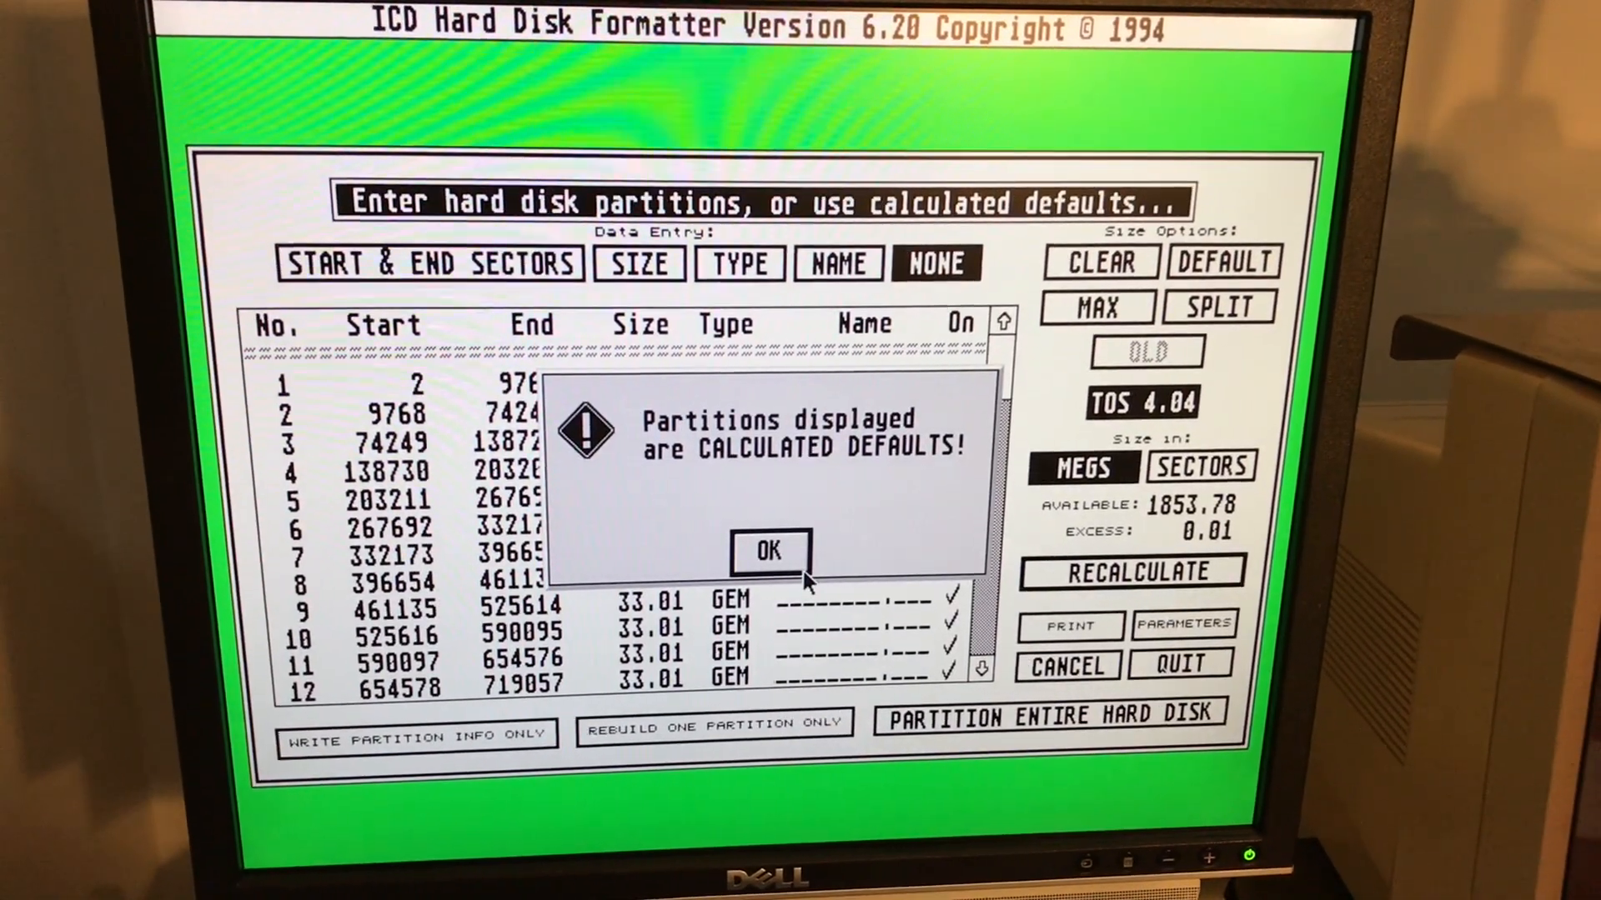
Clear the default table and split the card into 9 partitions: 5 MB GEM, eight 231.10 MB BGM
{"action": "left_click", "coordinate": [769, 549]}
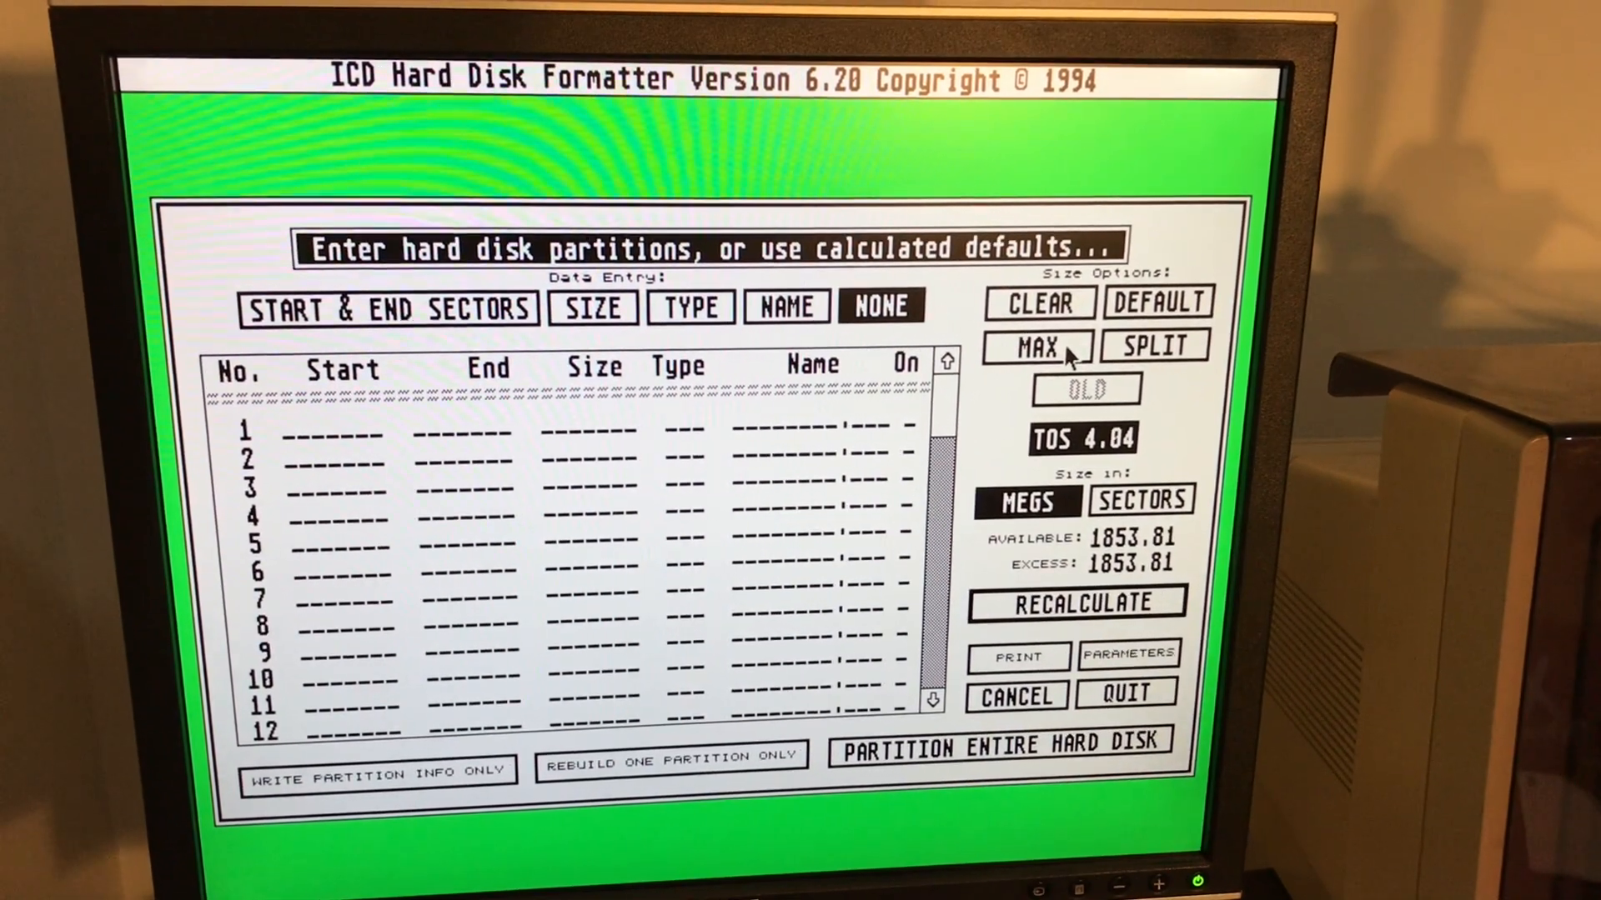
{"action": "left_click", "coordinate": [1037, 347]}
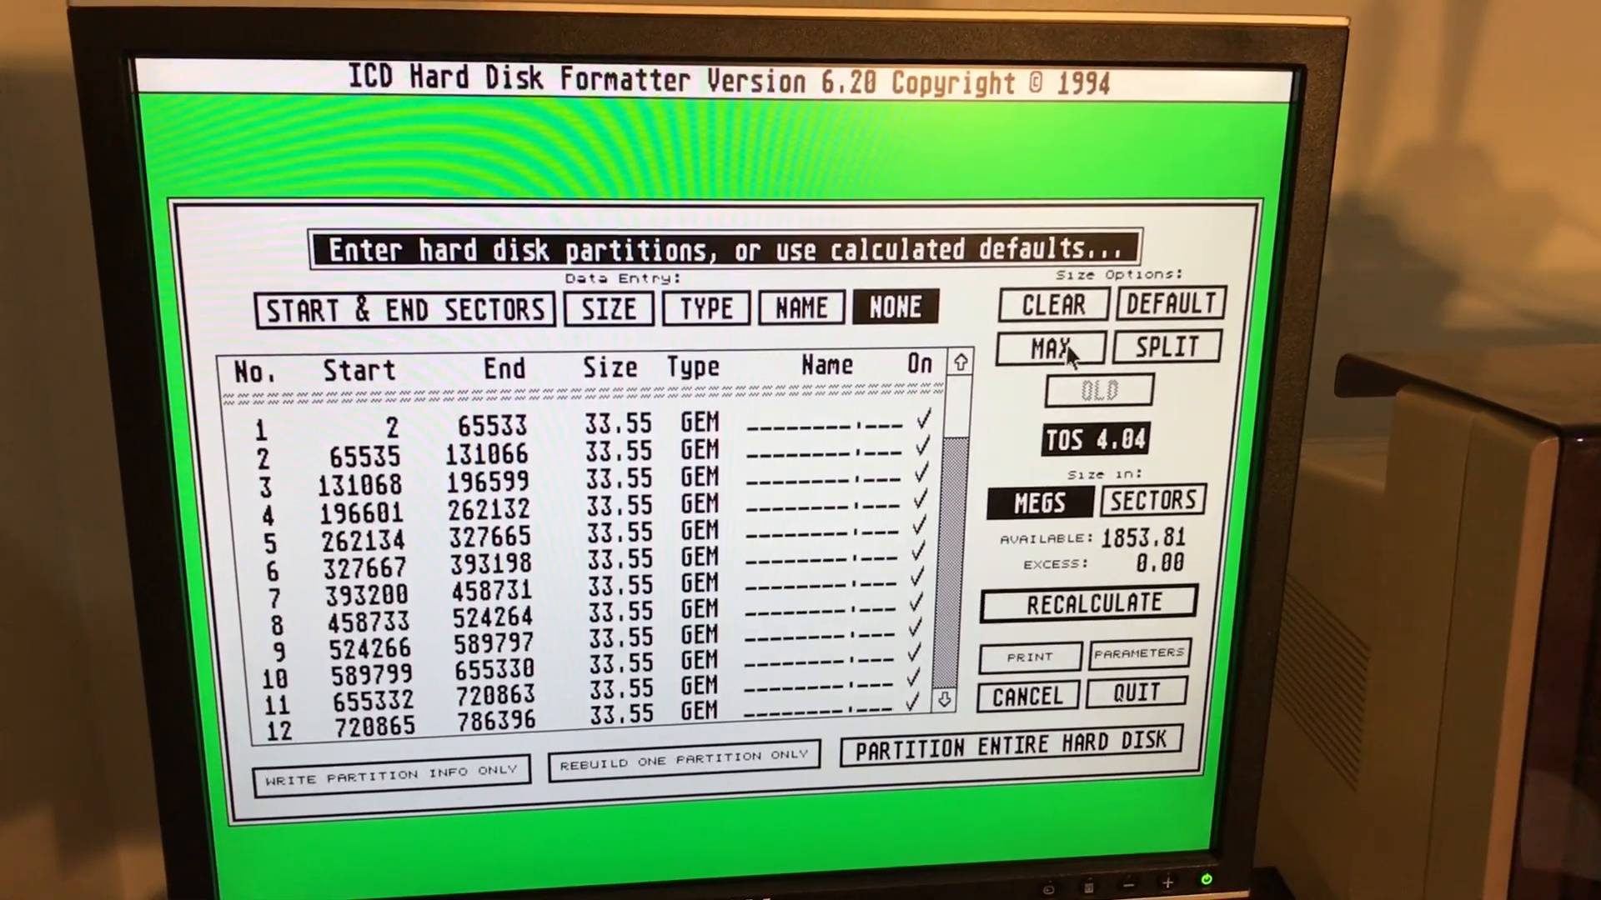
{"action": "left_click", "coordinate": [1052, 304]}
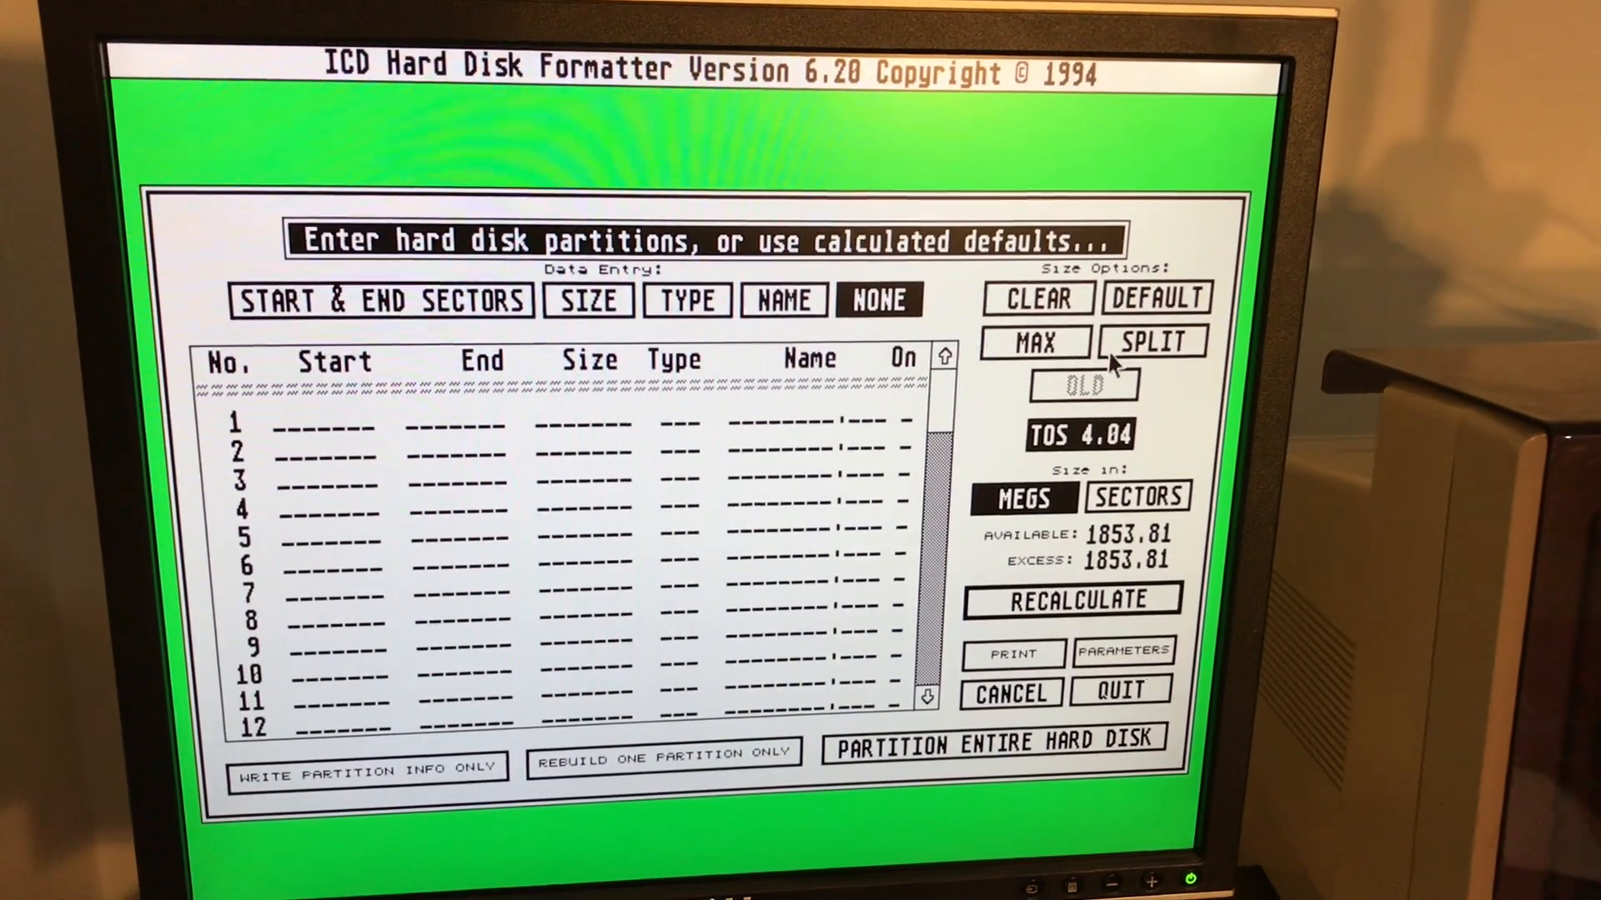
{"action": "left_click", "coordinate": [1152, 340]}
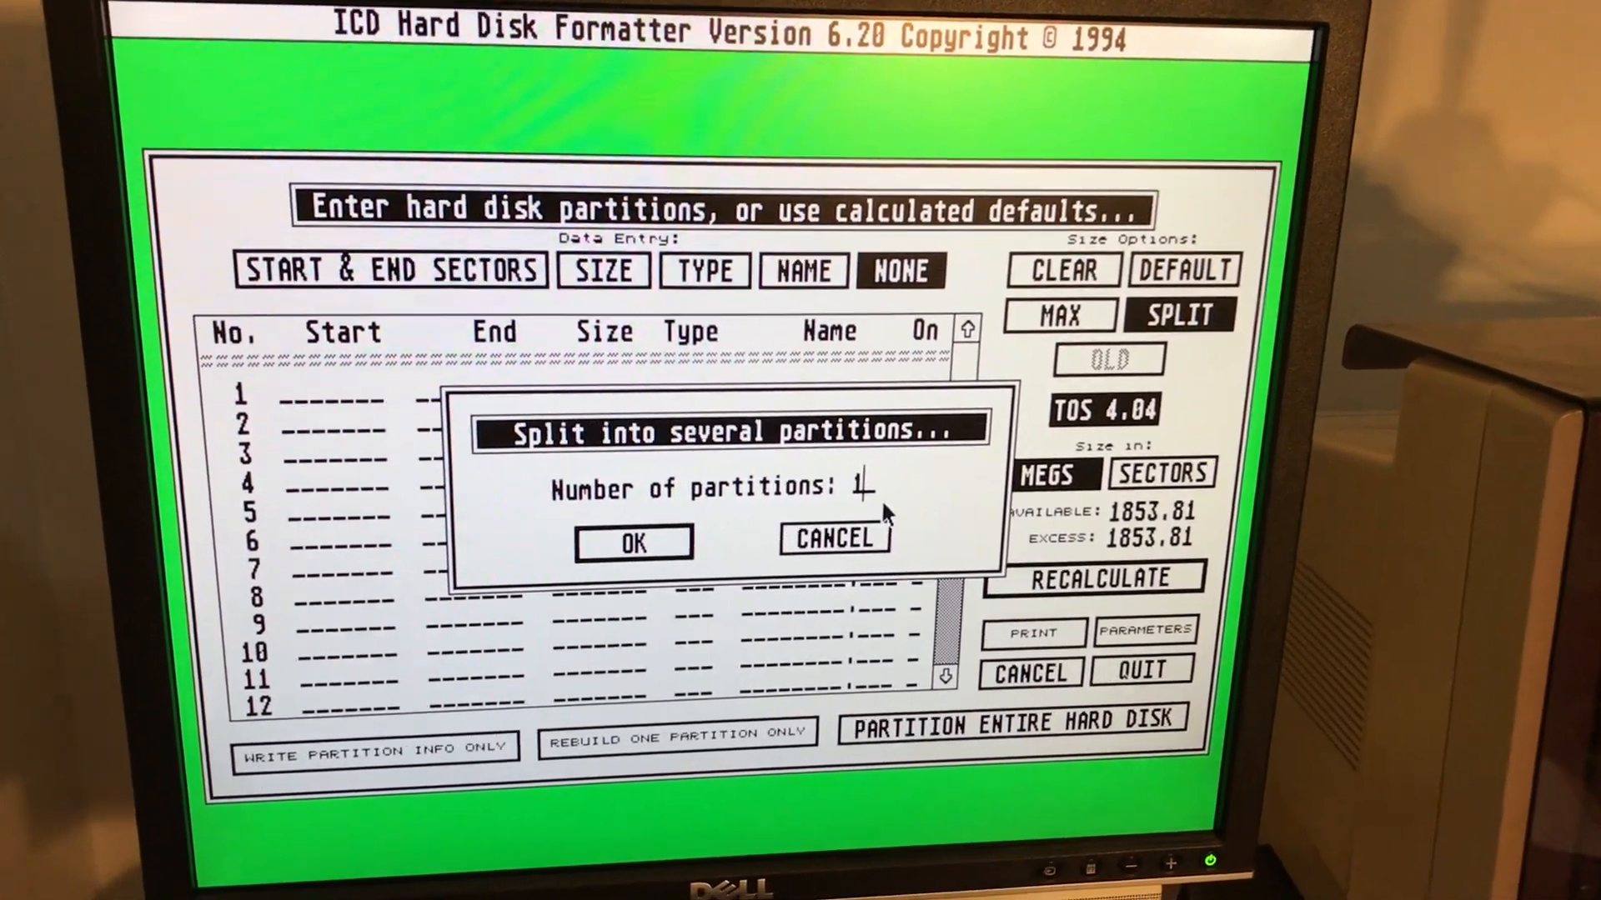
{"action": "type", "text": "9"}
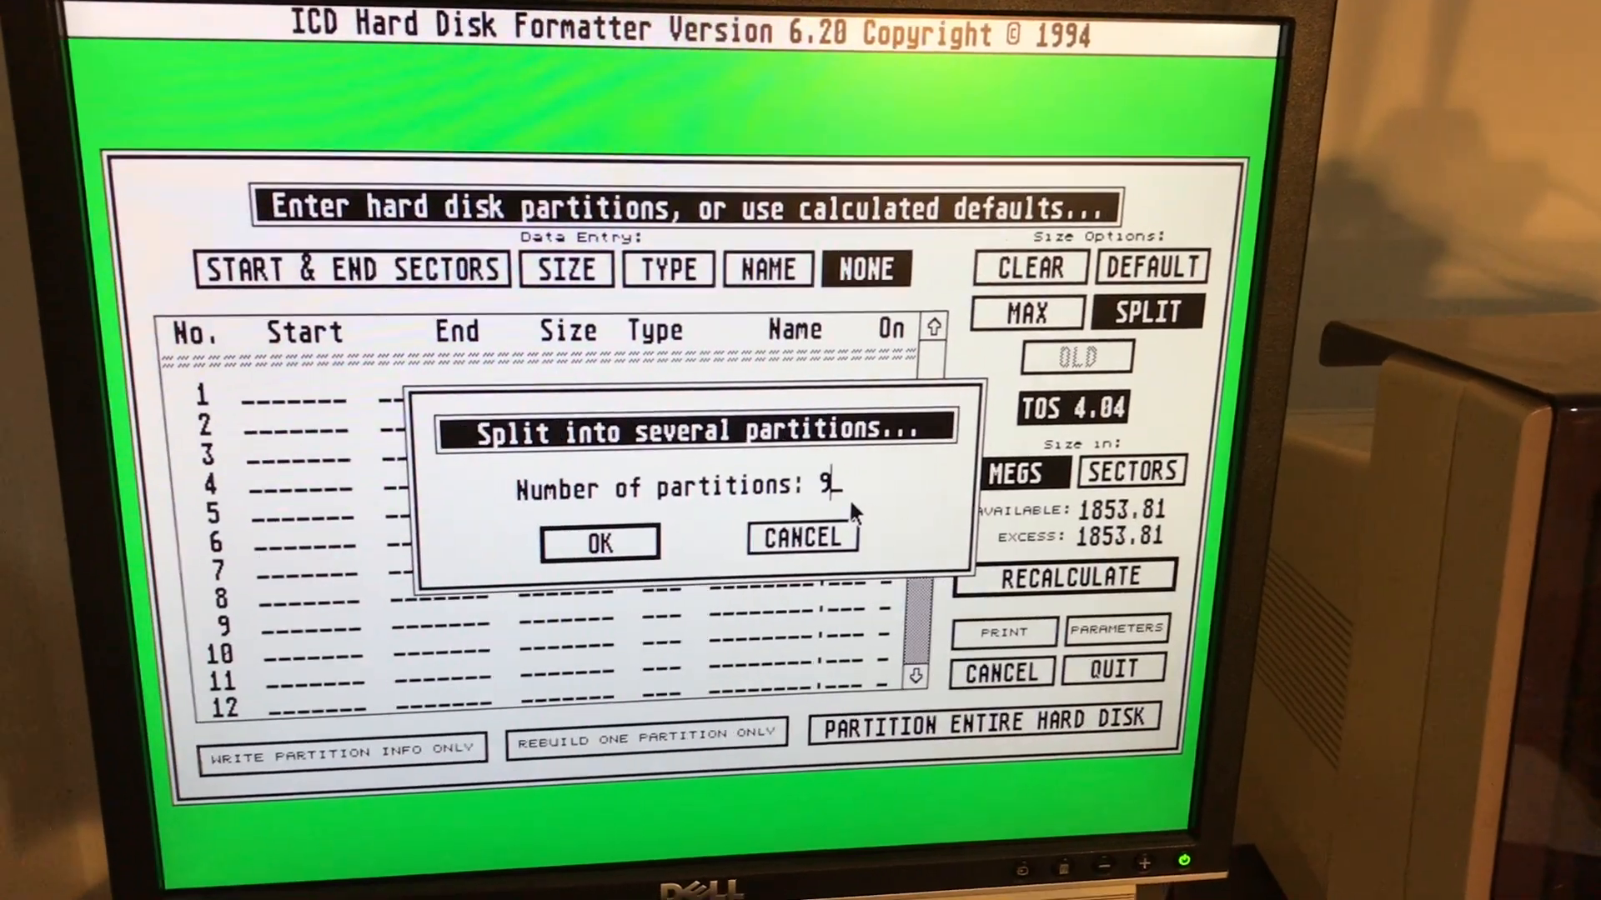
{"action": "left_click", "coordinate": [599, 541]}
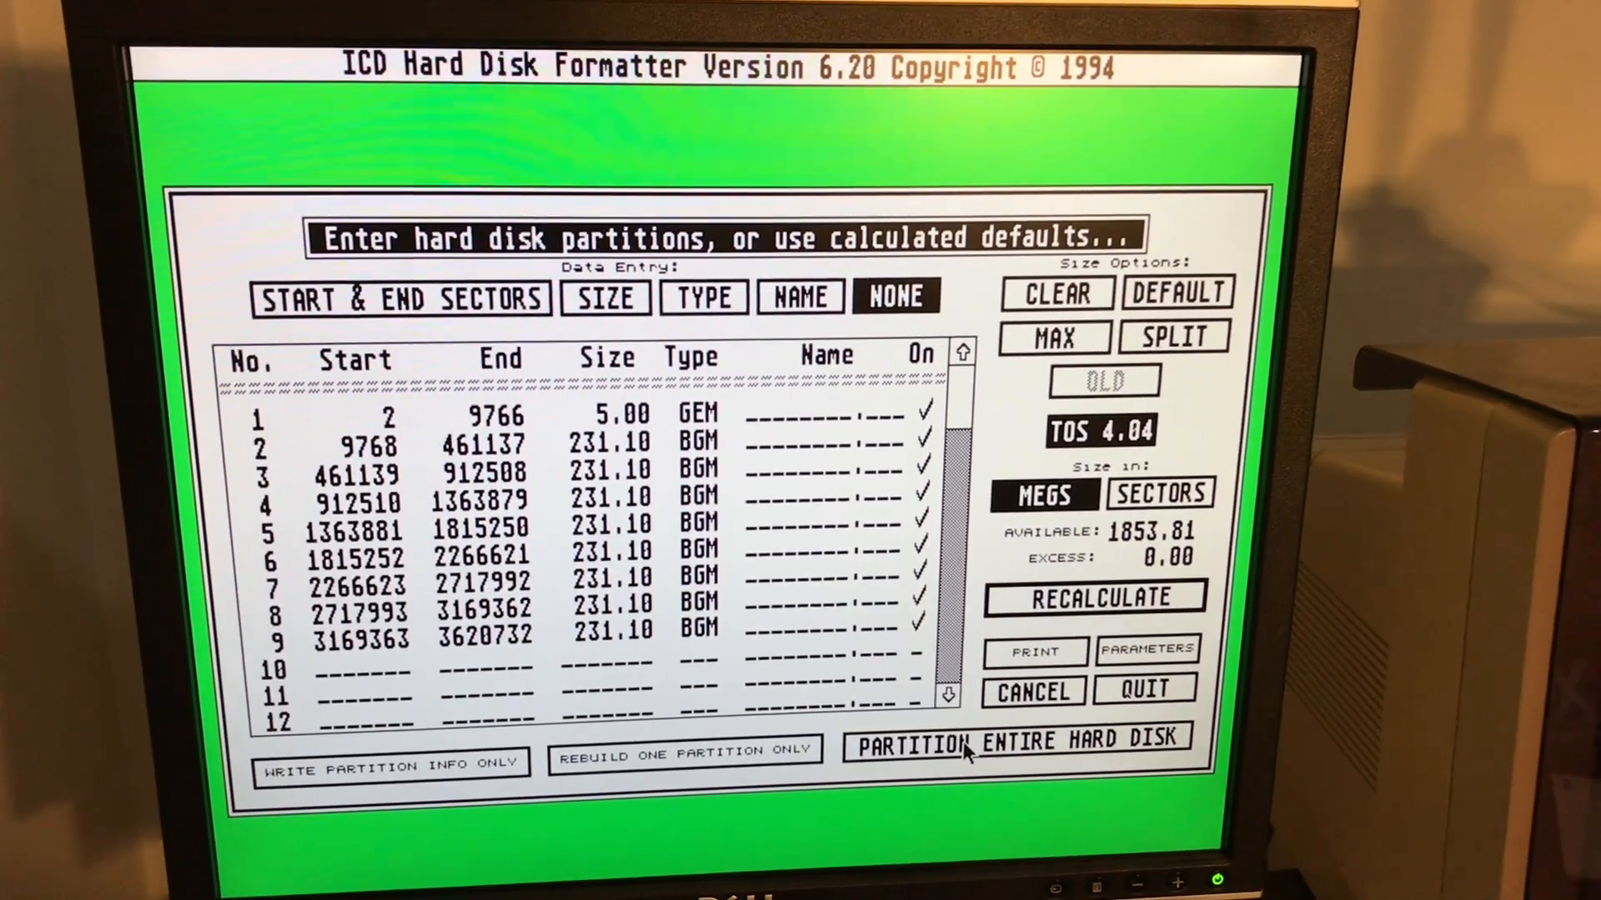
Partition the entire SanDisk card, skip printing the partition list, and quit the formatter
{"action": "left_click", "coordinate": [1020, 737]}
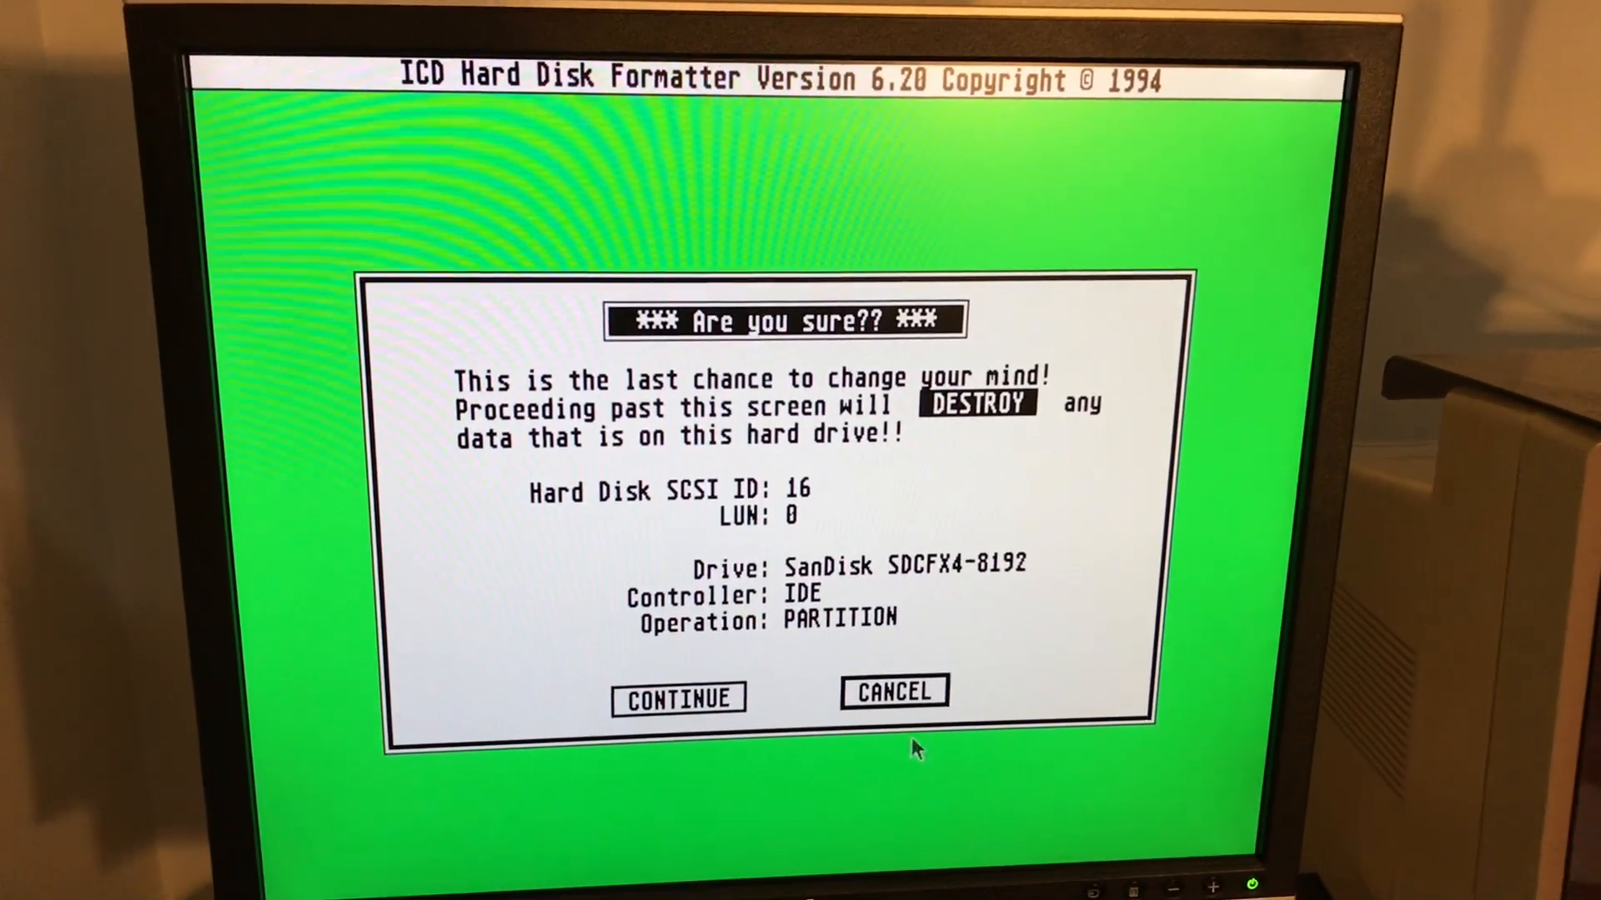
{"action": "mouse_move", "coordinate": [678, 699]}
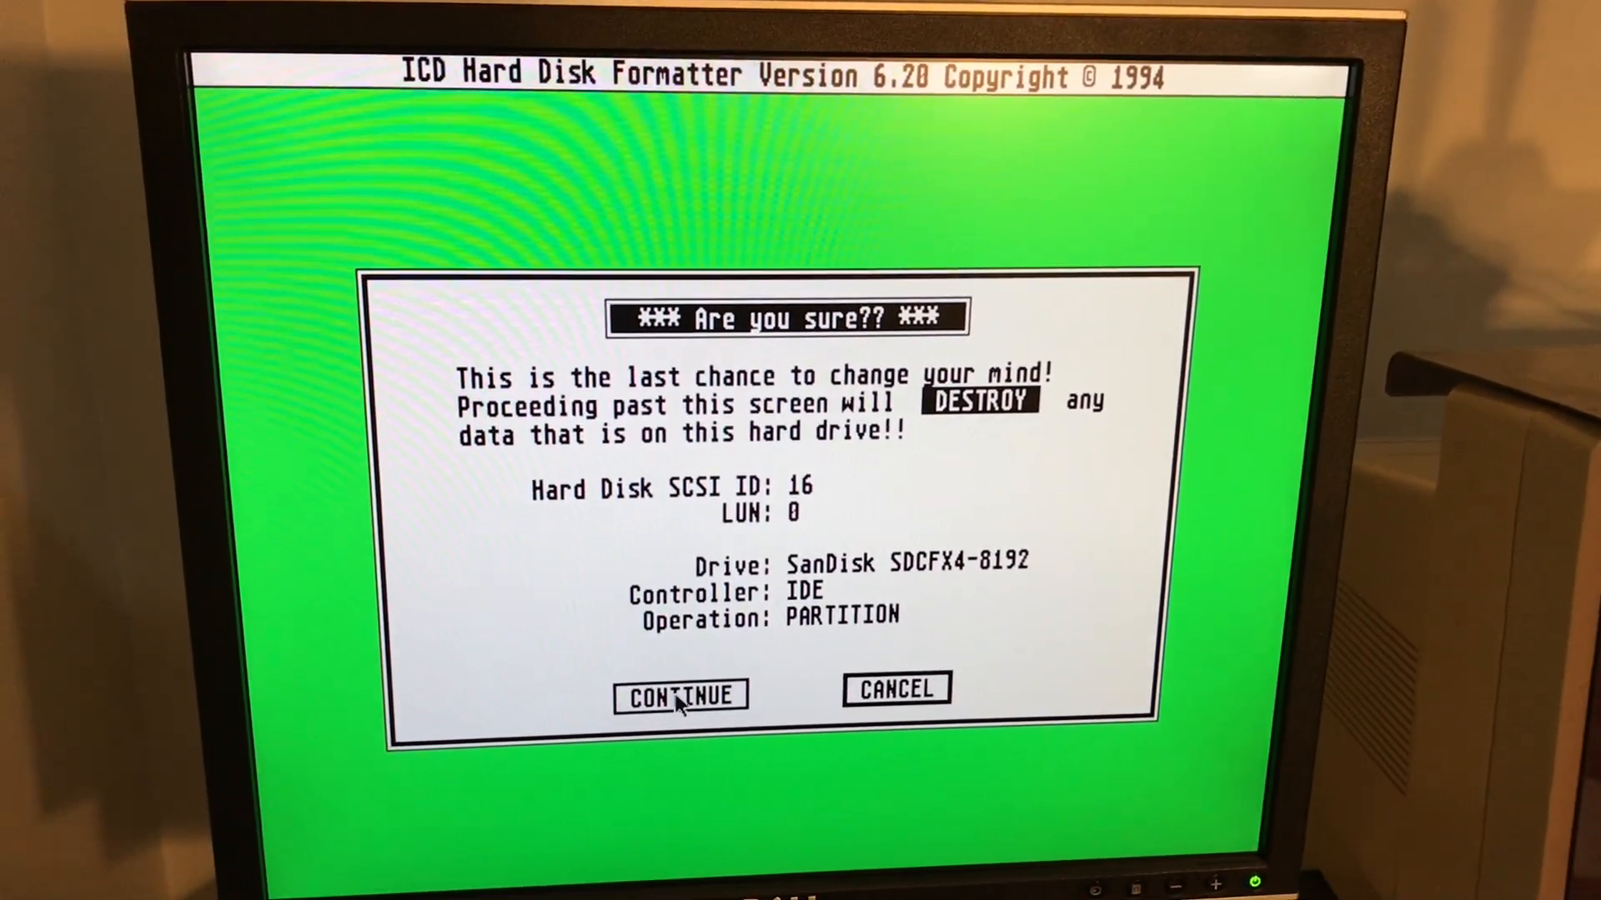
{"action": "left_click", "coordinate": [680, 695]}
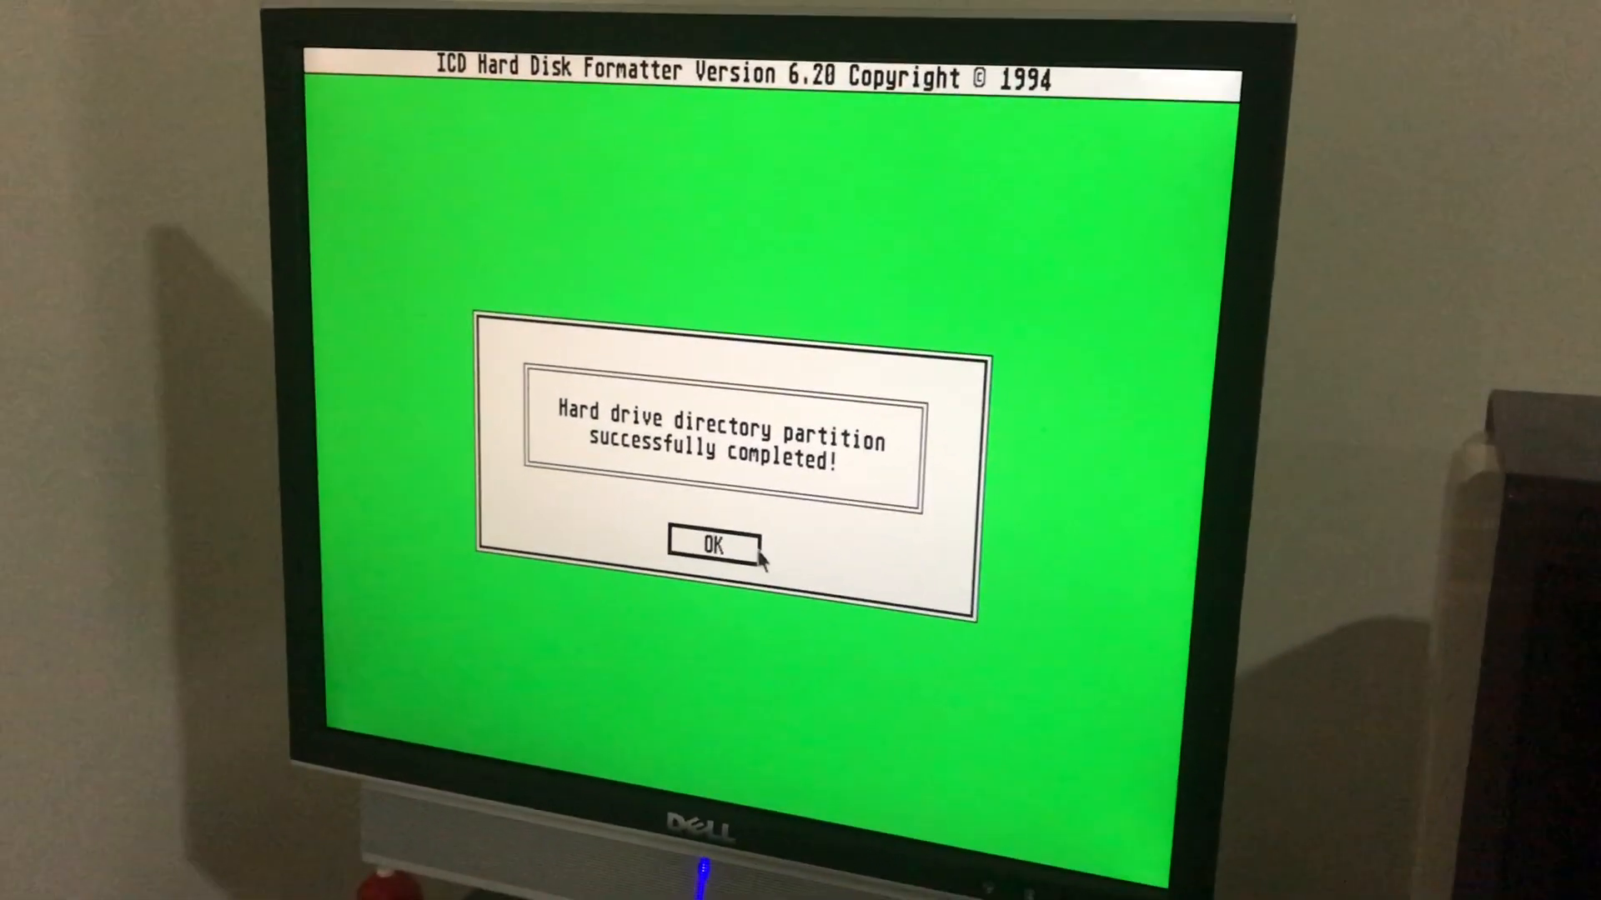
{"action": "left_click", "coordinate": [705, 542]}
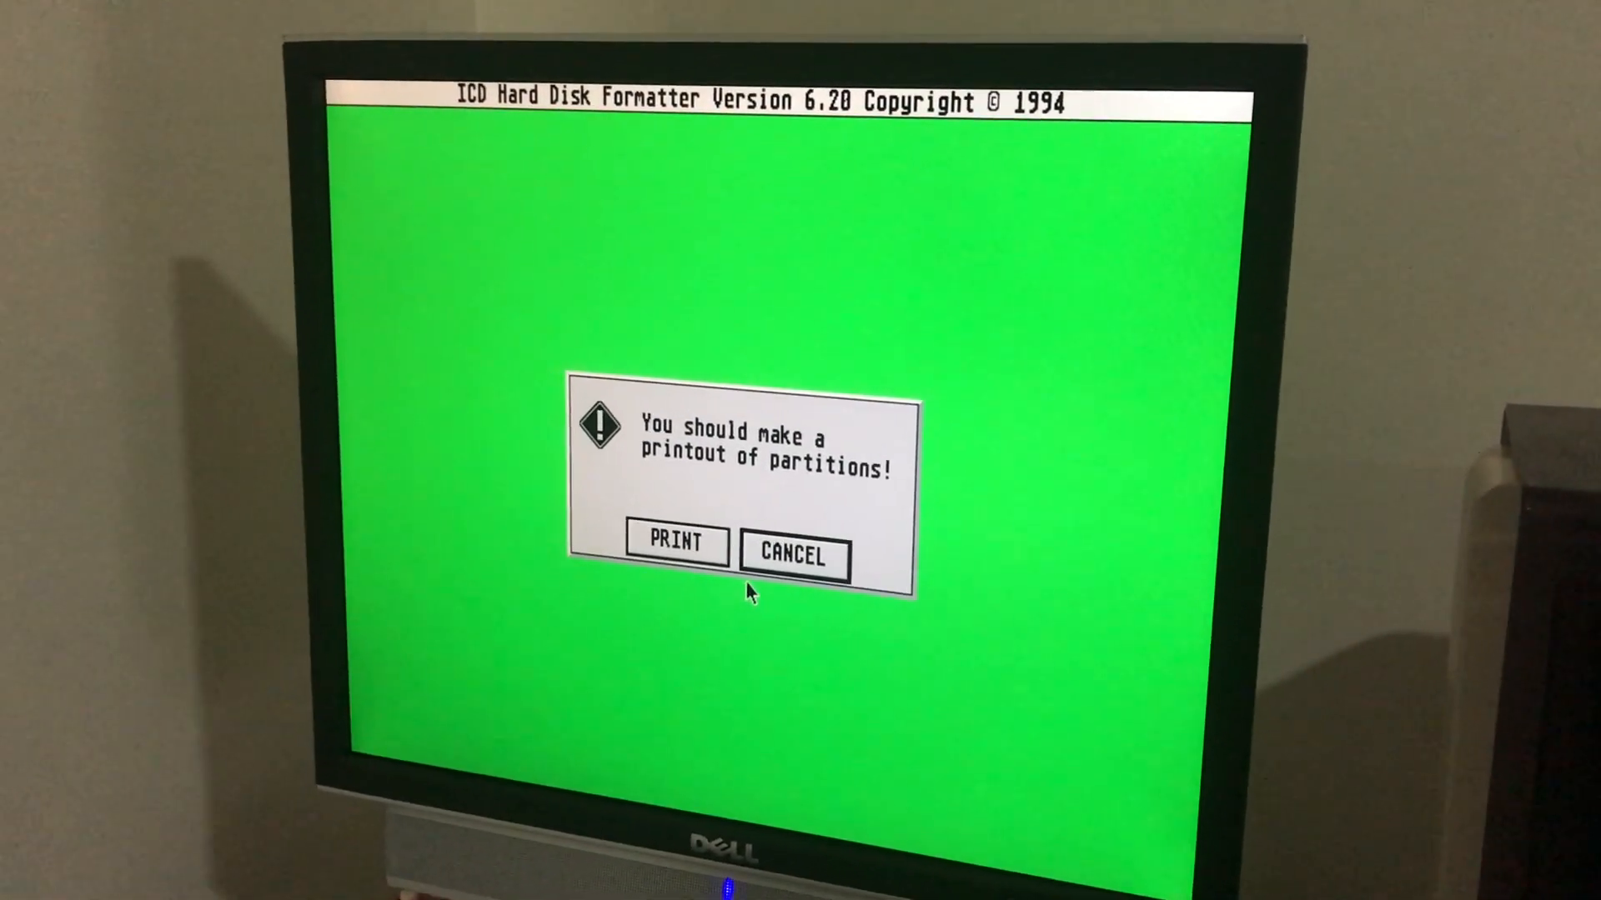
{"action": "left_click", "coordinate": [793, 554]}
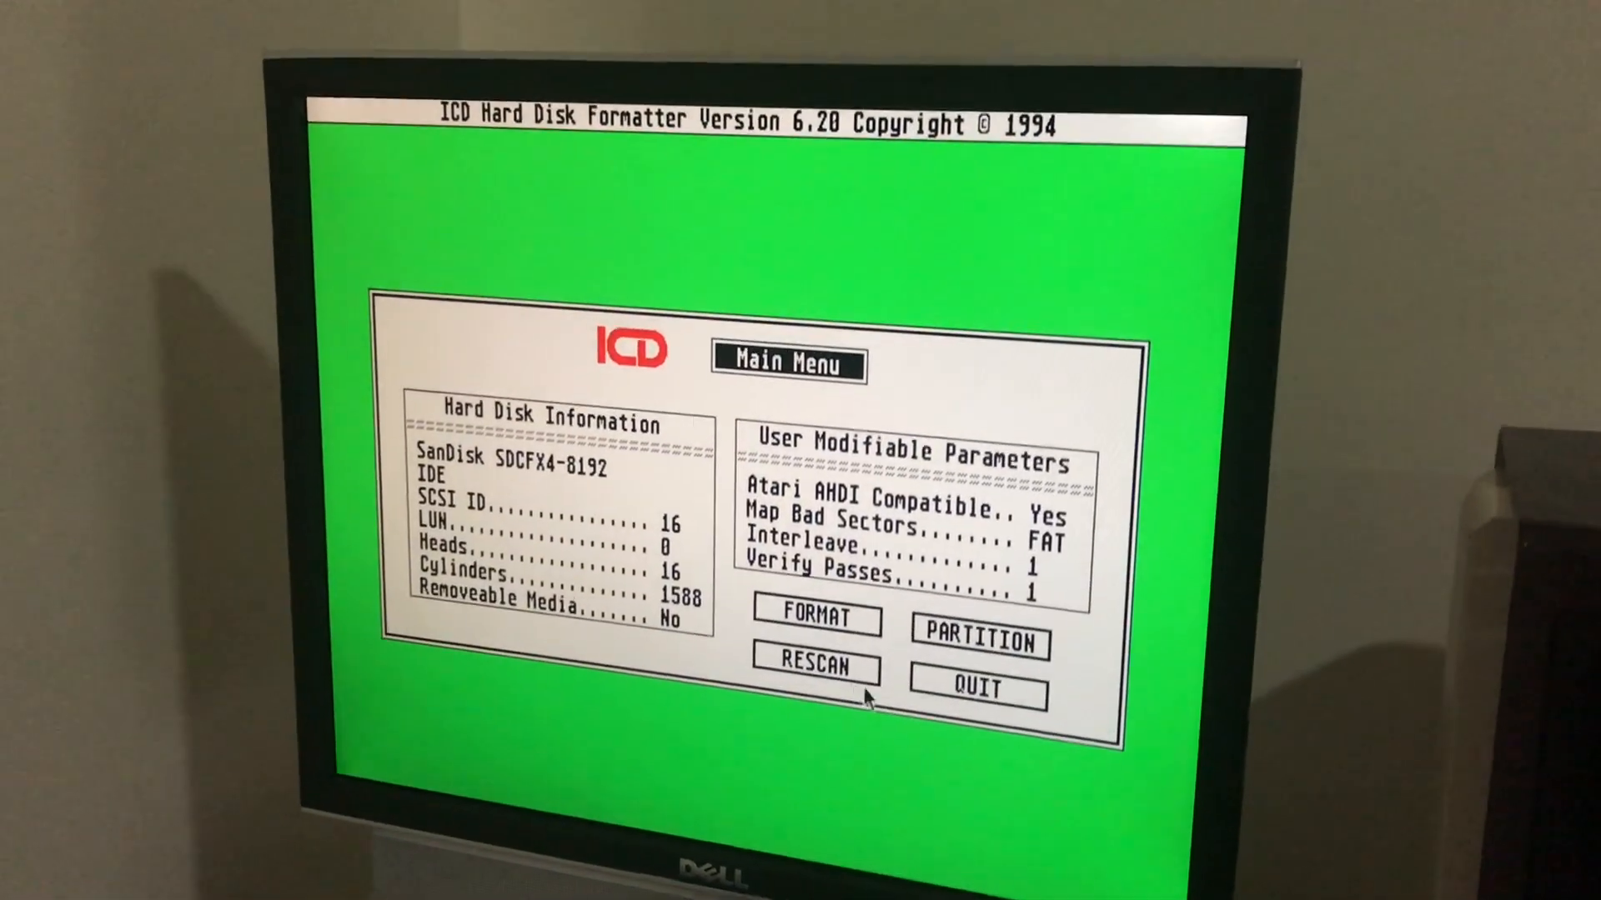
{"action": "left_click", "coordinate": [977, 643]}
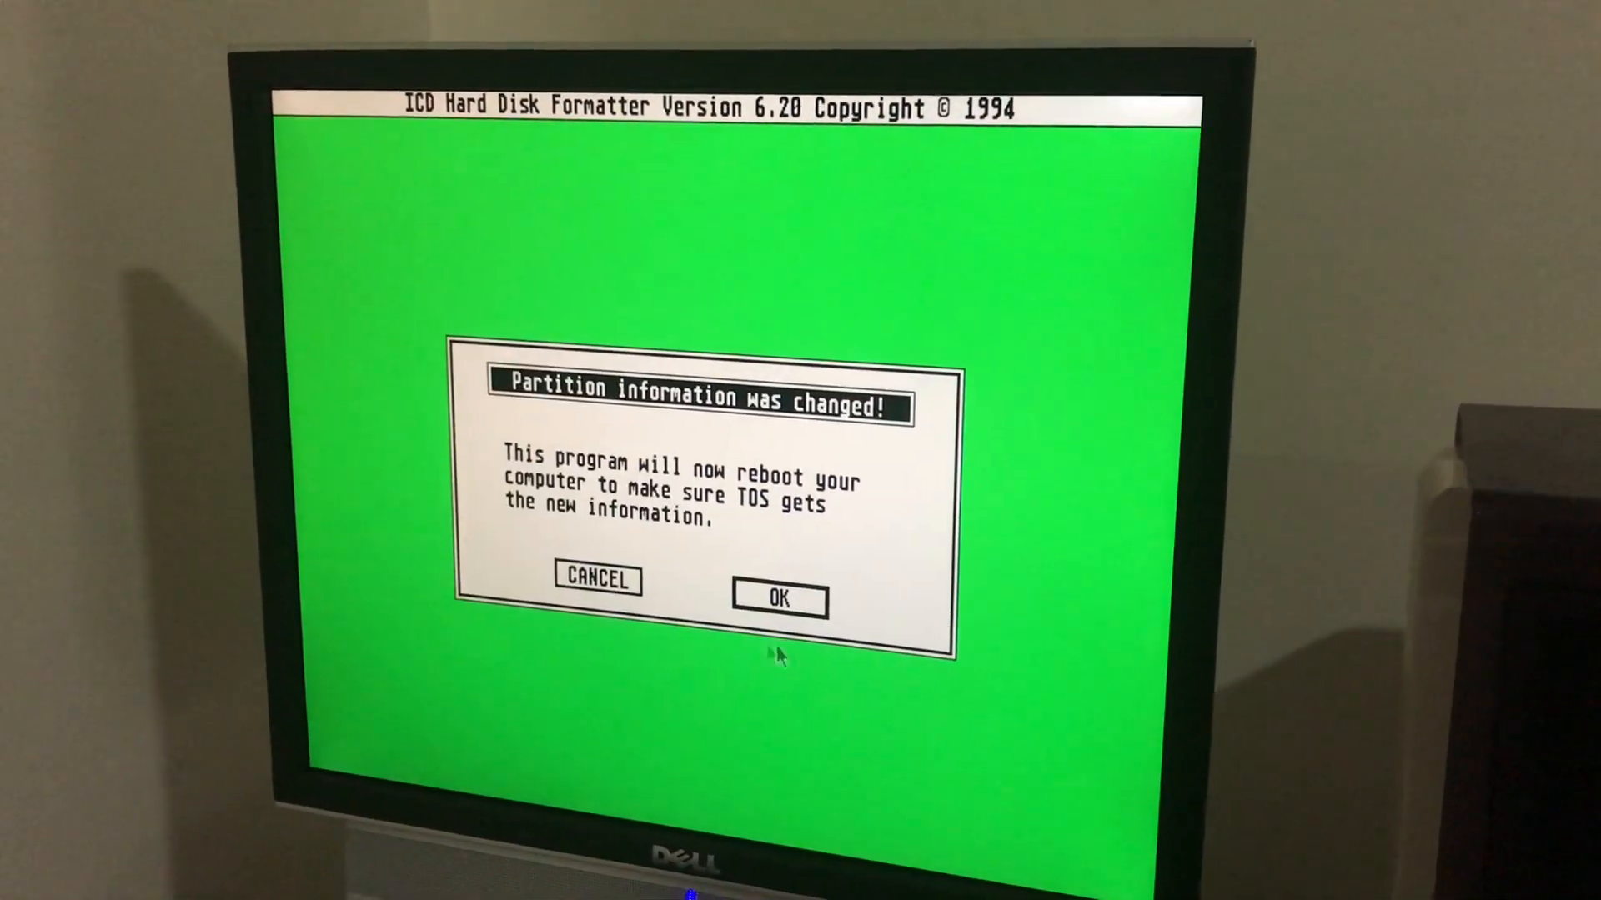